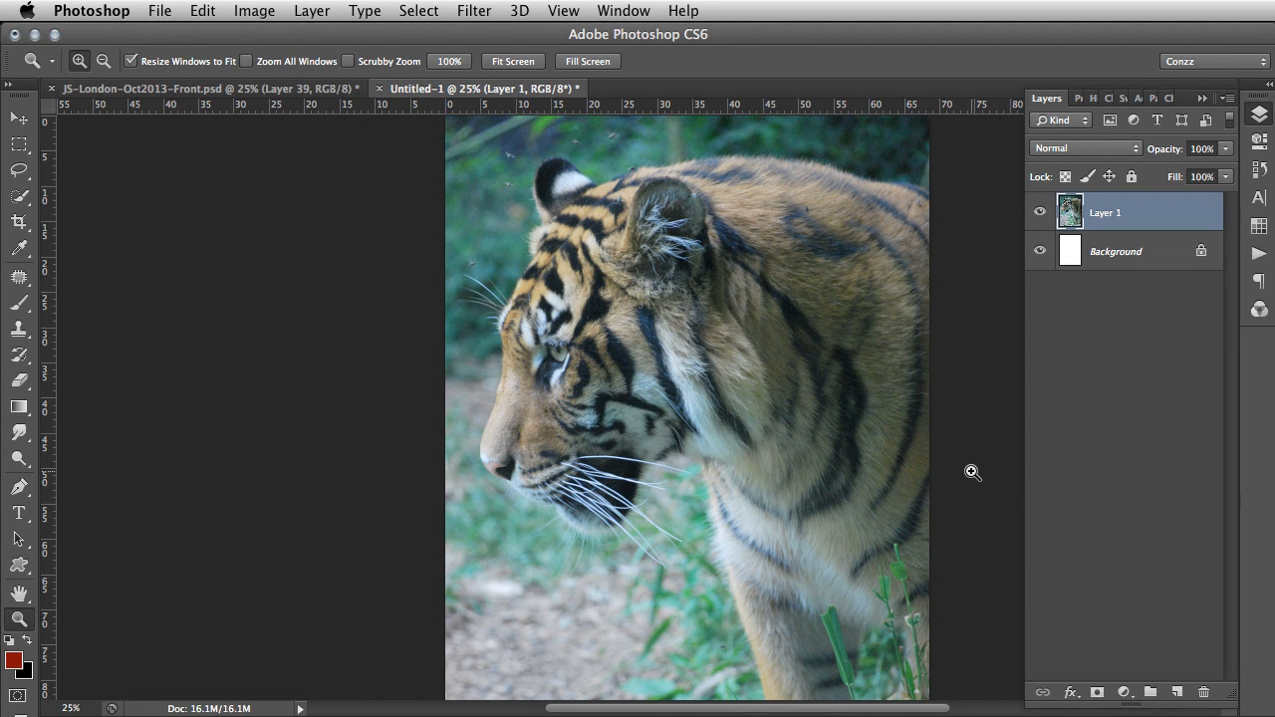
{"action": "mouse_move", "coordinate": [931, 439]}
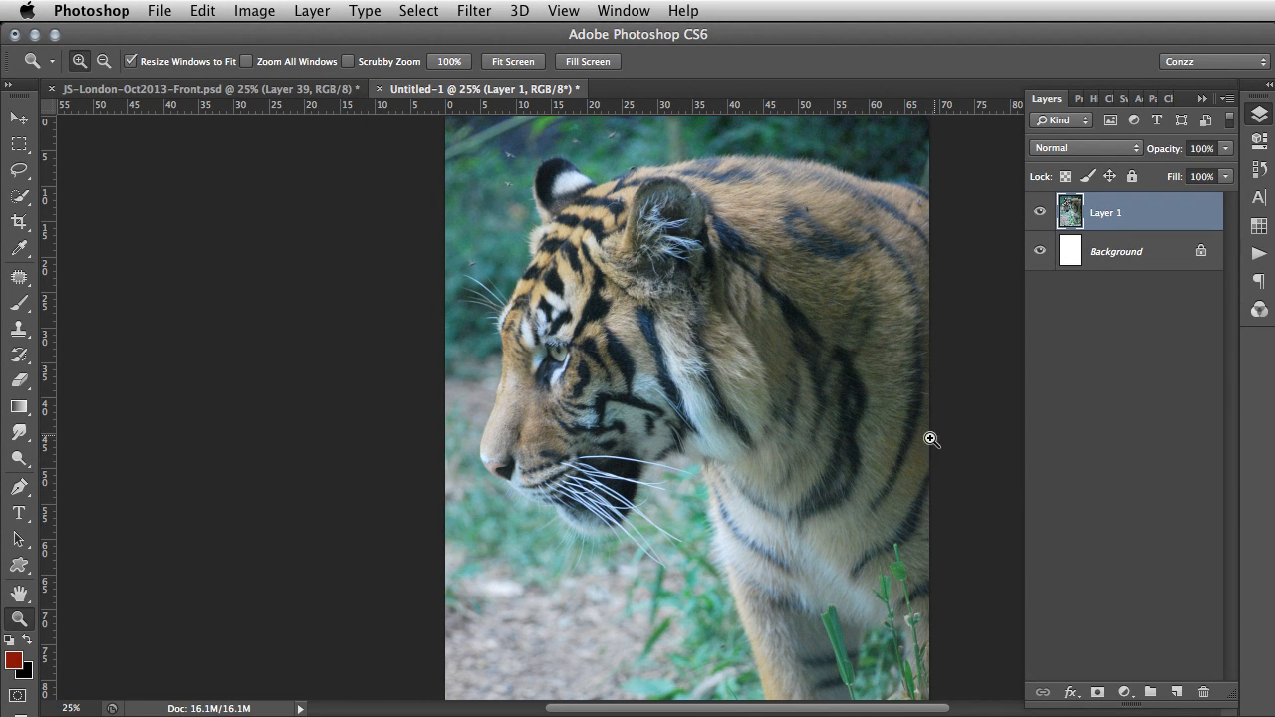
{"action": "mouse_move", "coordinate": [563, 466]}
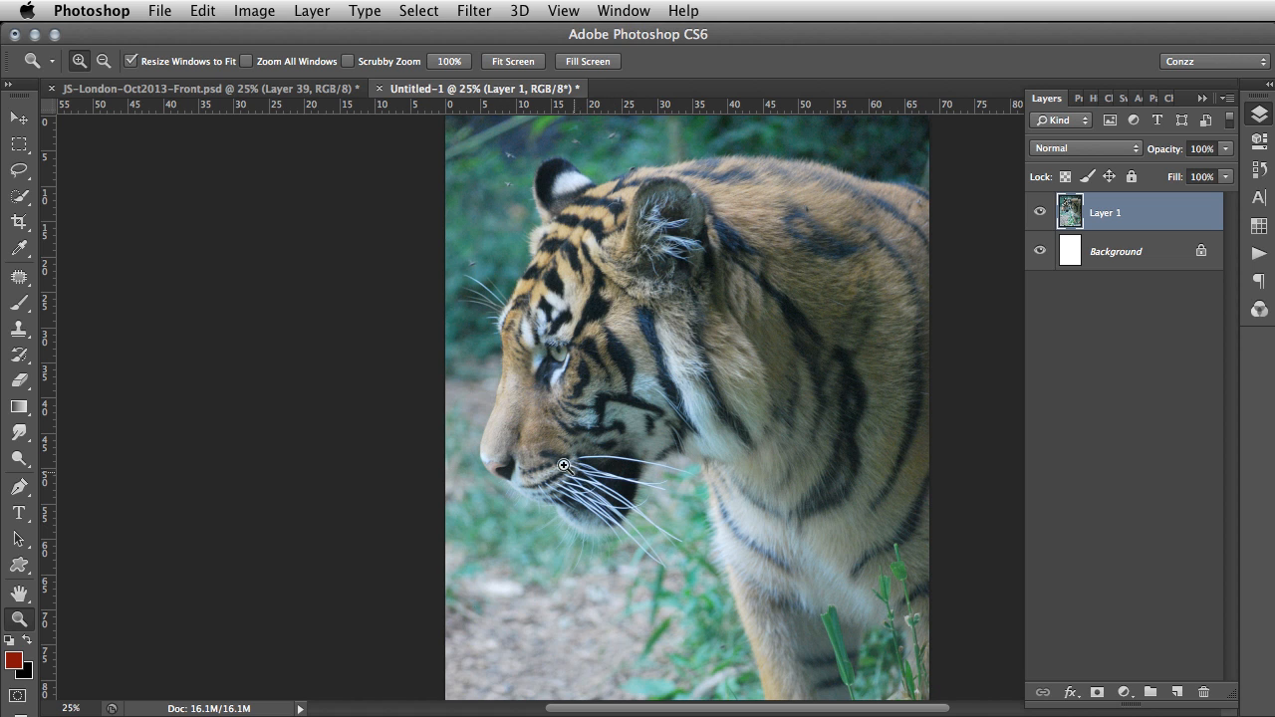
{"action": "mouse_move", "coordinate": [752, 368]}
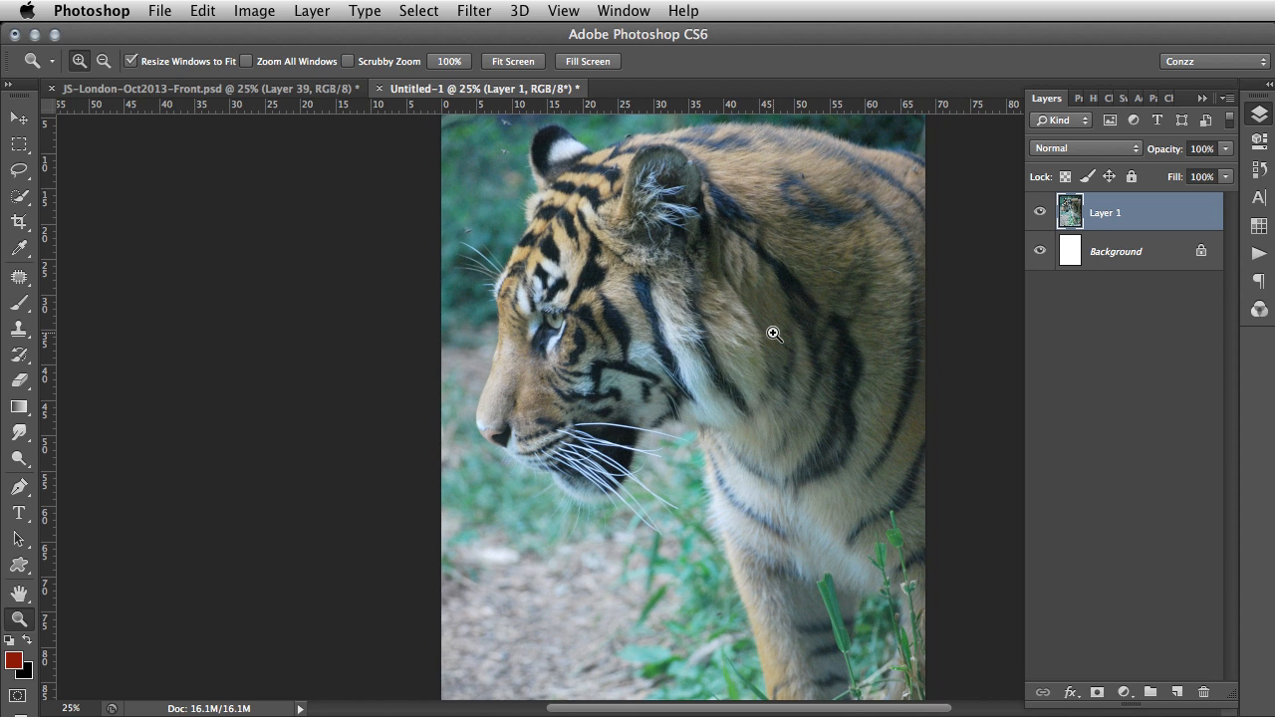
{"action": "mouse_move", "coordinate": [690, 294]}
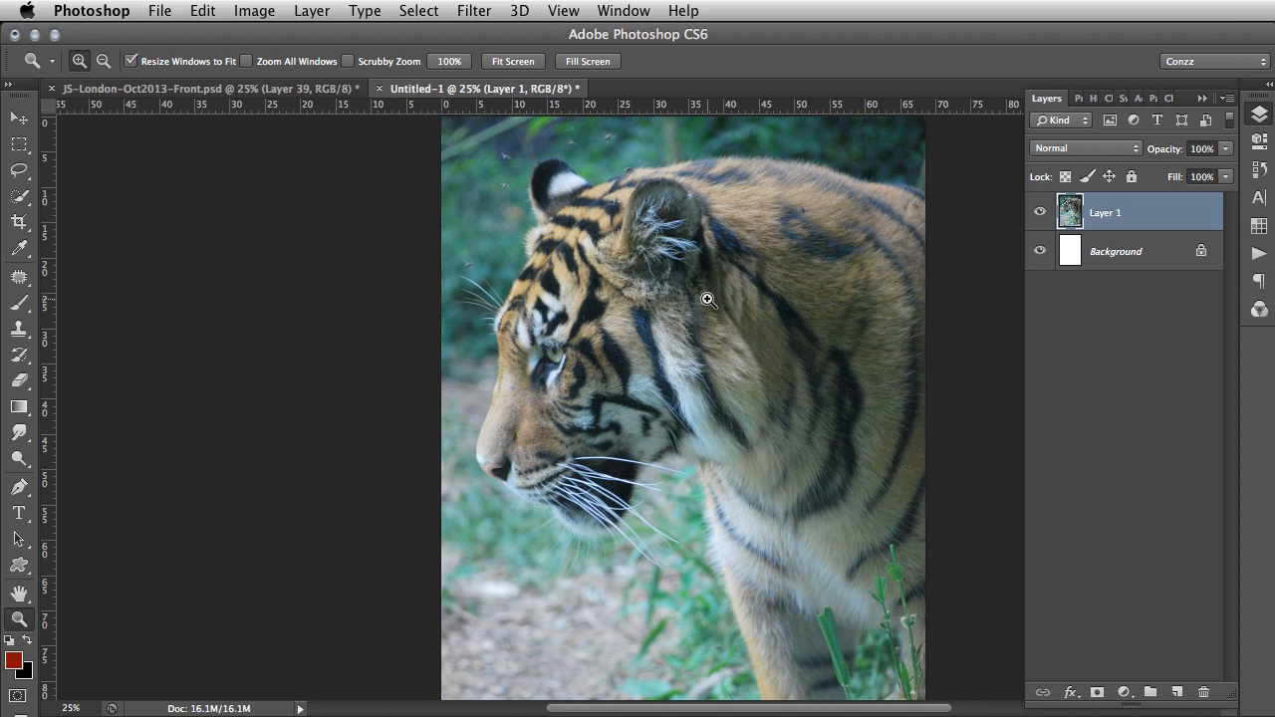
{"action": "mouse_move", "coordinate": [628, 516]}
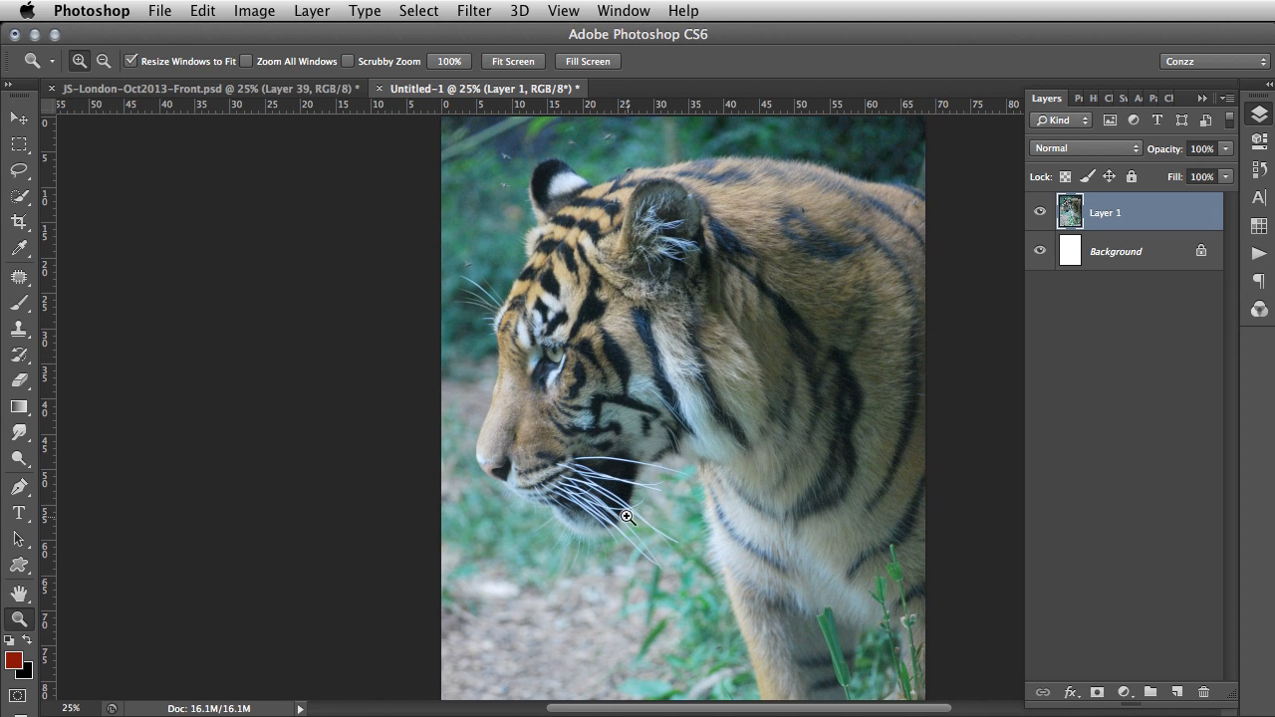
{"action": "mouse_move", "coordinate": [483, 281]}
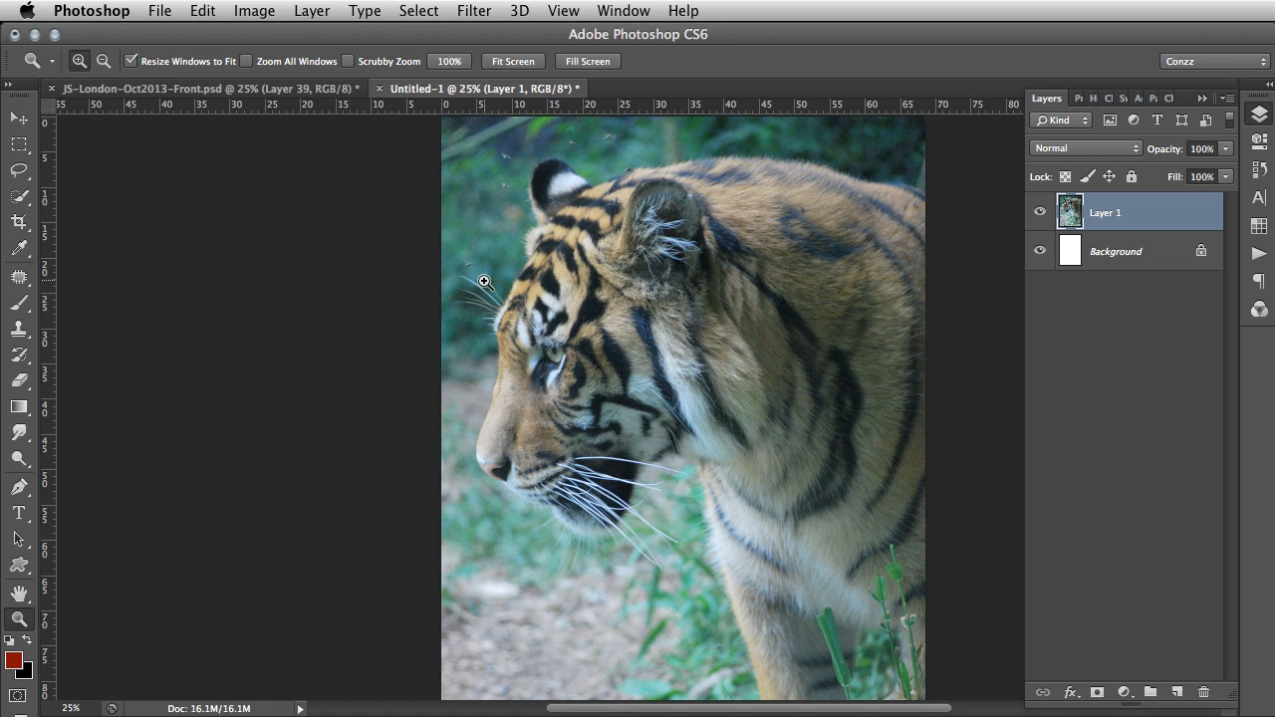
{"action": "mouse_move", "coordinate": [594, 291]}
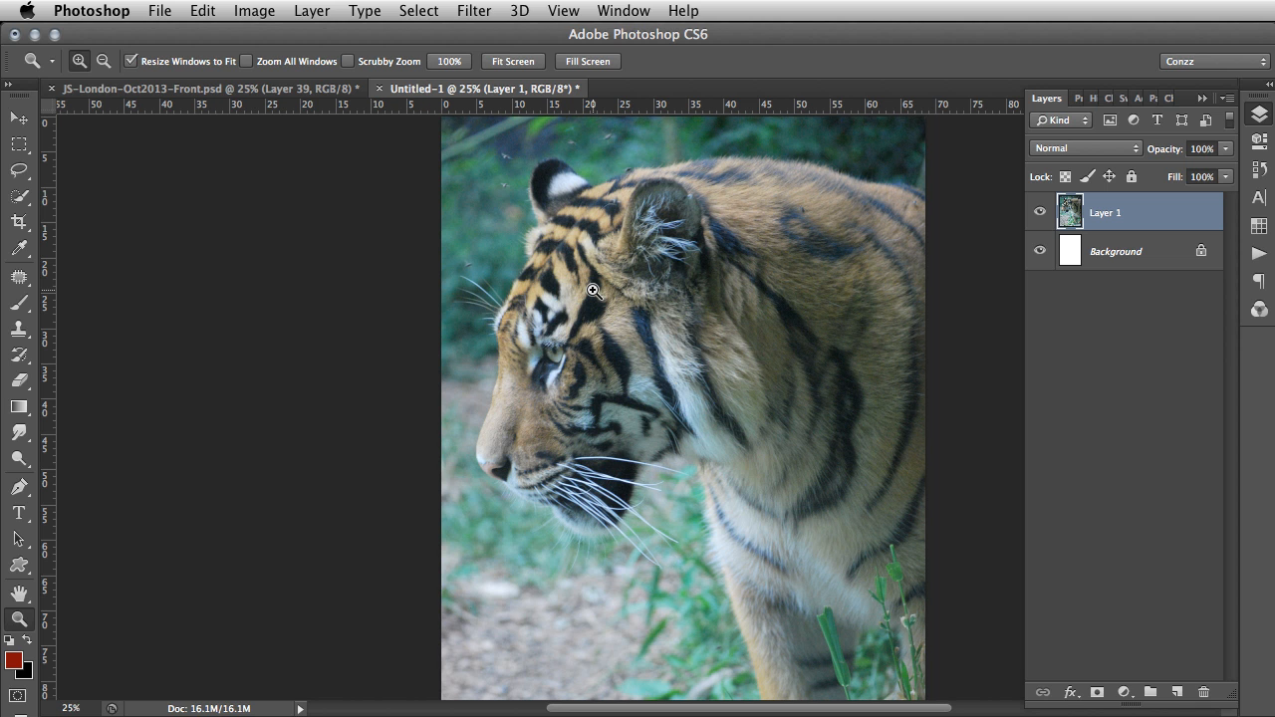
{"action": "mouse_move", "coordinate": [573, 252]}
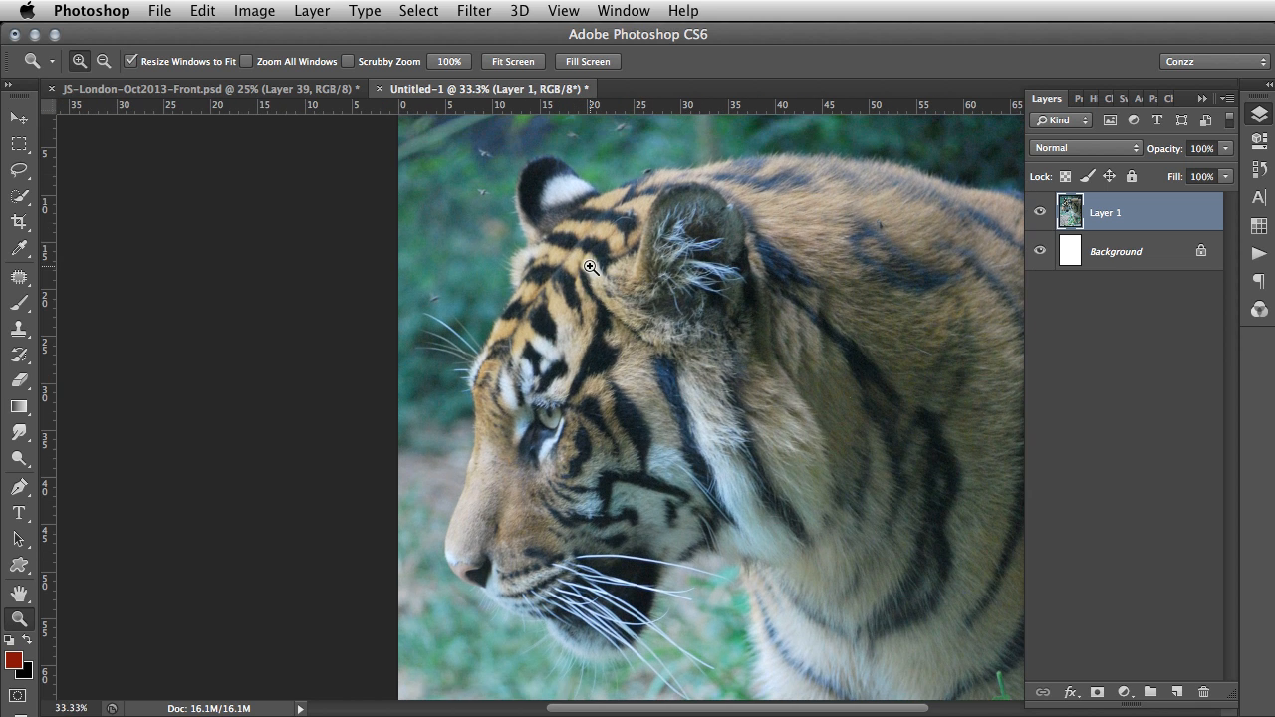
{"action": "mouse_move", "coordinate": [597, 289]}
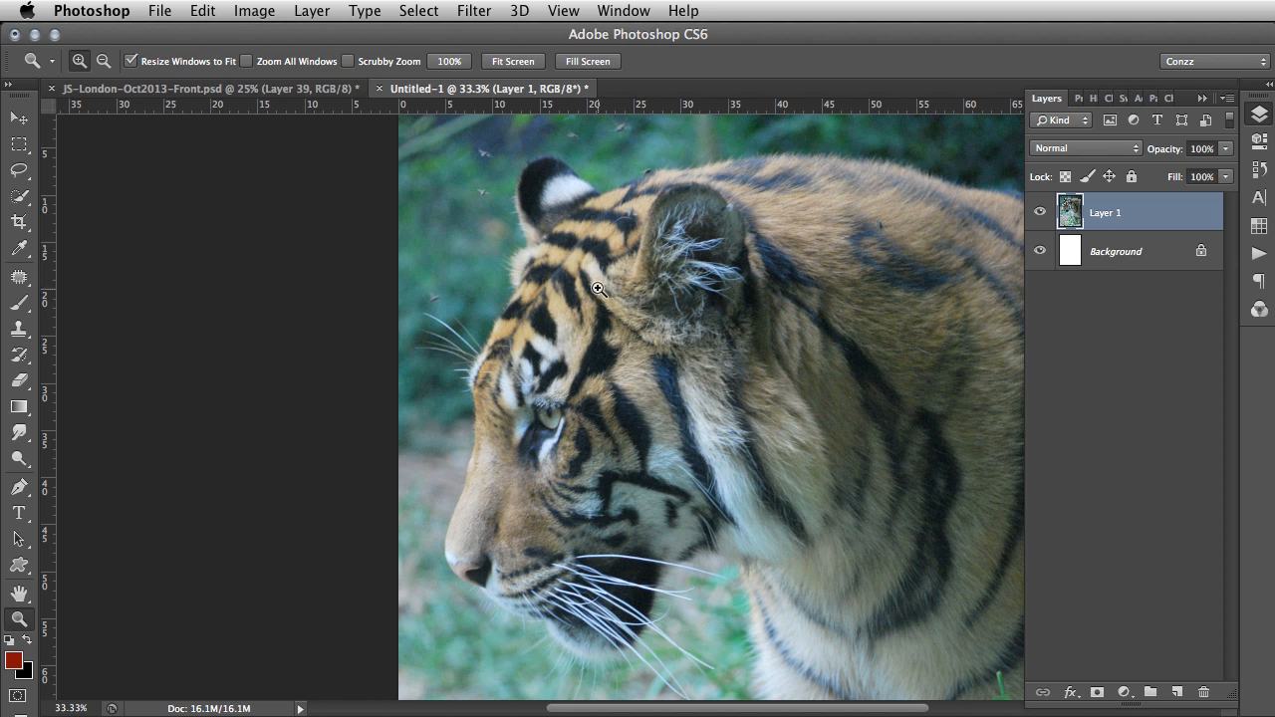
{"action": "mouse_move", "coordinate": [838, 315]}
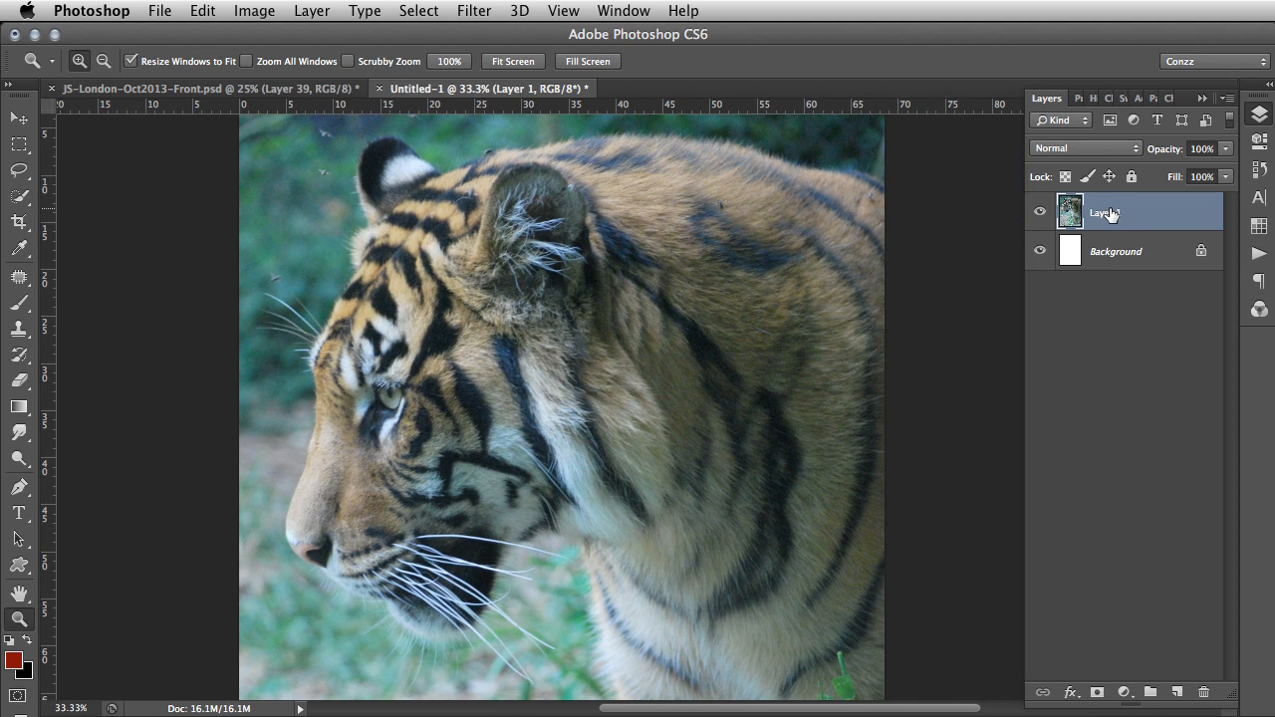
Step: Hide Layer 1, duplicate the Background layer, and open Background copy's Blending Options
{"action": "left_click", "coordinate": [1039, 212]}
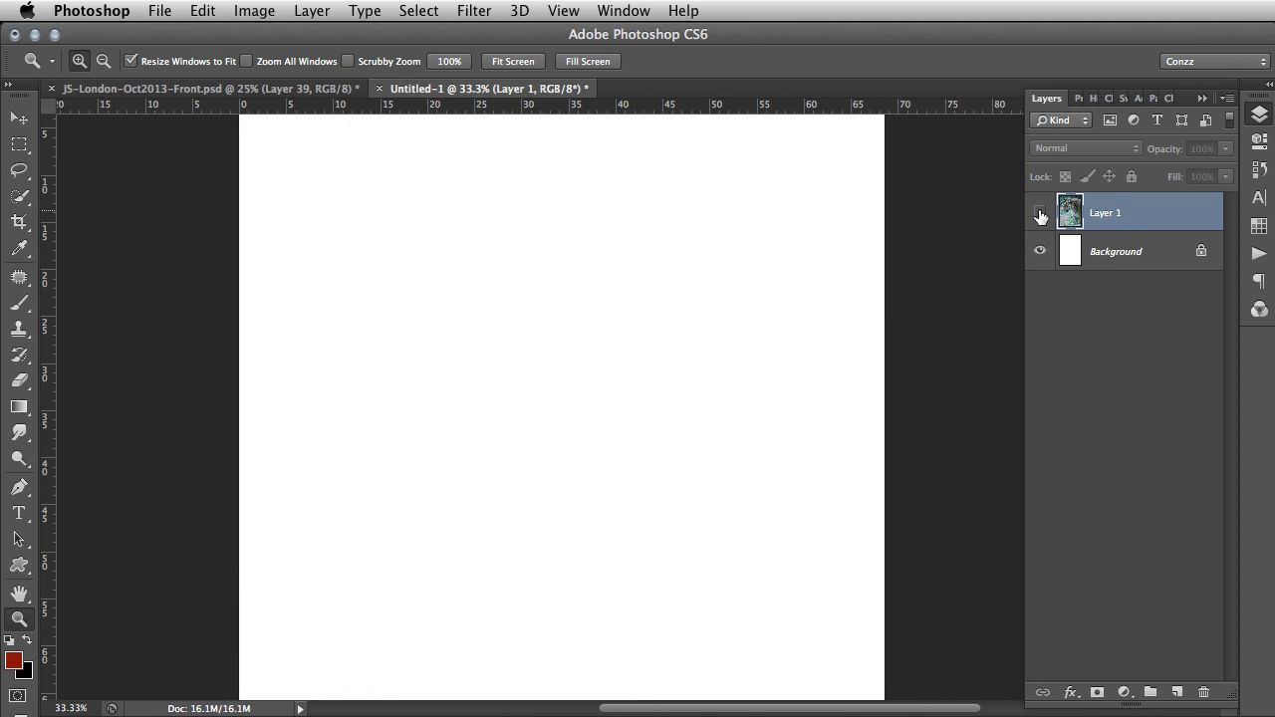
{"action": "left_click", "coordinate": [1040, 213]}
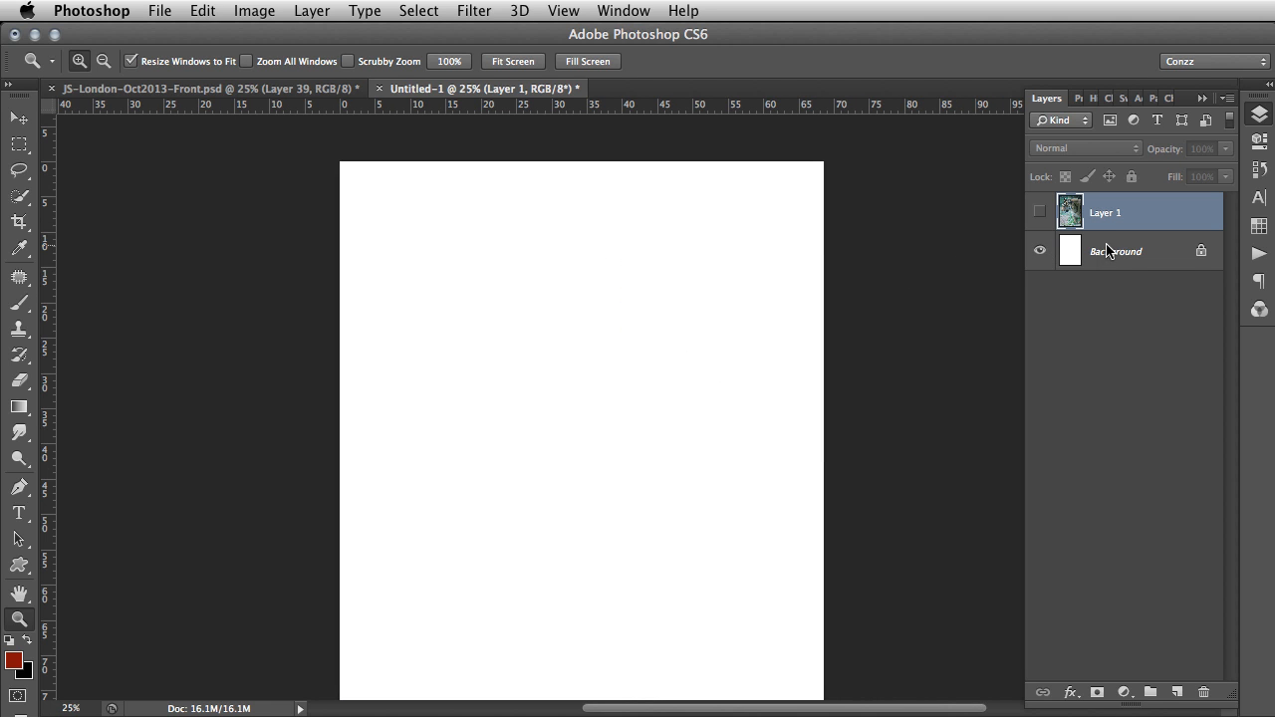
{"action": "right_click", "coordinate": [1116, 251]}
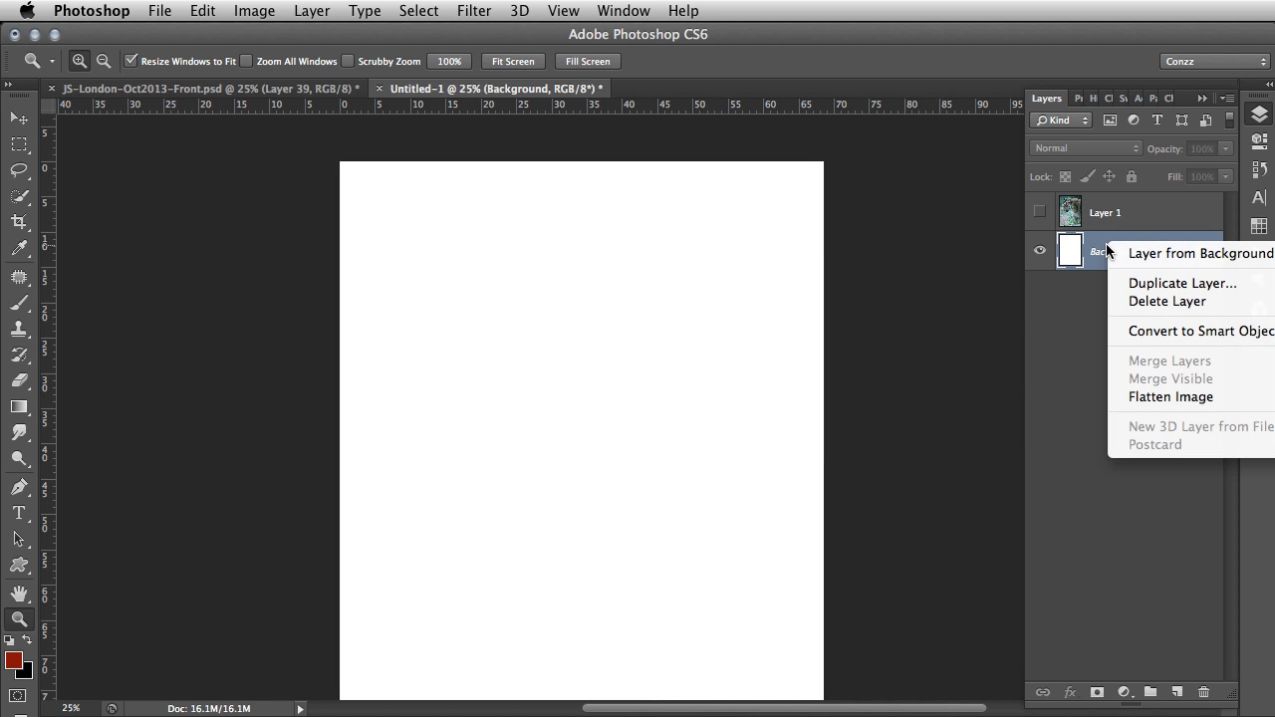
{"action": "mouse_move", "coordinate": [1090, 247]}
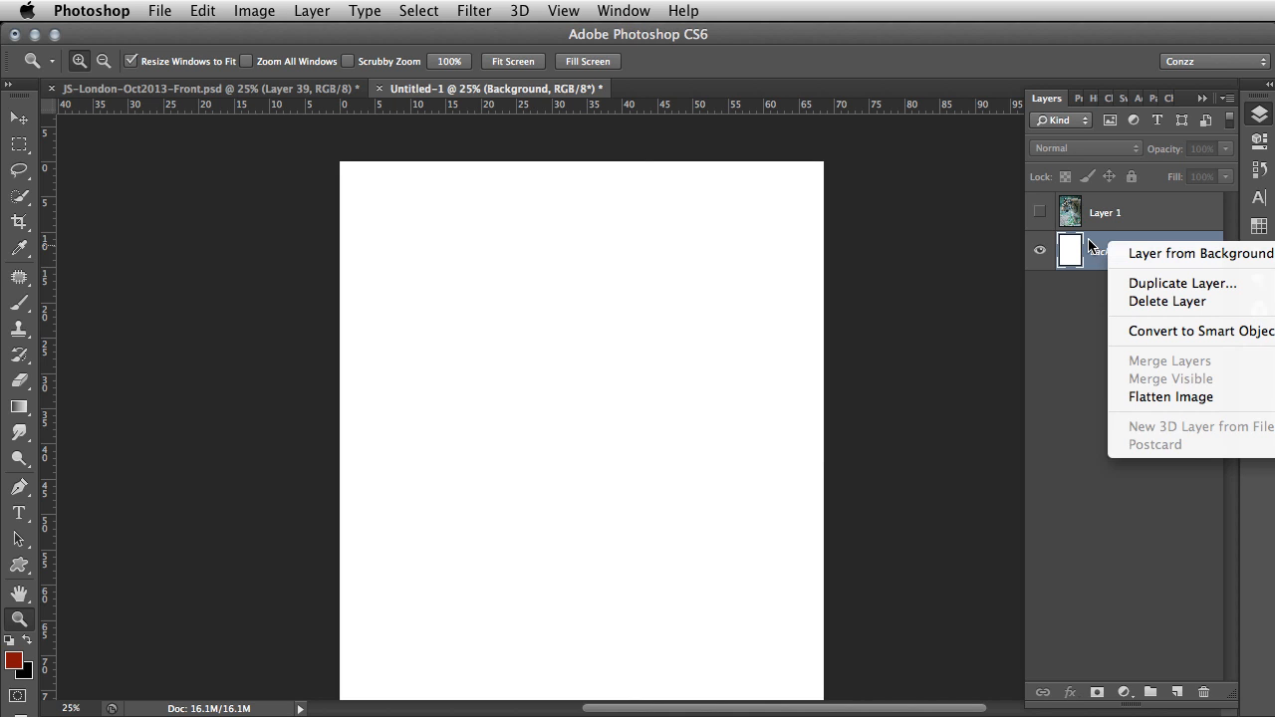
{"action": "left_click", "coordinate": [1184, 282]}
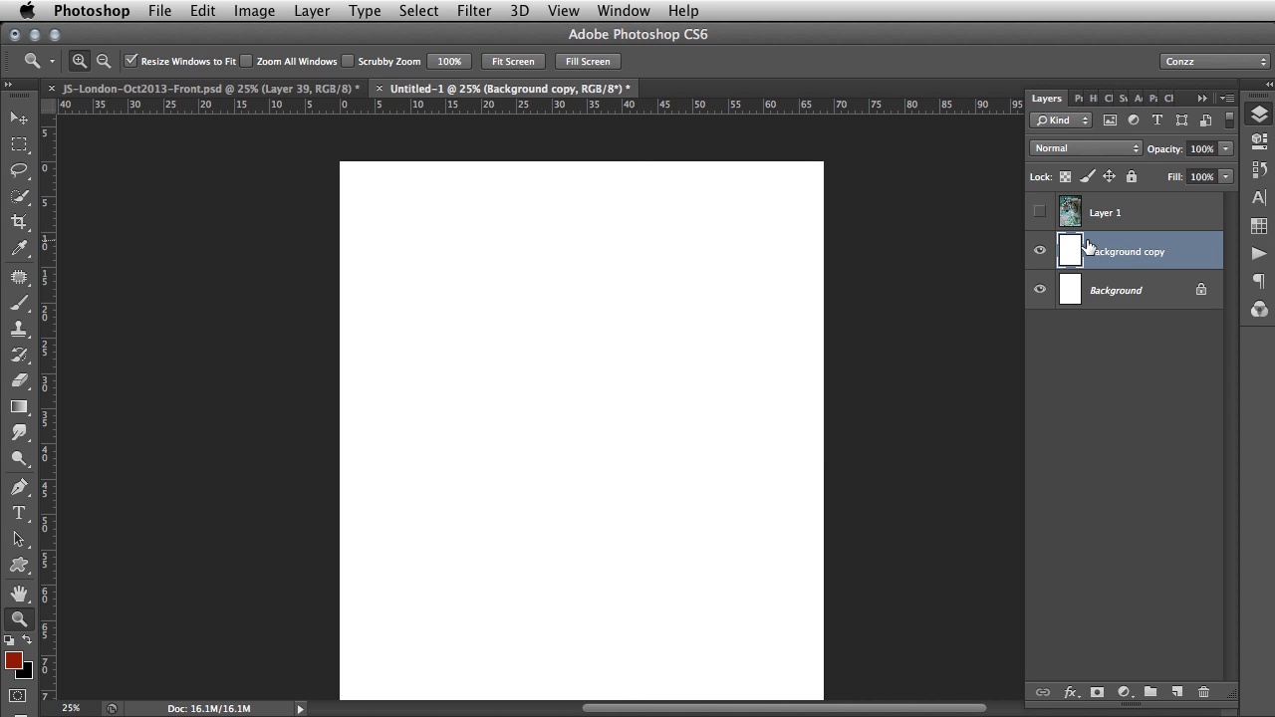
{"action": "right_click", "coordinate": [1090, 250]}
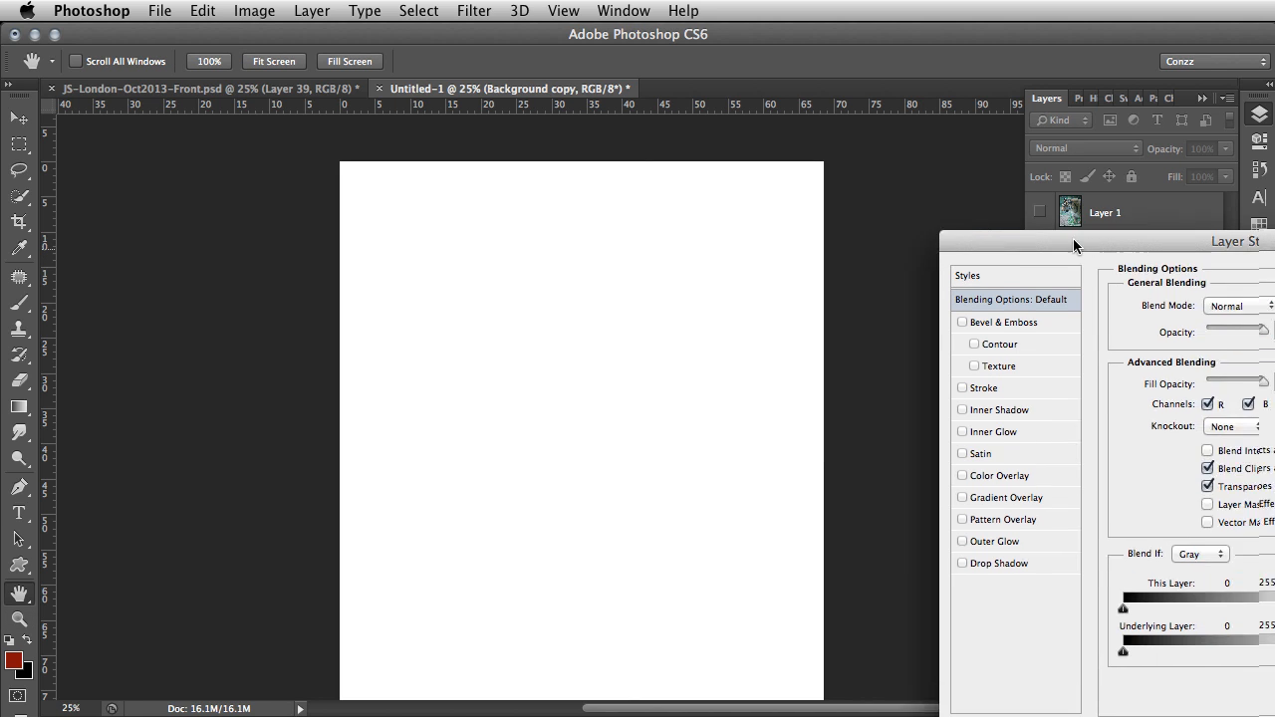
Step: Give Background copy a reversed radial Gradient Overlay and open its gradient colours
{"action": "left_click", "coordinate": [687, 443]}
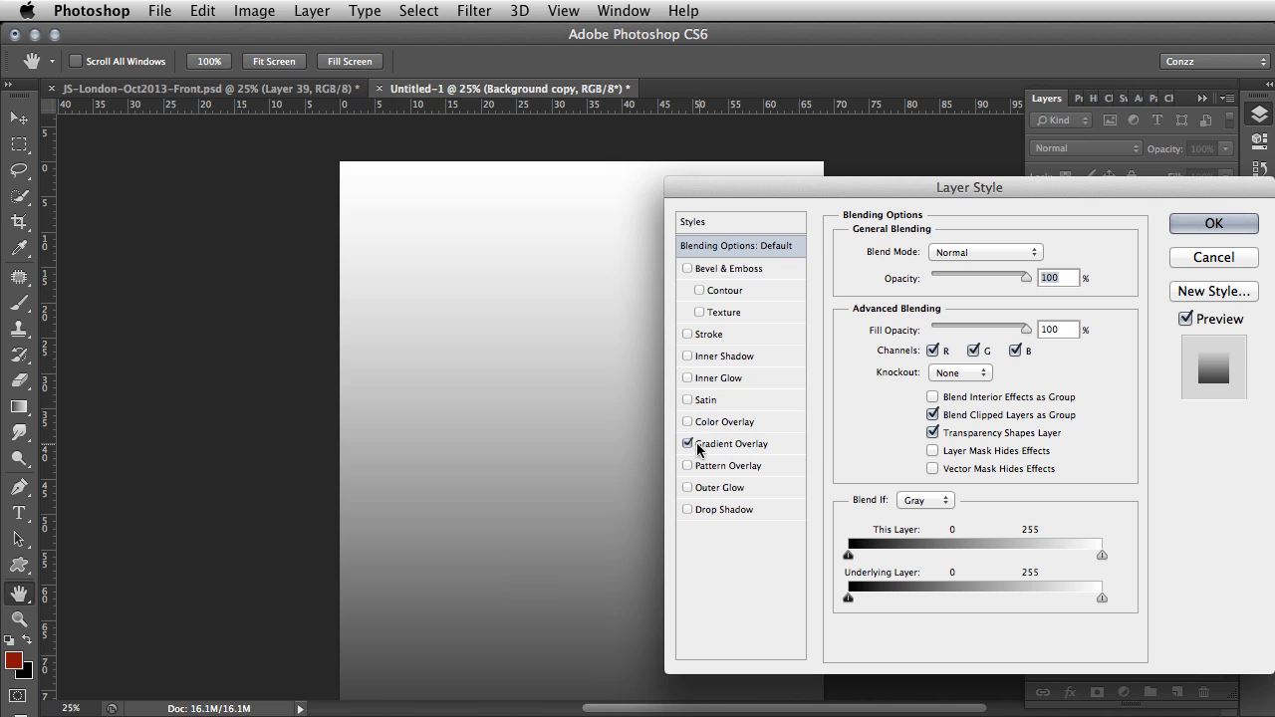
{"action": "left_click", "coordinate": [732, 443]}
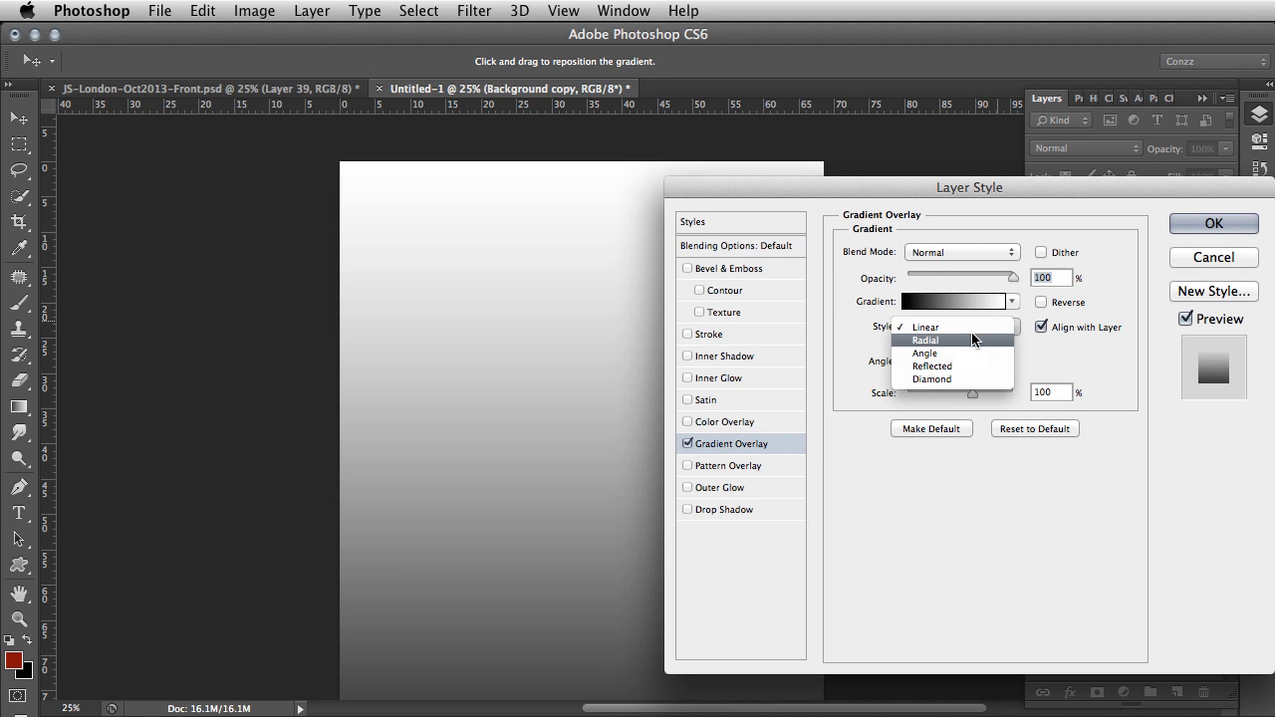
{"action": "left_click", "coordinate": [924, 340]}
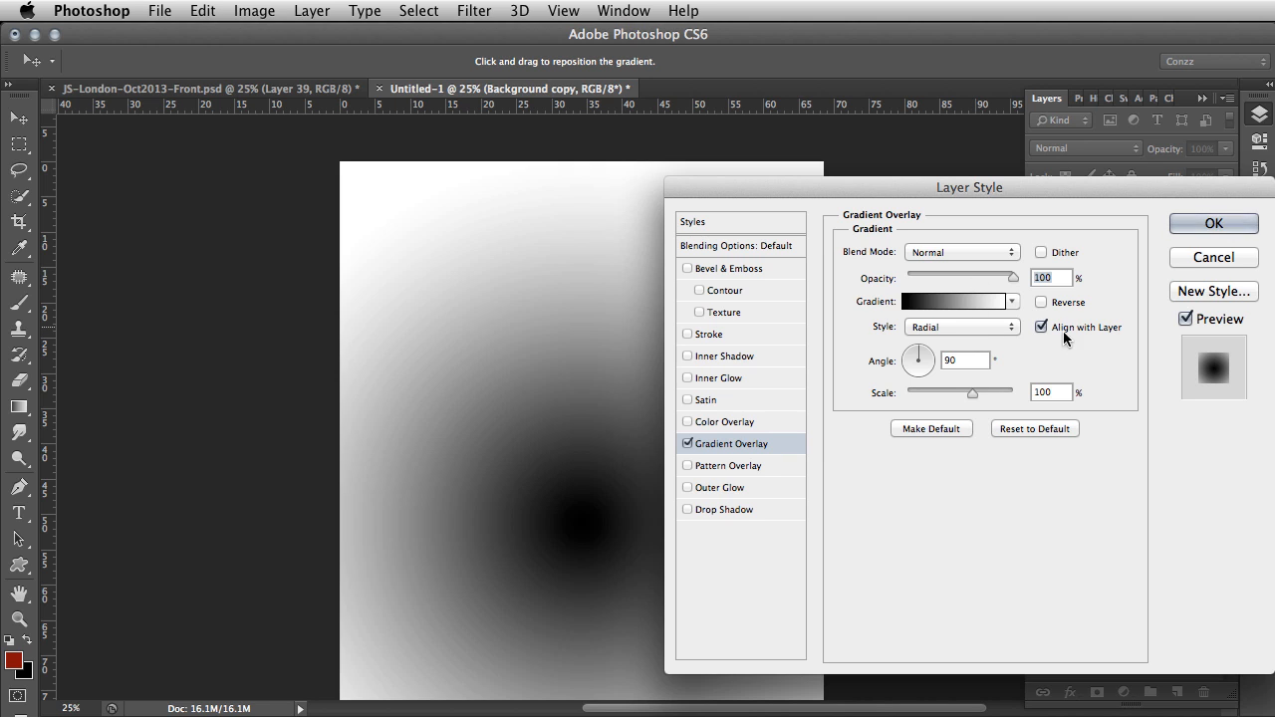
{"action": "left_click", "coordinate": [1042, 302]}
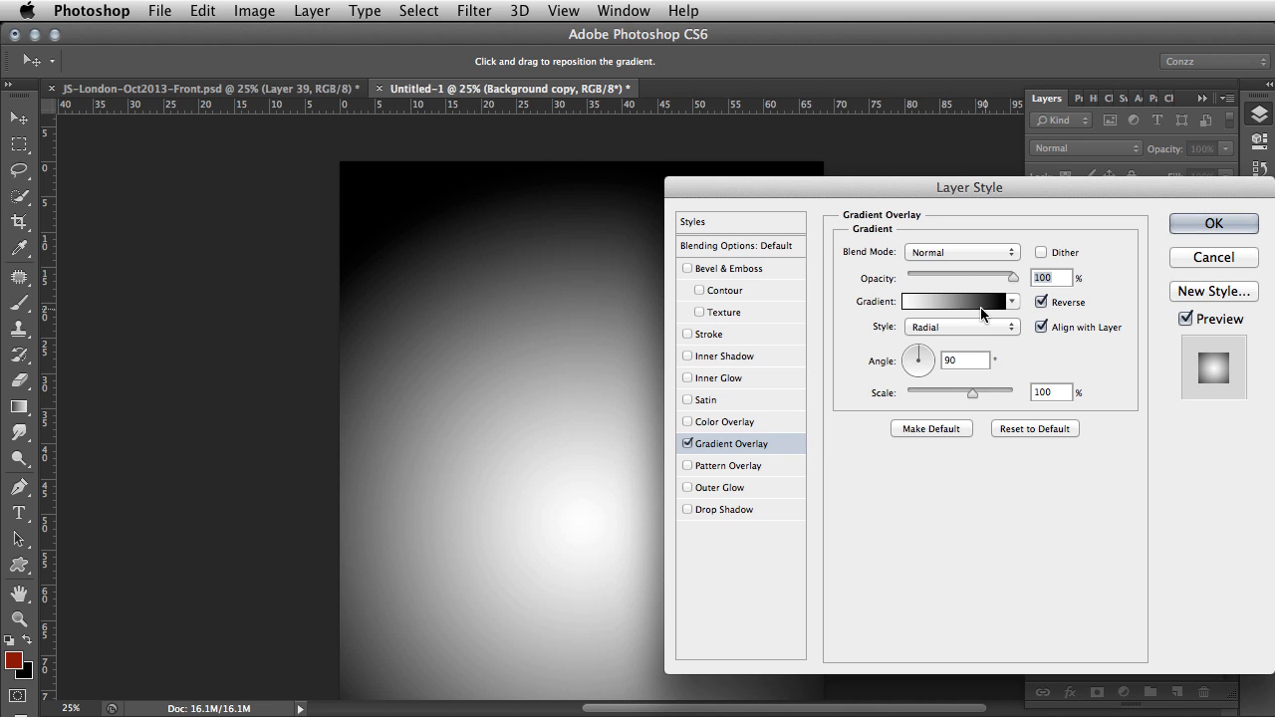
{"action": "left_click", "coordinate": [954, 301]}
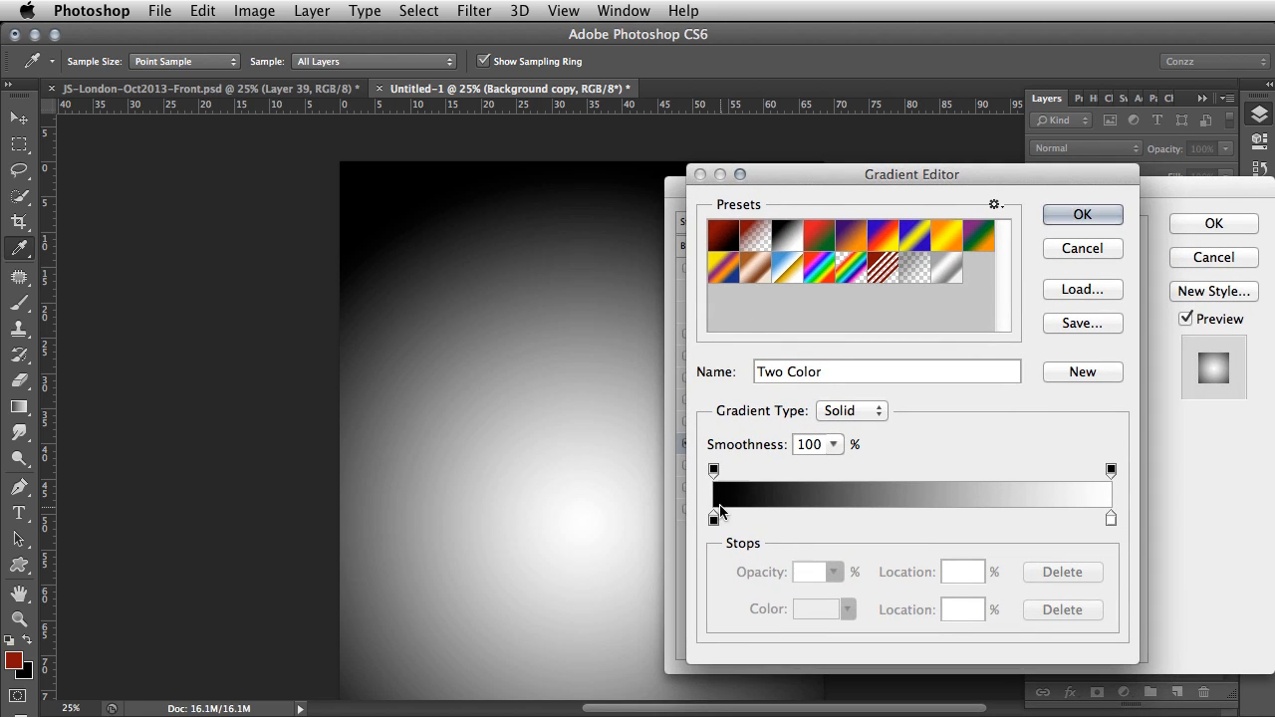
Step: Recolour the gradient stops to dark grey and #919191, and accept the gradient
{"action": "left_click", "coordinate": [713, 517]}
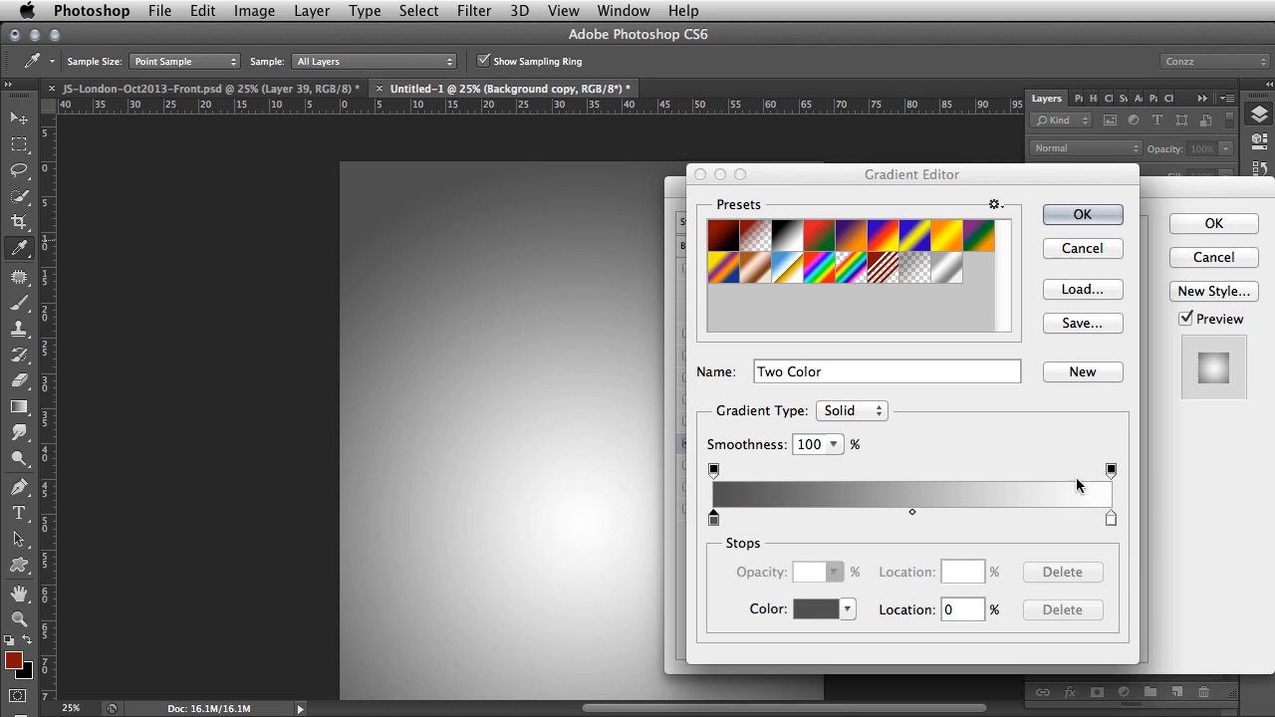
{"action": "left_click", "coordinate": [817, 609]}
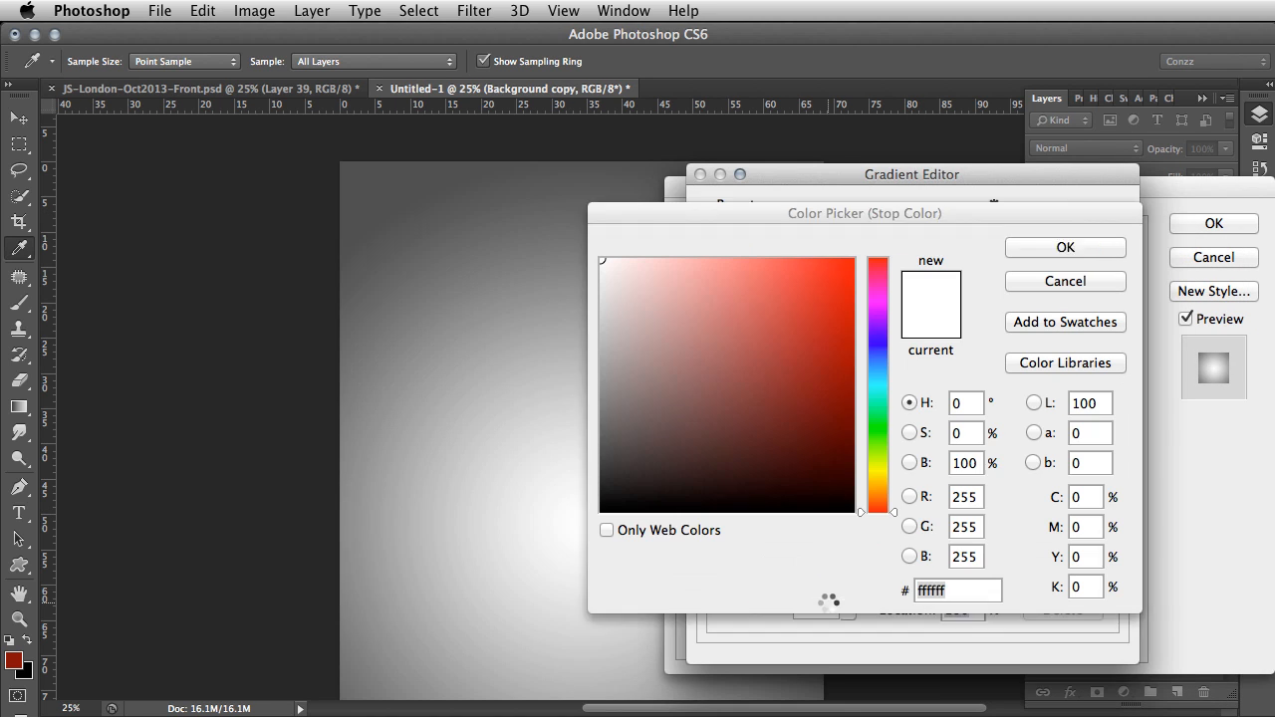
{"action": "left_click", "coordinate": [596, 367]}
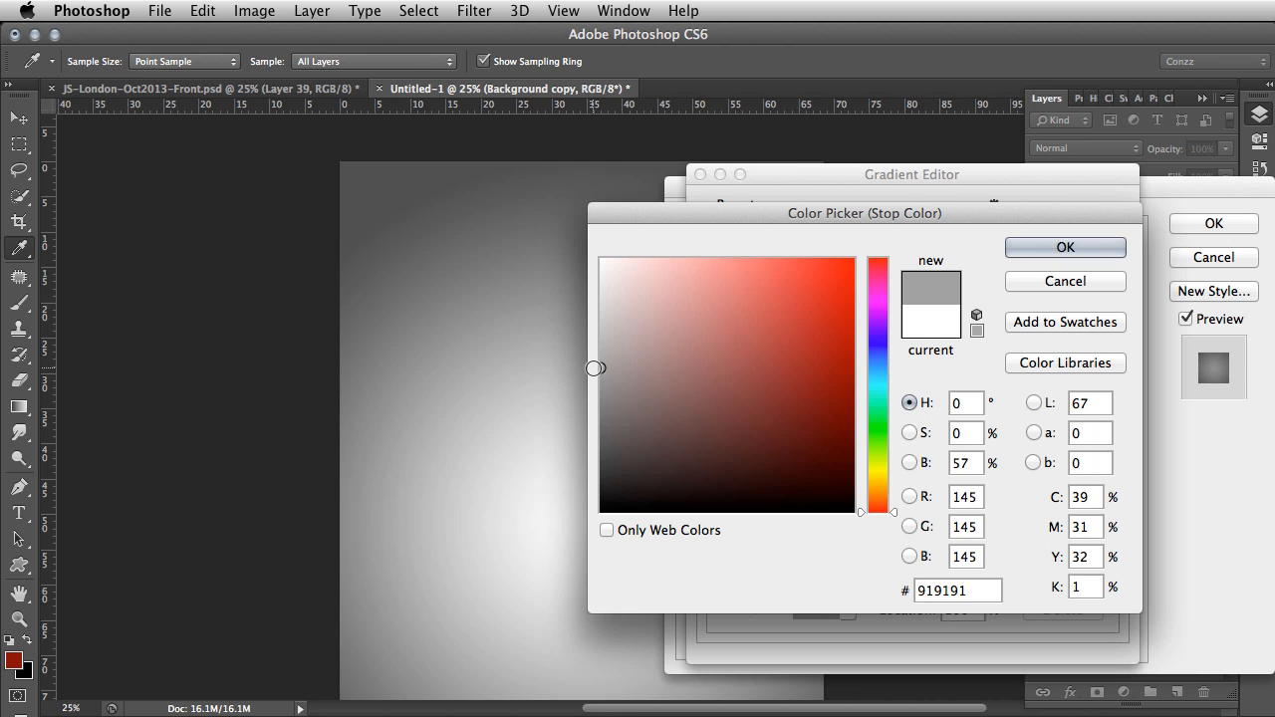
{"action": "left_click", "coordinate": [1065, 247]}
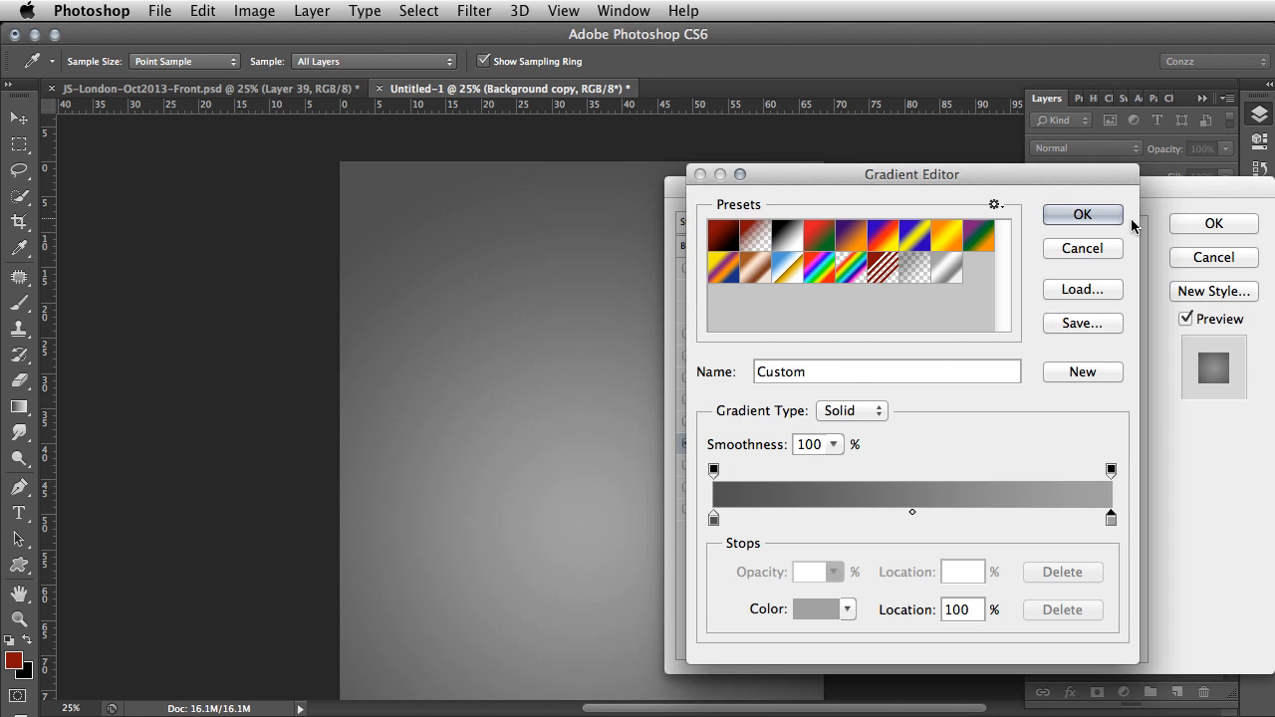
{"action": "left_click", "coordinate": [1082, 214]}
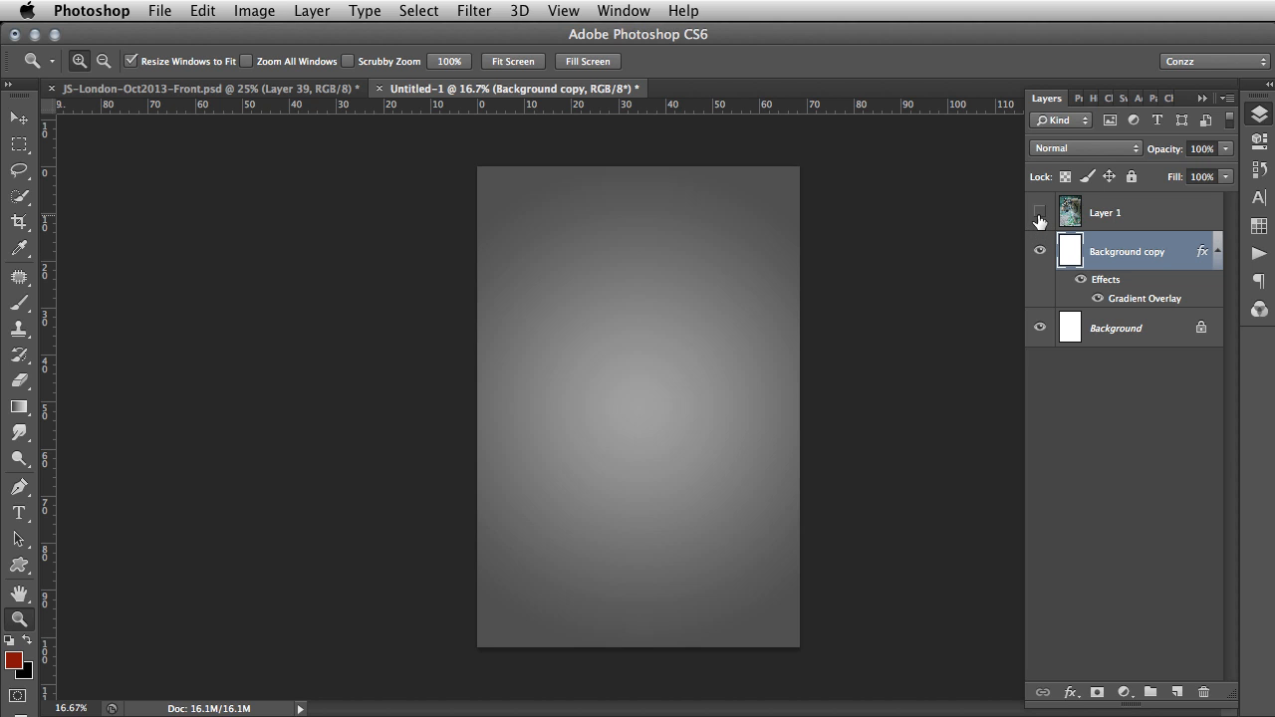
{"action": "mouse_move", "coordinate": [1040, 213]}
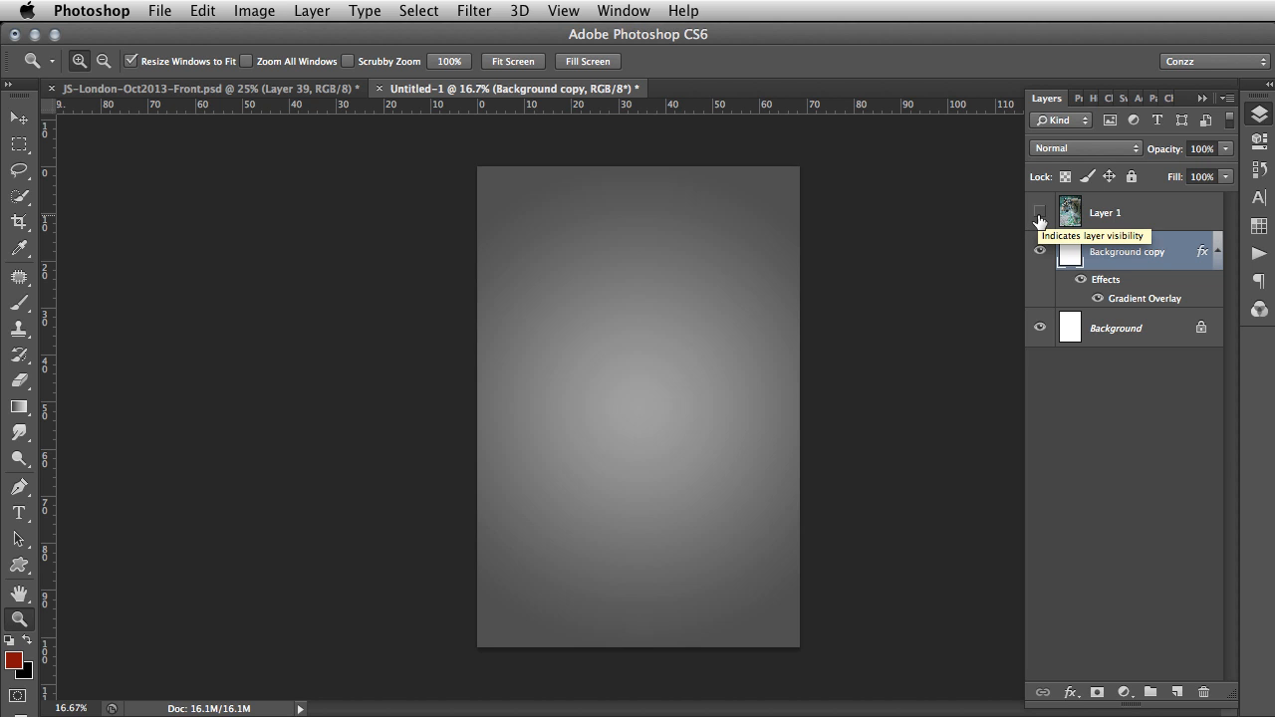
Step: Make the tiger photo layer, Layer 1, visible again
{"action": "left_click", "coordinate": [1039, 212]}
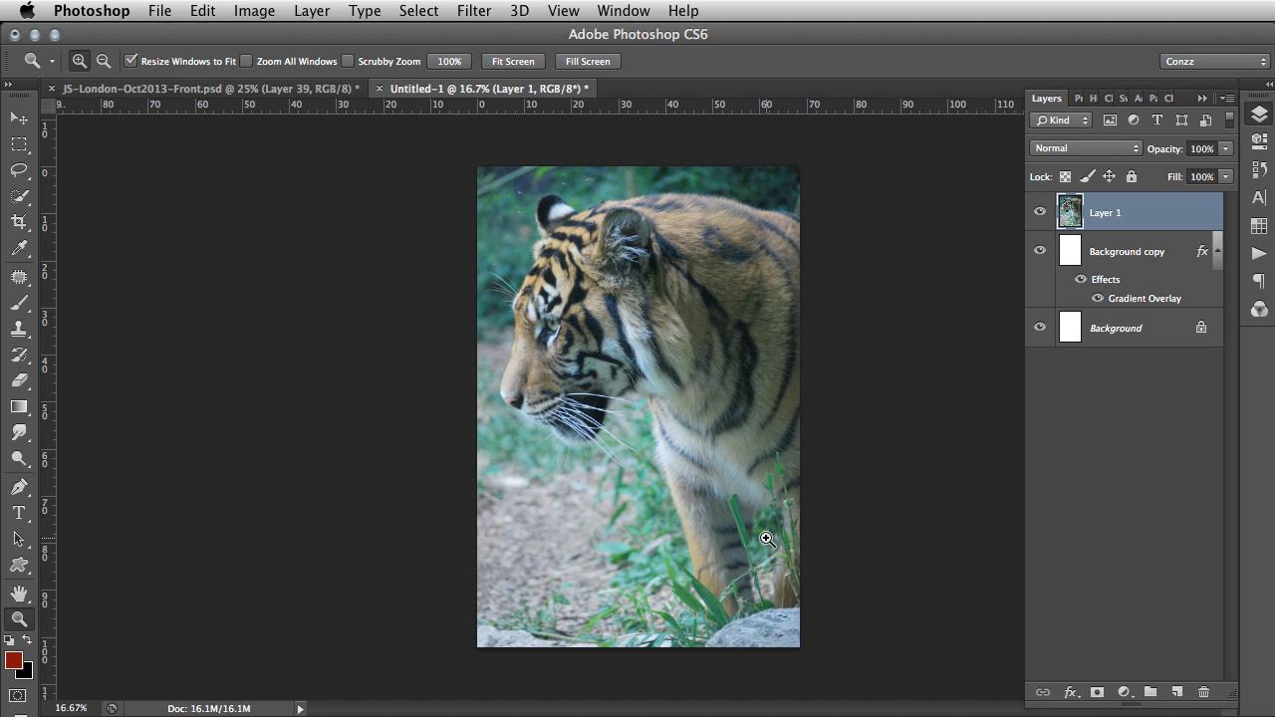
{"action": "mouse_move", "coordinate": [559, 251]}
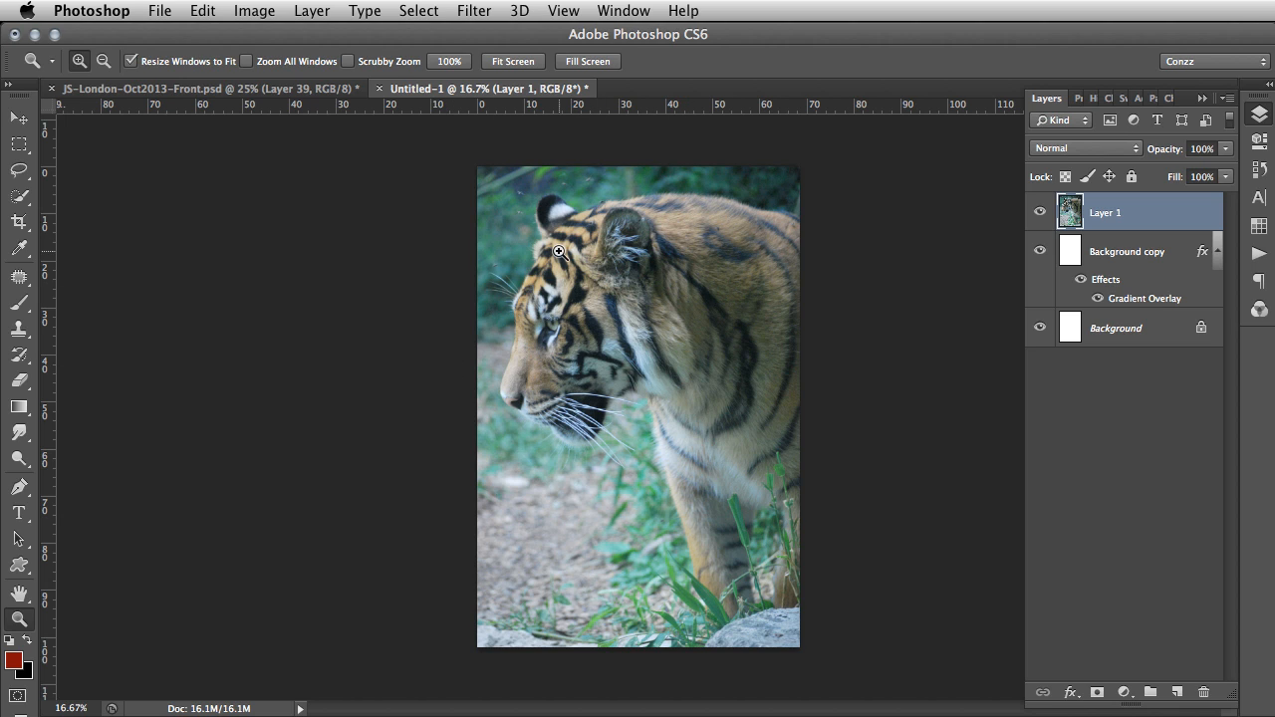
{"action": "mouse_move", "coordinate": [613, 208]}
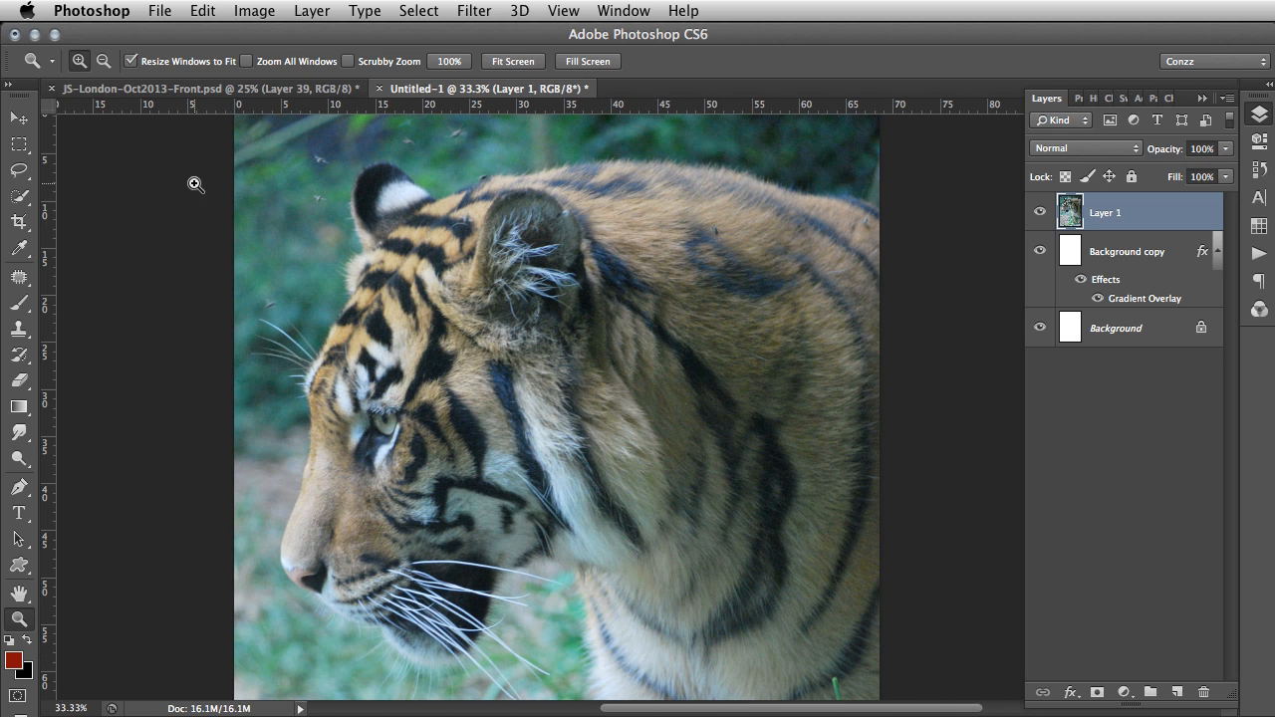
{"action": "mouse_move", "coordinate": [45, 201]}
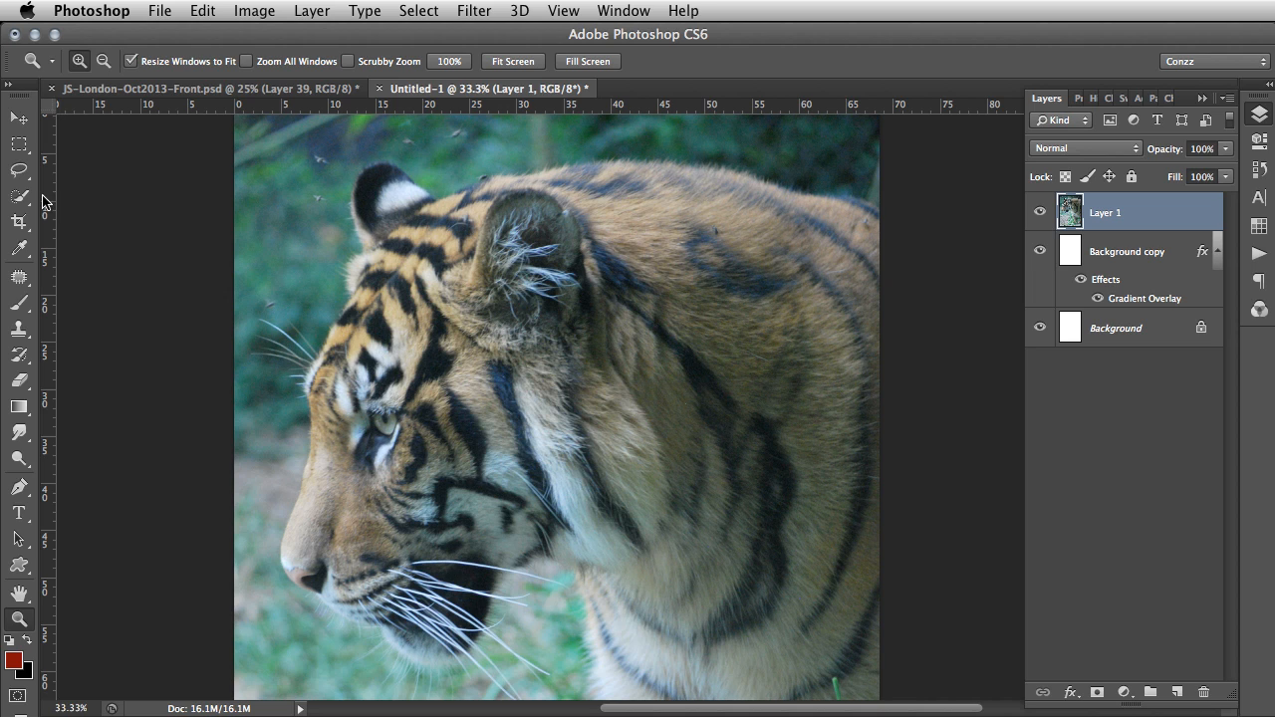
{"action": "mouse_move", "coordinate": [114, 192]}
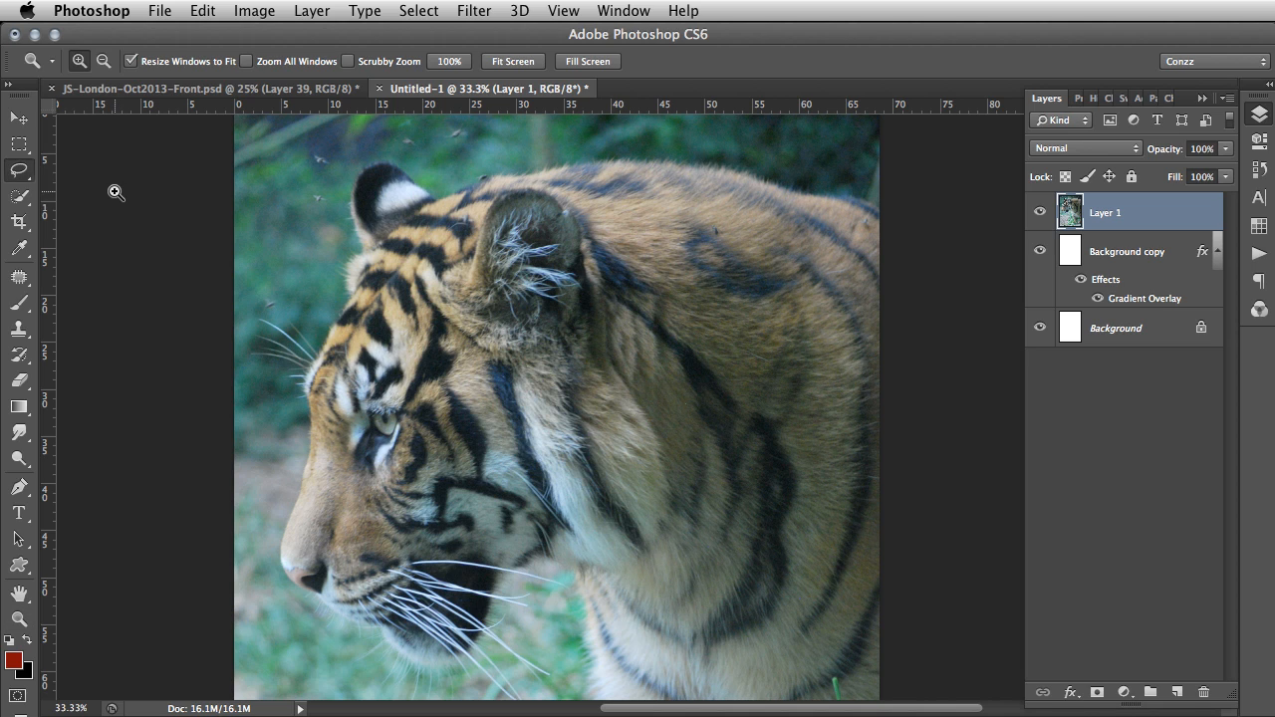
Step: Lasso-select the tiger's ear, face, chin and chest
{"action": "left_click", "coordinate": [18, 170]}
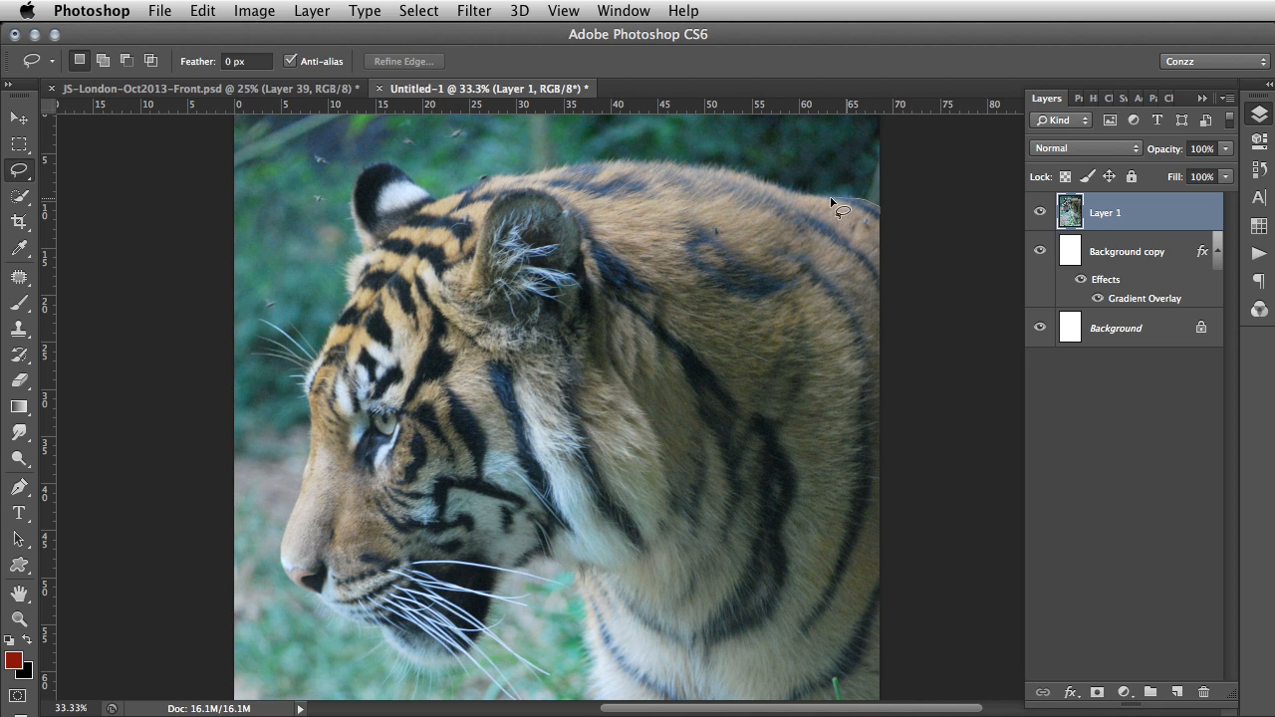
{"action": "mouse_move", "coordinate": [655, 165]}
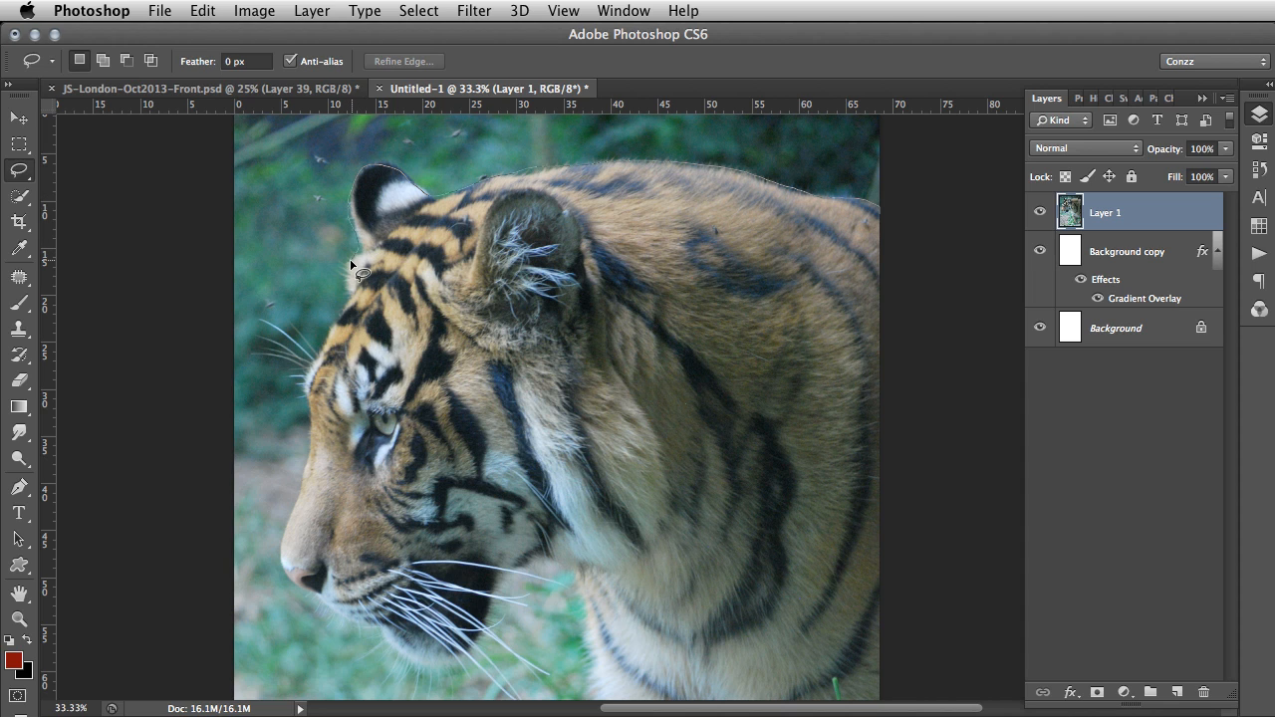
{"action": "mouse_move", "coordinate": [329, 360]}
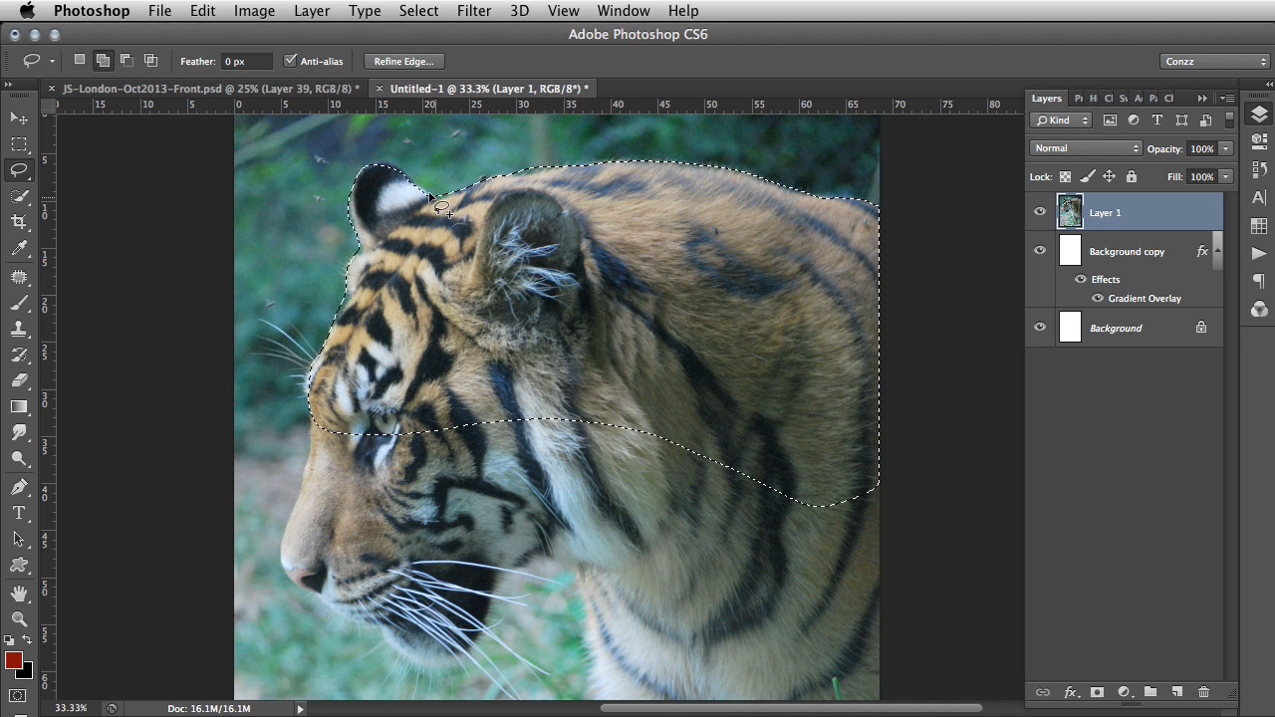
{"action": "mouse_move", "coordinate": [374, 179]}
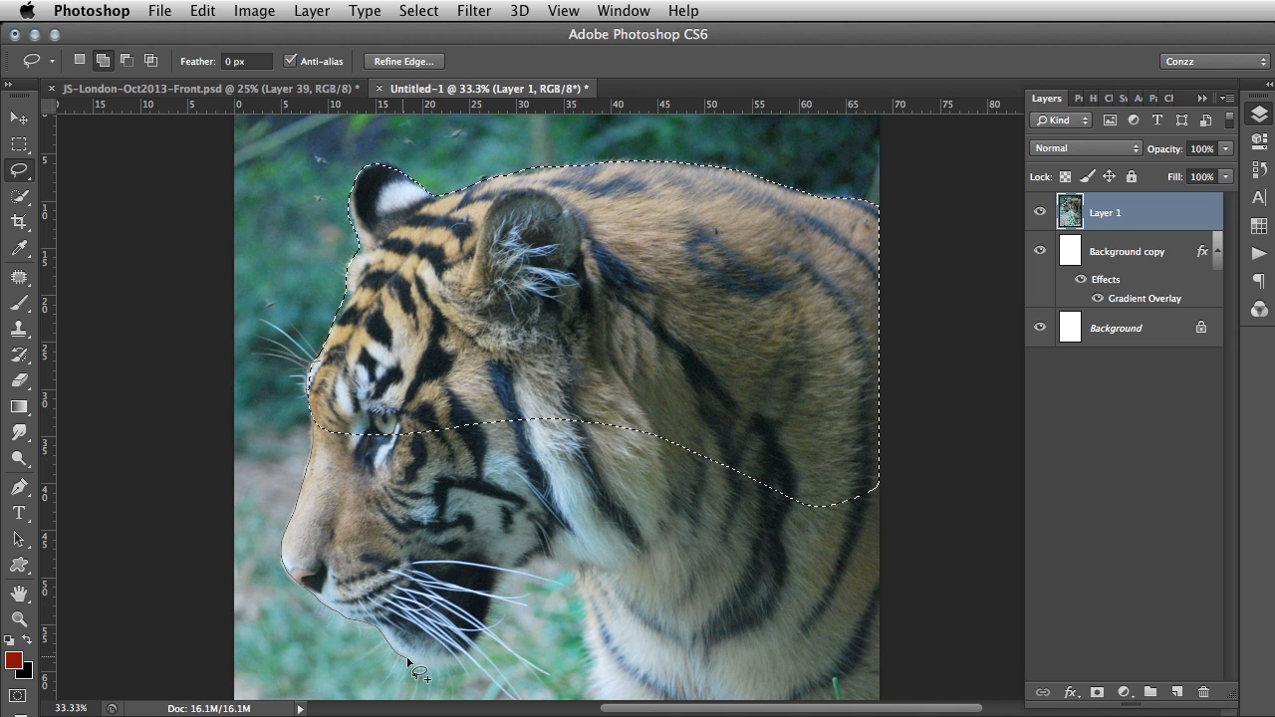
{"action": "mouse_move", "coordinate": [498, 610]}
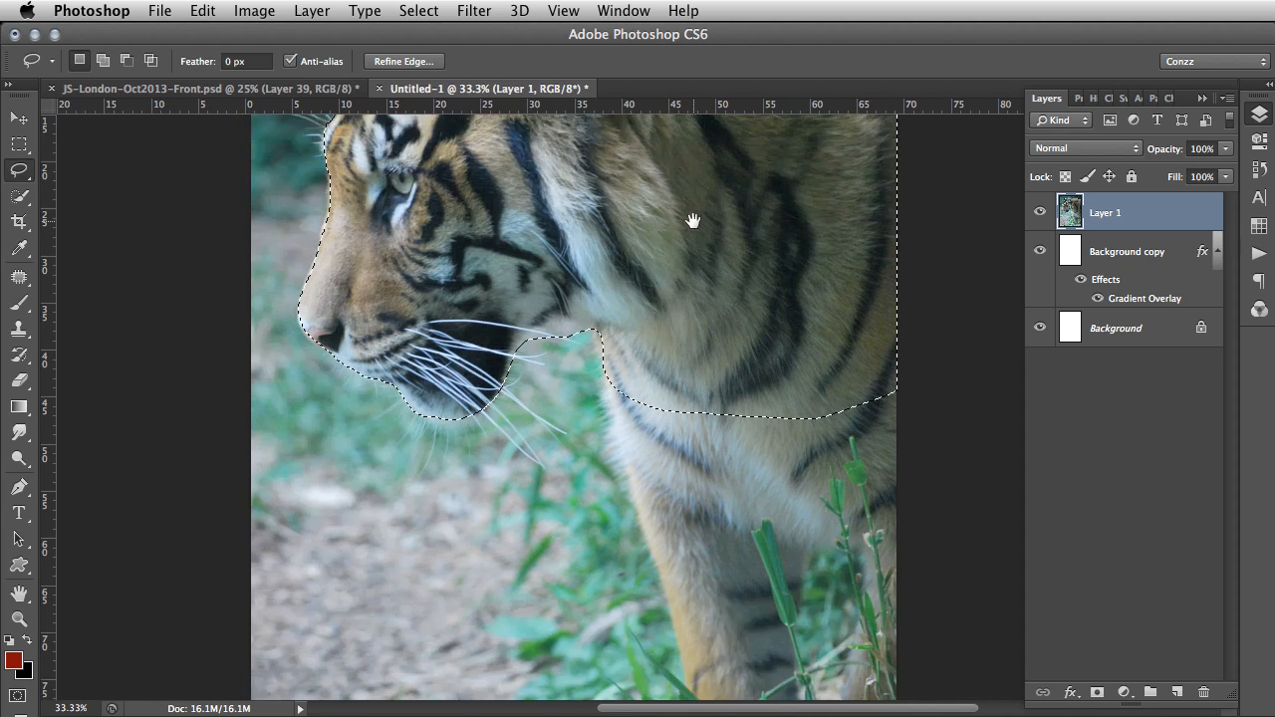
{"action": "left_click_drag", "start_coordinate": [694, 219], "coordinate": [700, 329]}
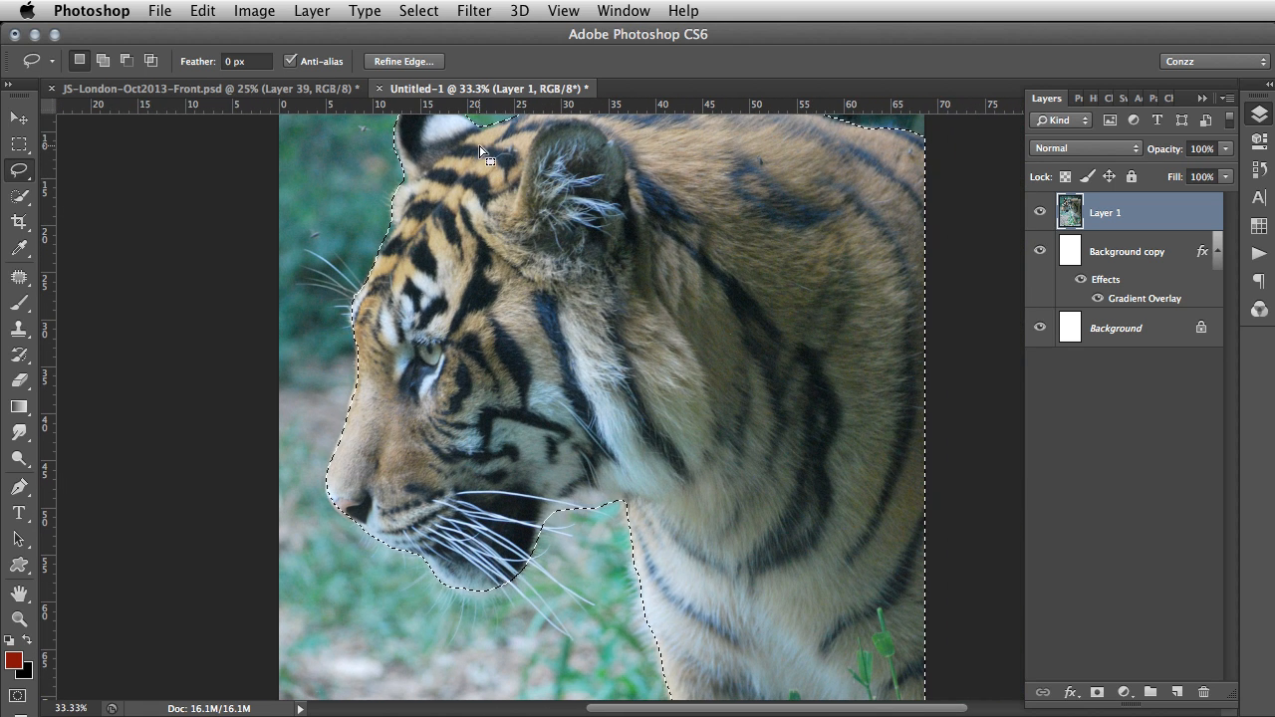
{"action": "mouse_move", "coordinate": [404, 61]}
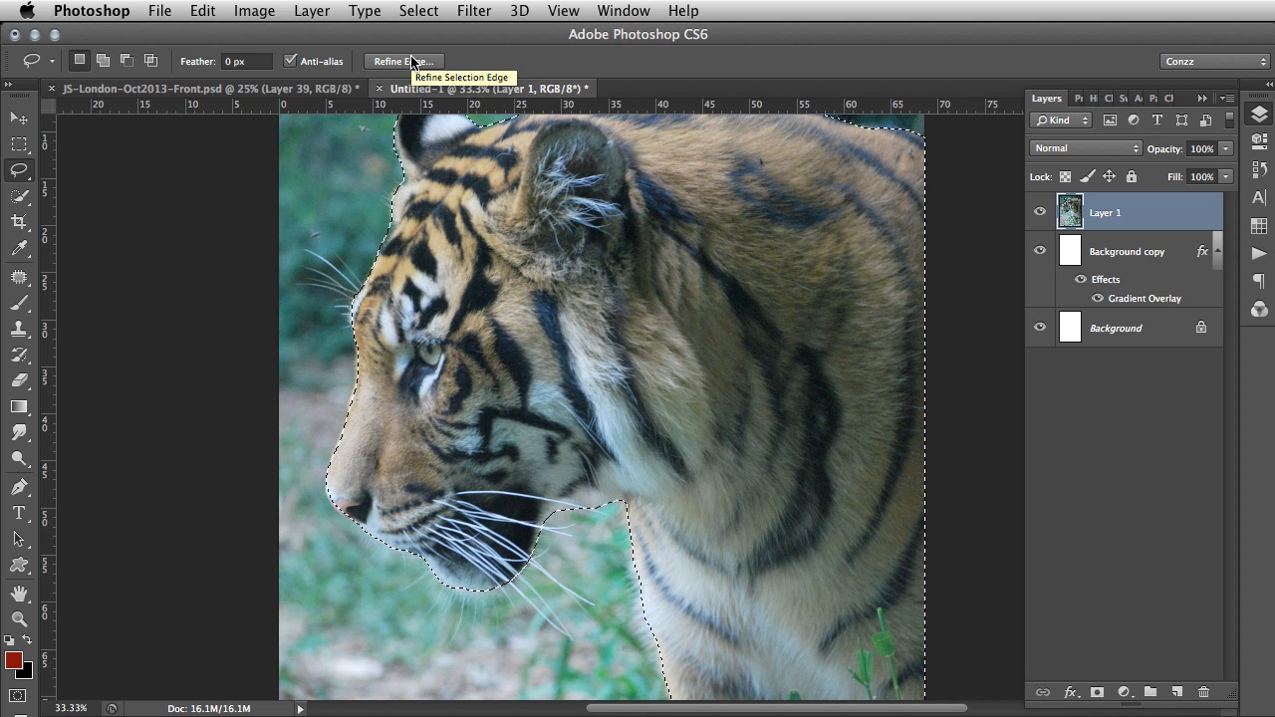
Step: Open Refine Edge on the tiger selection with View set to On Layers
{"action": "left_click", "coordinate": [404, 61]}
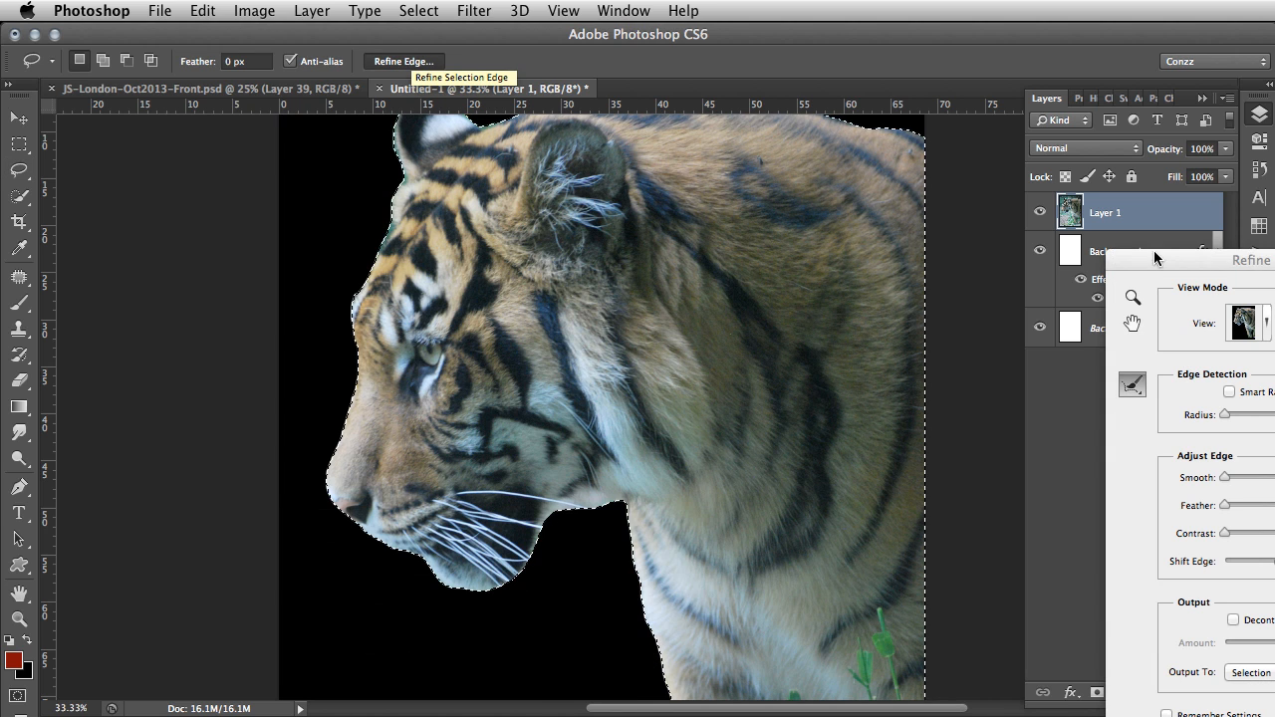
{"action": "left_click", "coordinate": [403, 61]}
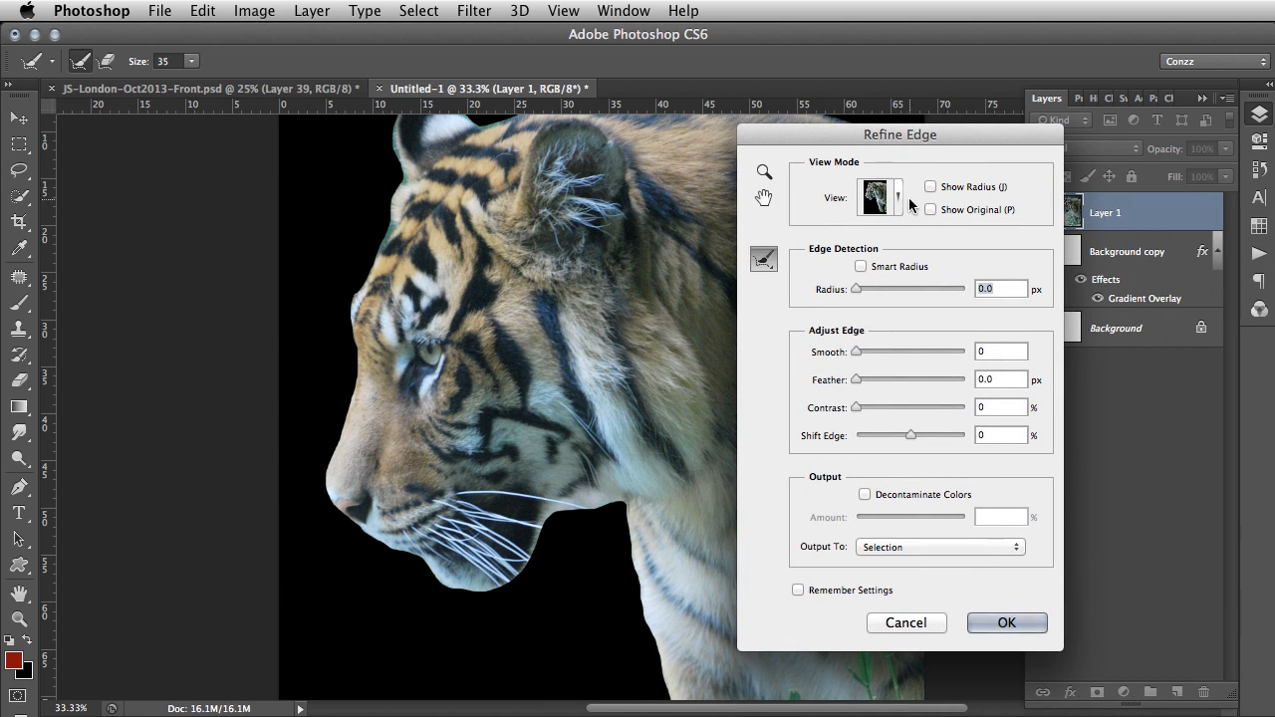
{"action": "left_click", "coordinate": [880, 196]}
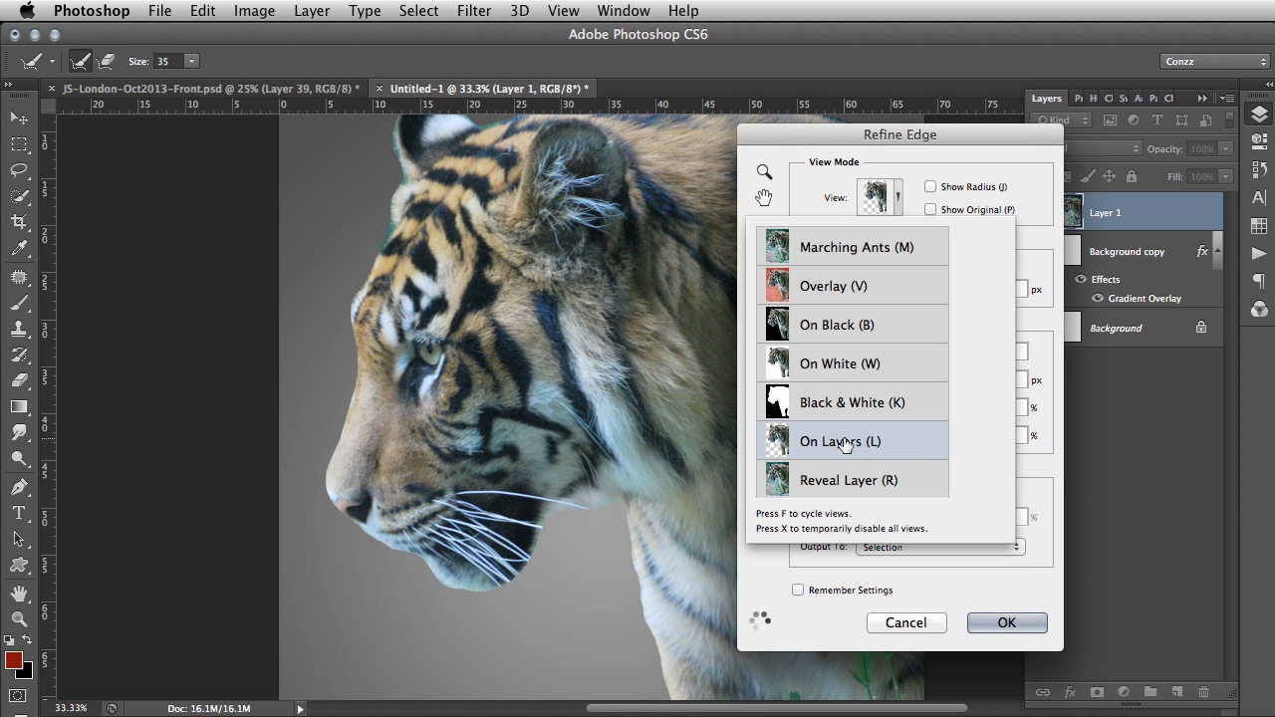
{"action": "left_click", "coordinate": [840, 441]}
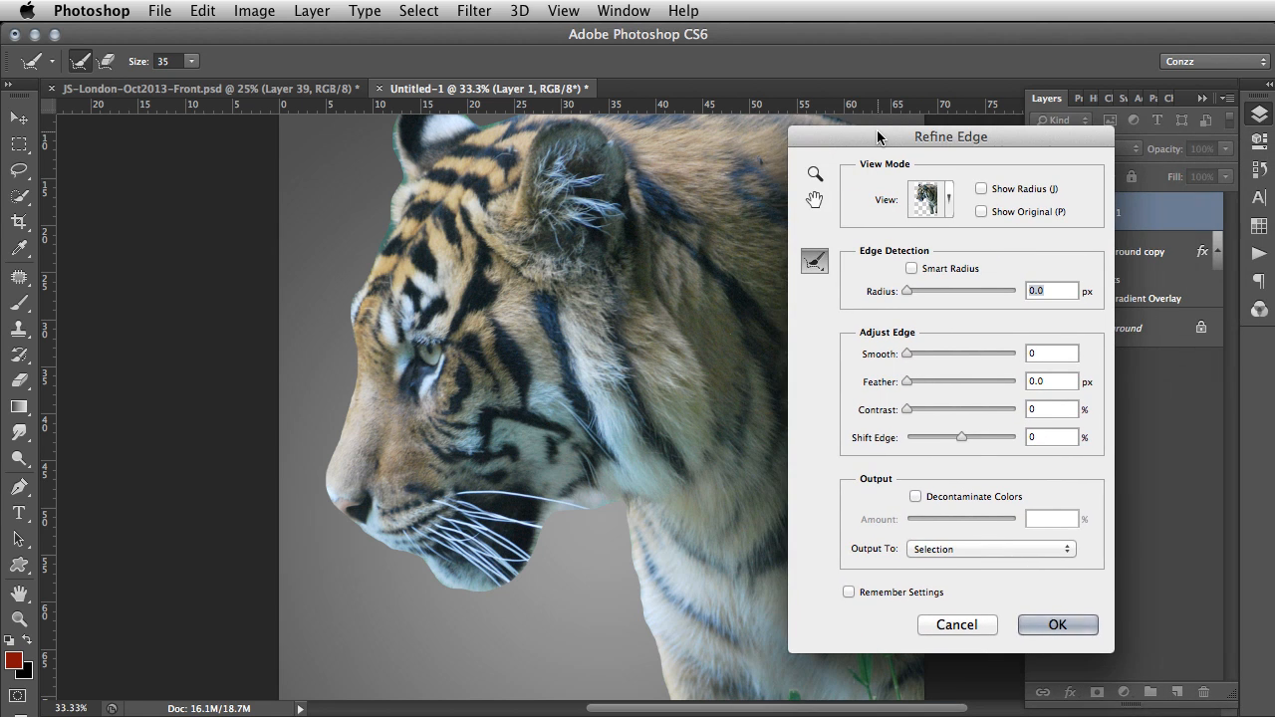
{"action": "mouse_move", "coordinate": [916, 294]}
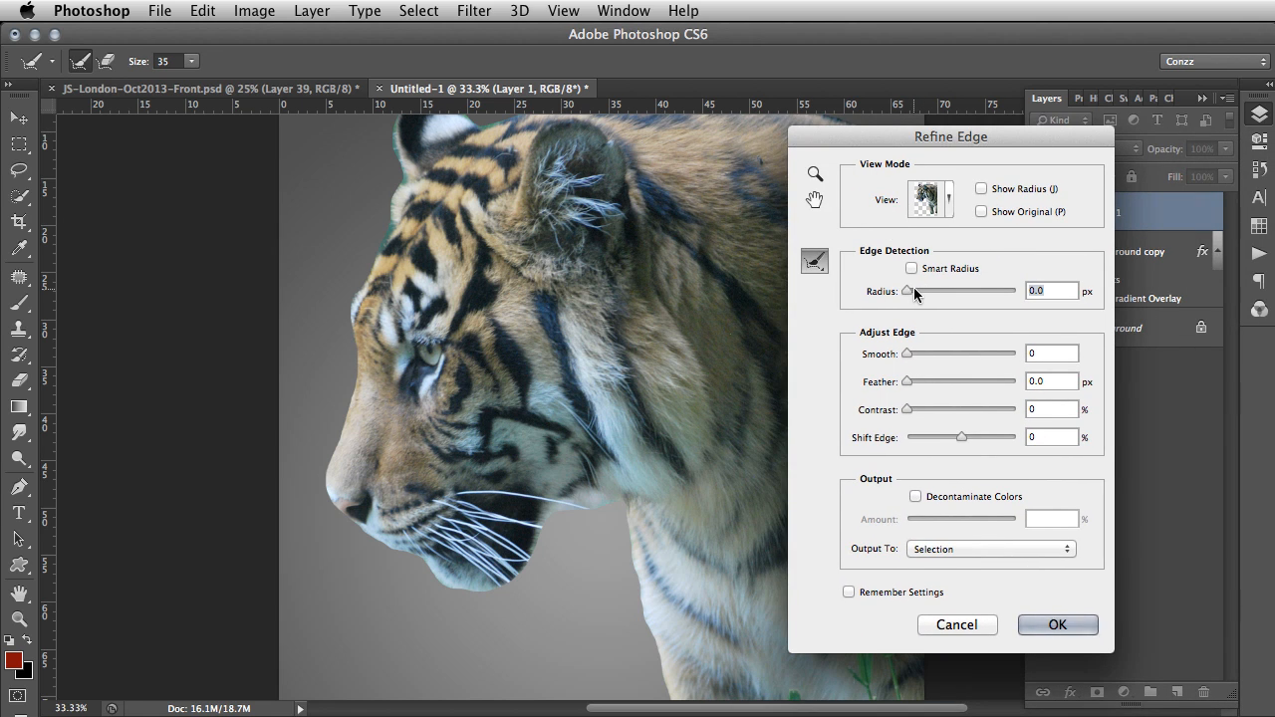
{"action": "mouse_move", "coordinate": [911, 290]}
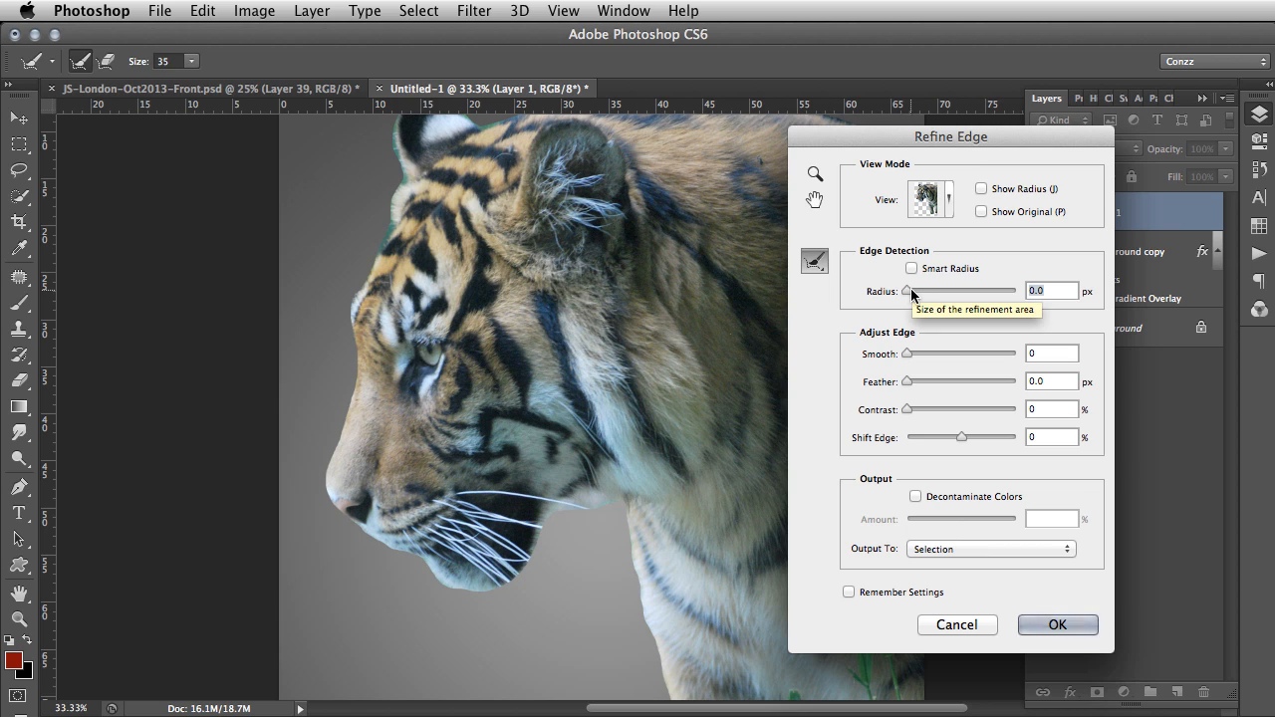
{"action": "mouse_move", "coordinate": [906, 296]}
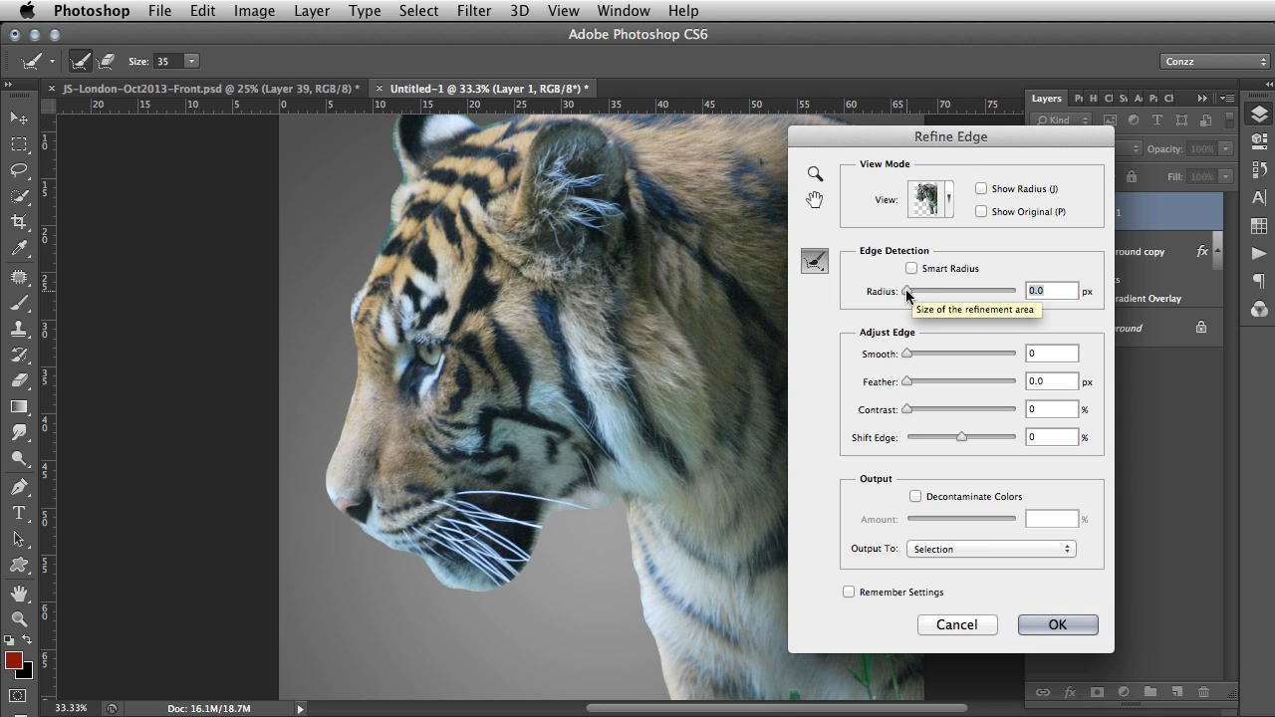
Step: Set the edge radius to 54.1 px and brush the ear fur edges
{"action": "left_click_drag", "start_coordinate": [906, 289], "coordinate": [985, 290]}
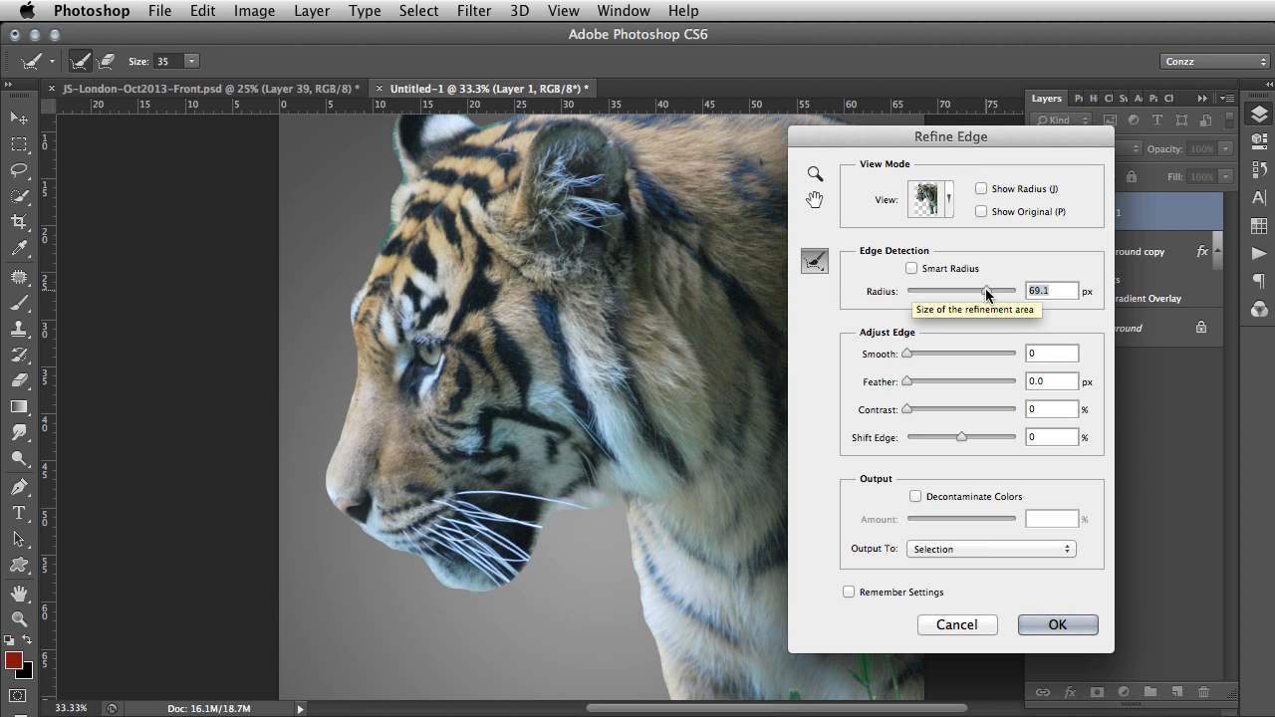
{"action": "left_click_drag", "start_coordinate": [991, 289], "coordinate": [981, 290]}
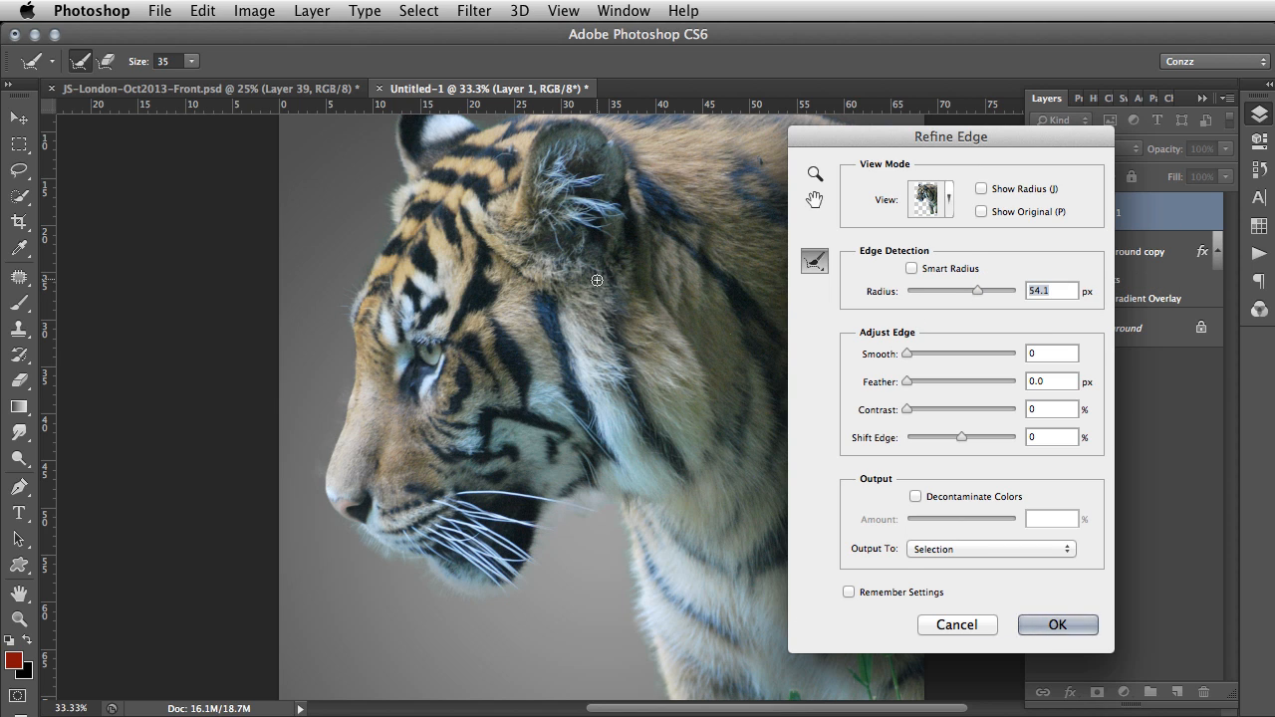
{"action": "left_click_drag", "start_coordinate": [596, 279], "coordinate": [514, 355]}
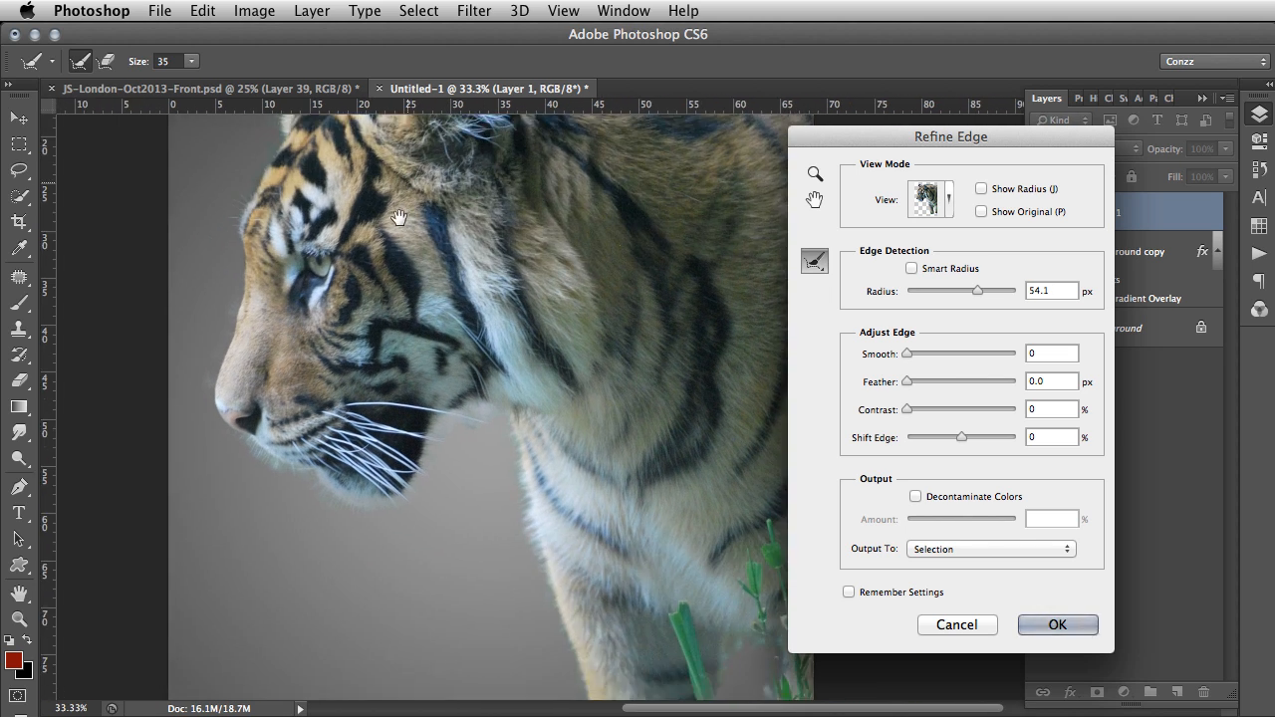
{"action": "left_click_drag", "start_coordinate": [398, 217], "coordinate": [518, 339]}
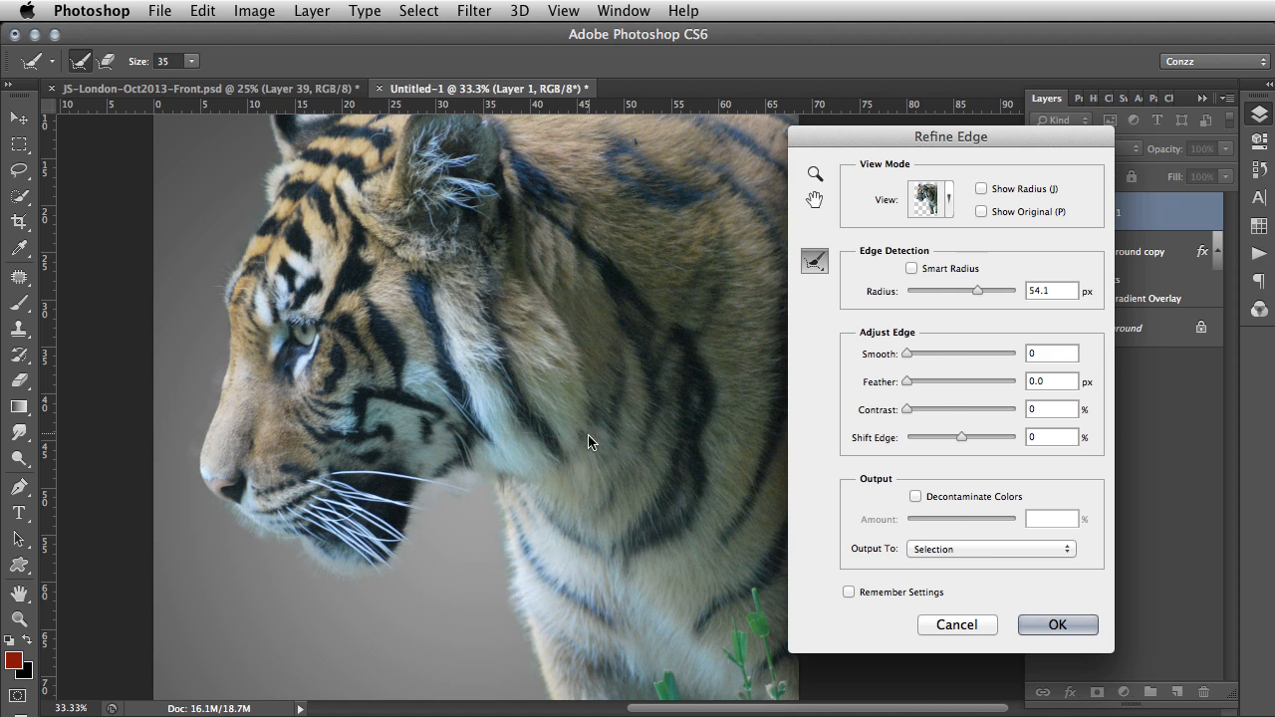
{"action": "left_click_drag", "start_coordinate": [587, 441], "coordinate": [580, 440]}
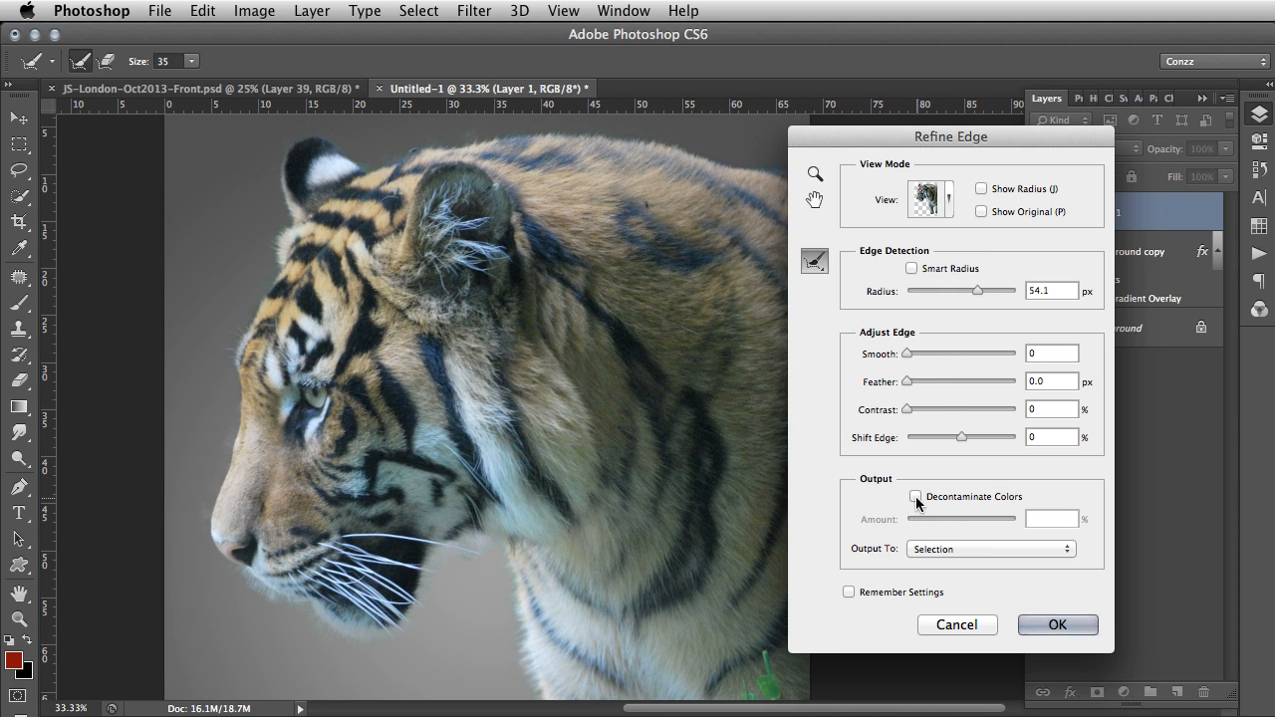
Step: Enable Decontaminate Colors at 70% amount in Refine Edge
{"action": "left_click", "coordinate": [911, 496]}
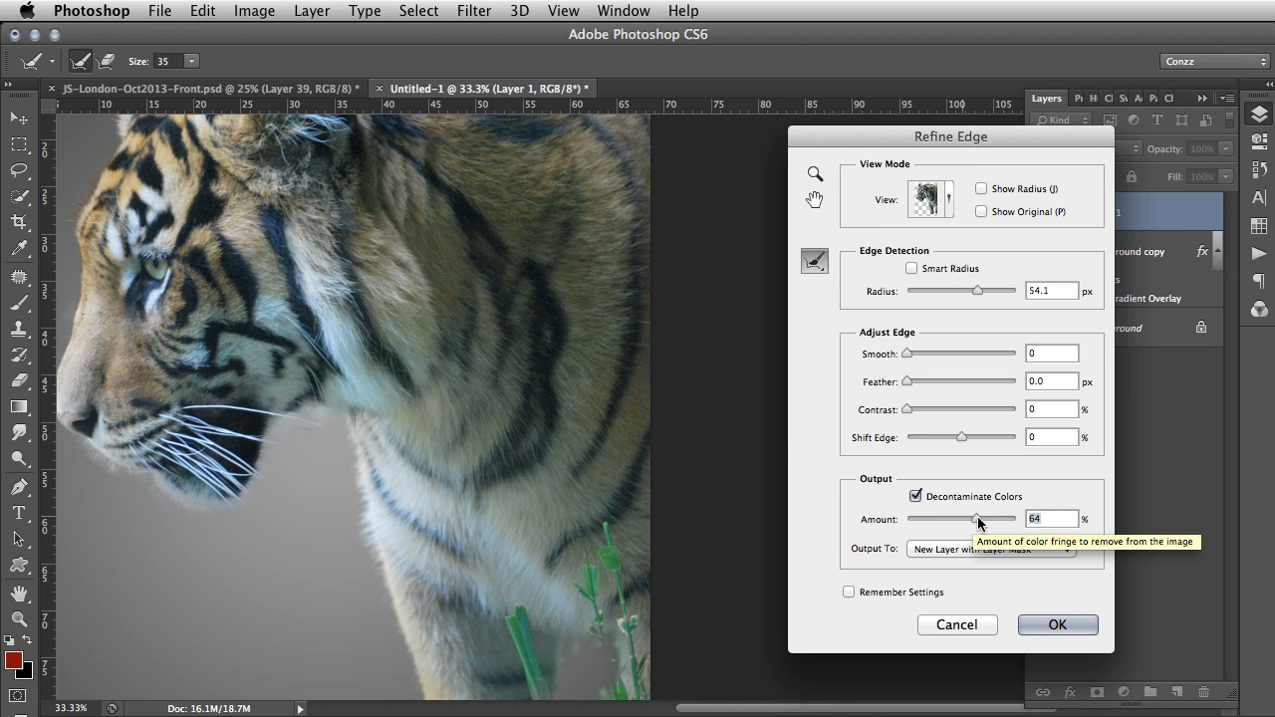
{"action": "left_click_drag", "start_coordinate": [975, 519], "coordinate": [982, 519]}
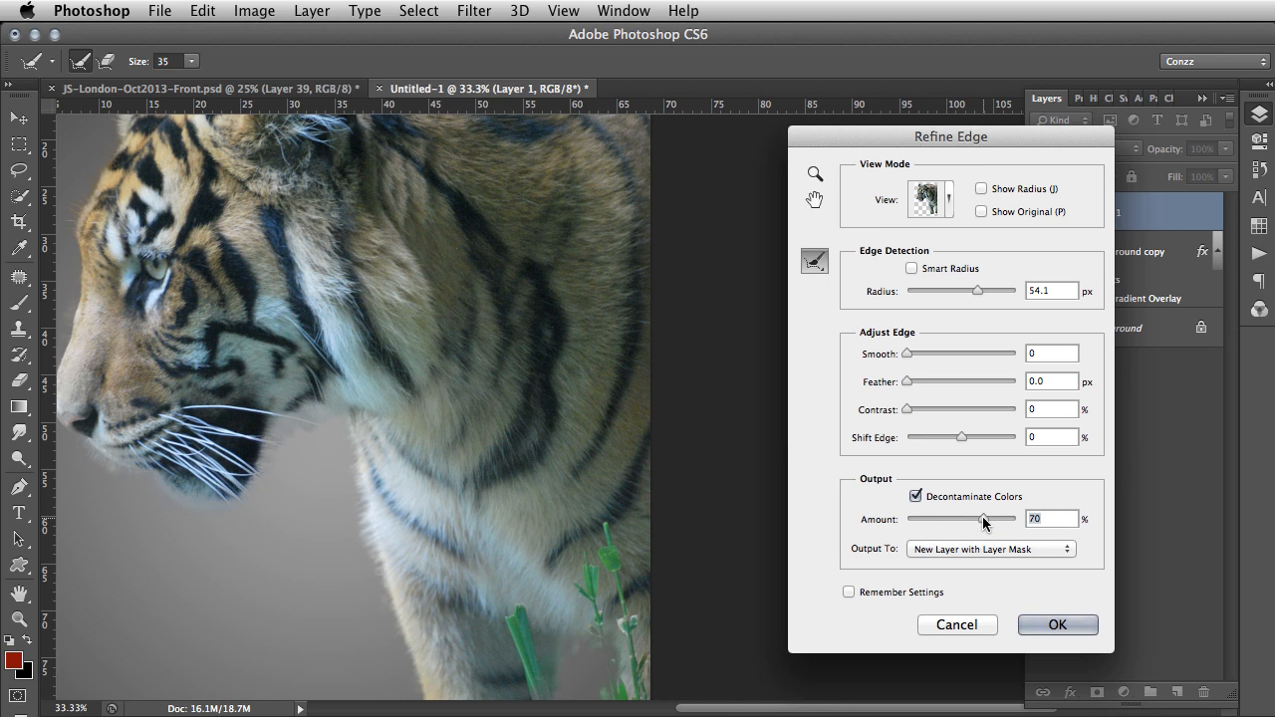
{"action": "left_click_drag", "start_coordinate": [986, 519], "coordinate": [971, 518]}
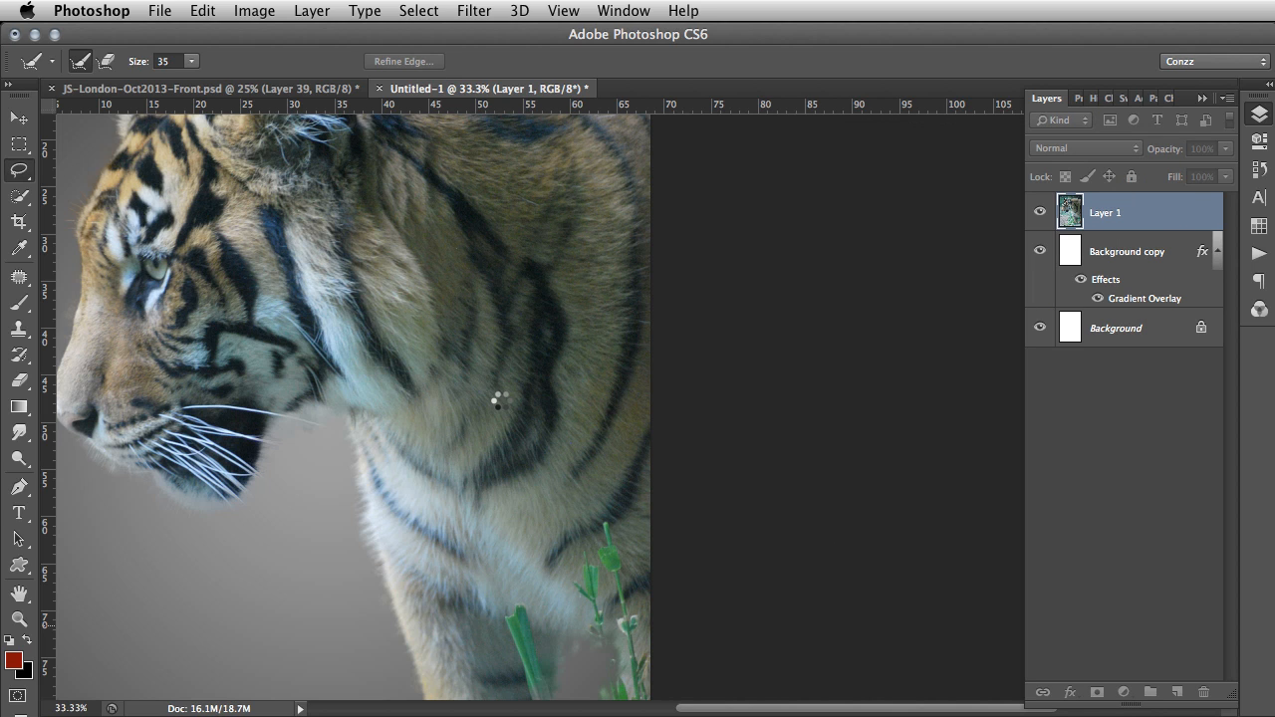
Step: Output the refined tiger to a new masked layer, keeping Layer 1 hidden
{"action": "left_click", "coordinate": [404, 60]}
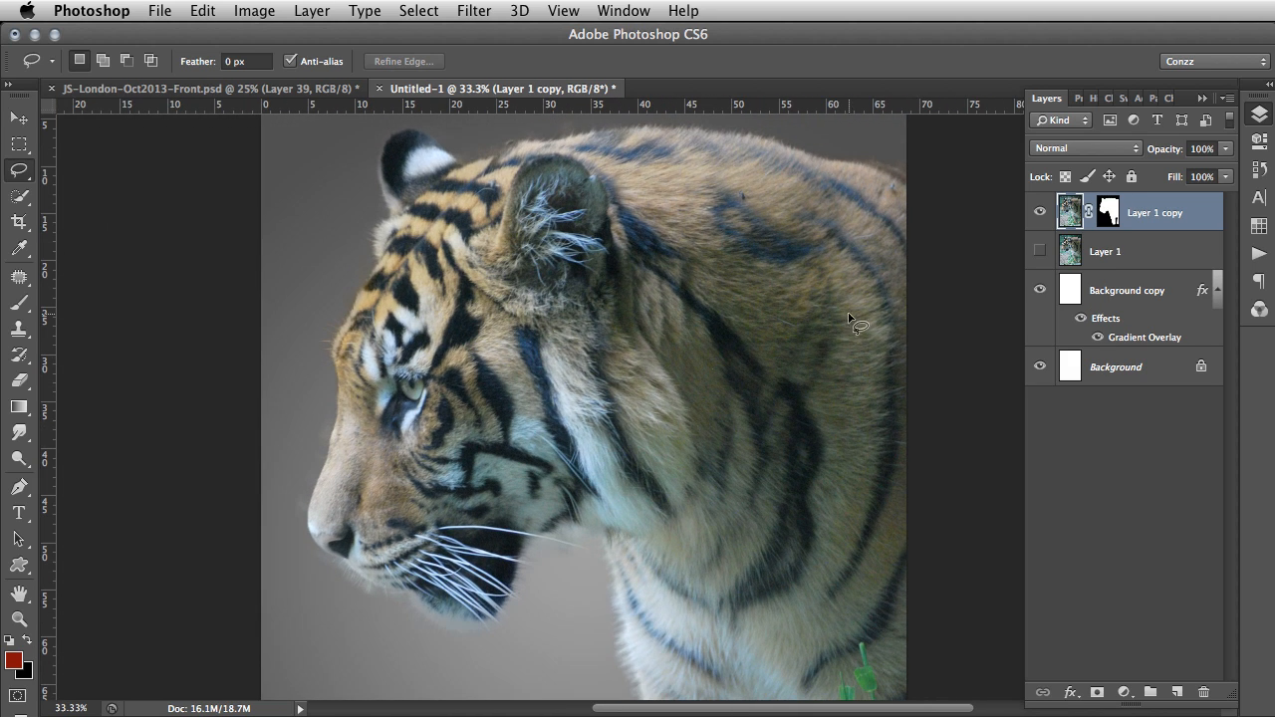
{"action": "left_click", "coordinate": [1040, 212]}
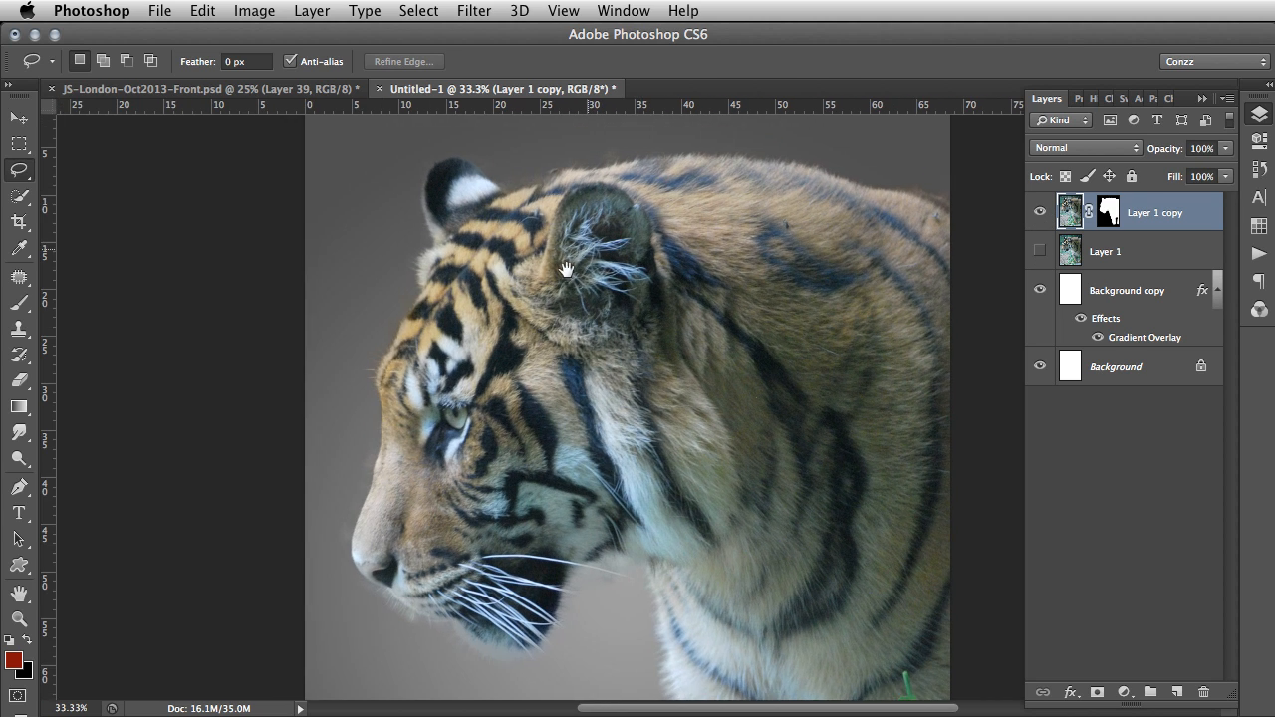
{"action": "left_click_drag", "start_coordinate": [567, 269], "coordinate": [579, 246]}
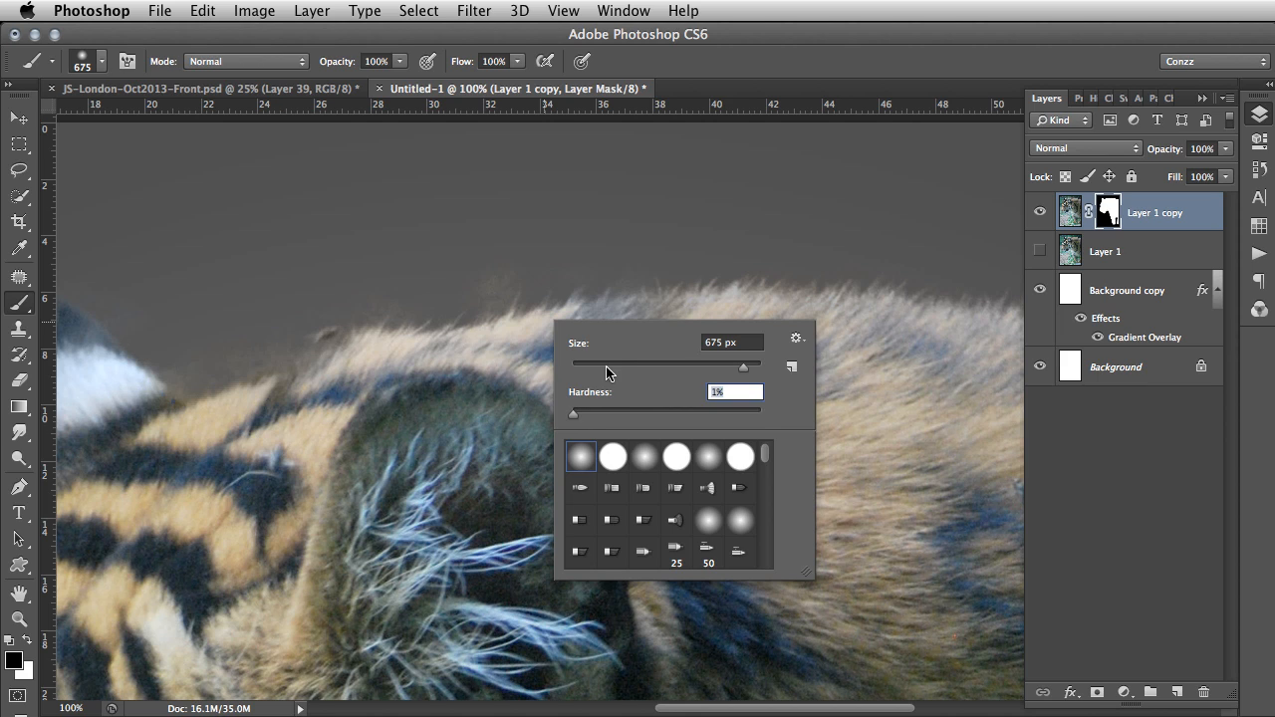
Step: Shrink the brush and paint the mask along the top edge of the back fur
{"action": "left_click_drag", "start_coordinate": [743, 367], "coordinate": [632, 366]}
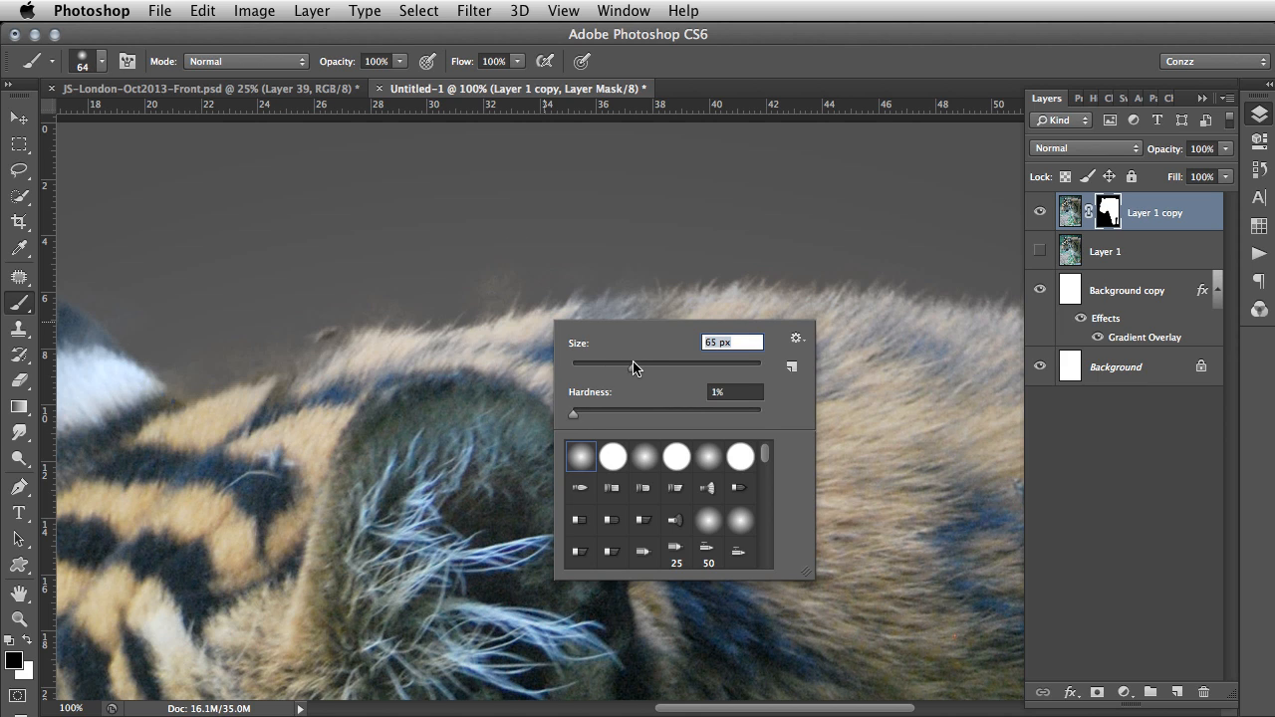
{"action": "left_click_drag", "start_coordinate": [627, 367], "coordinate": [640, 367]}
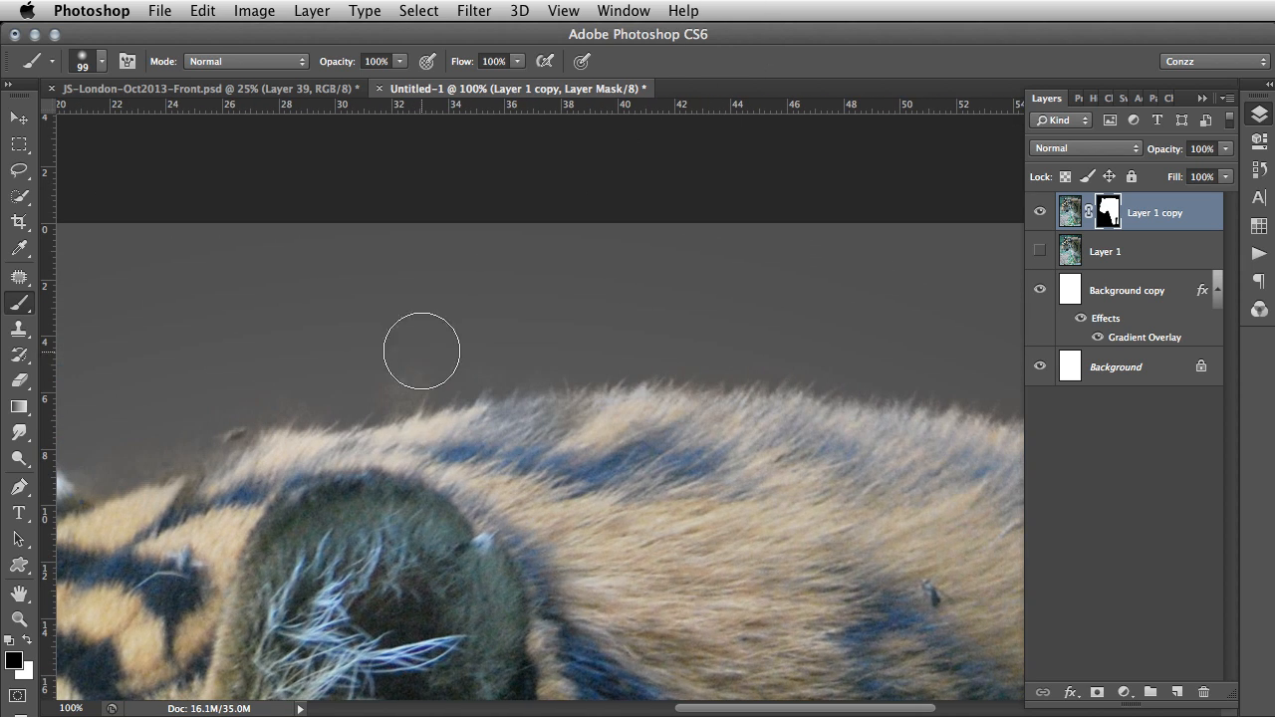
{"action": "mouse_move", "coordinate": [401, 343]}
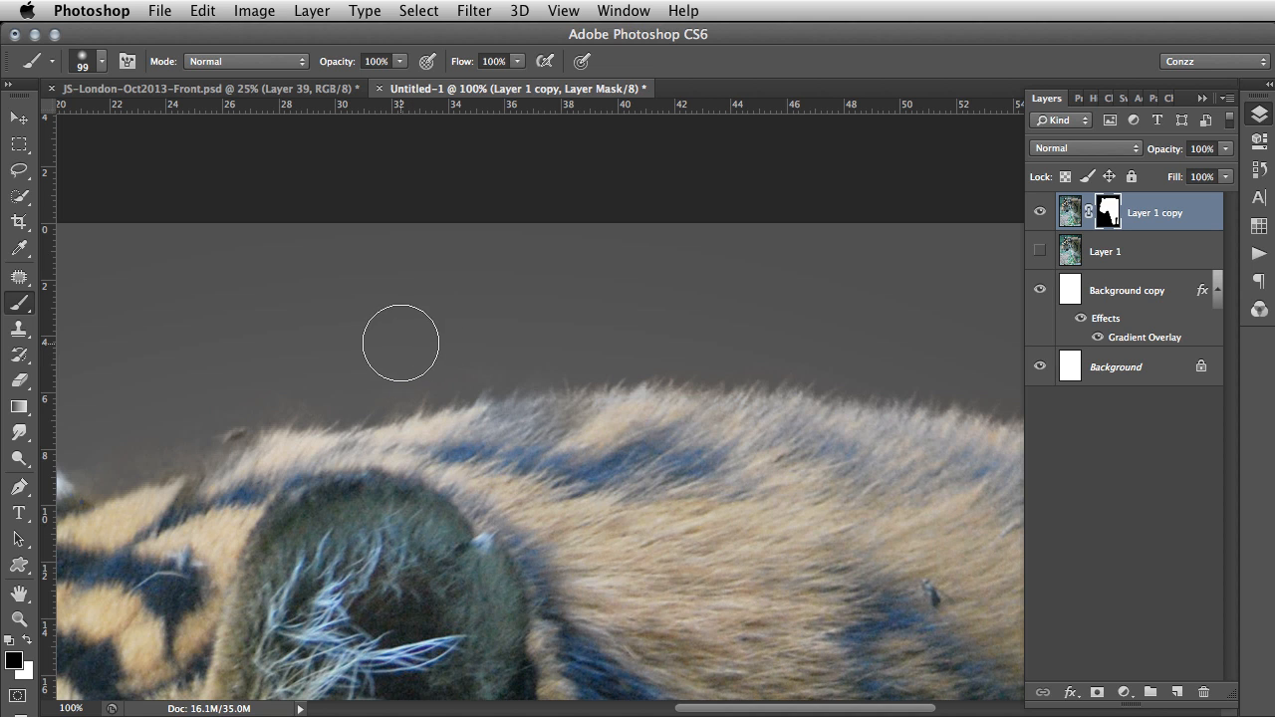
{"action": "left_click_drag", "start_coordinate": [400, 344], "coordinate": [421, 408]}
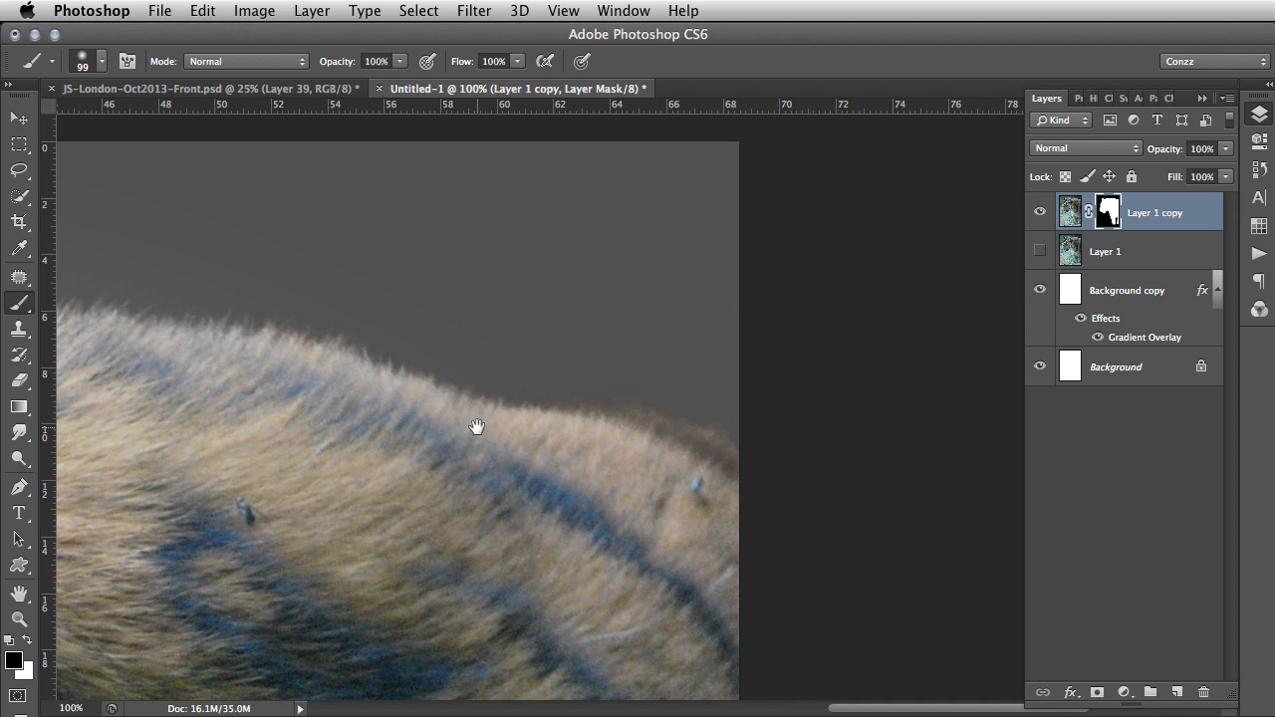
Step: Paint away the mask halo beside the tiger's nose
{"action": "left_click_drag", "start_coordinate": [478, 426], "coordinate": [782, 324]}
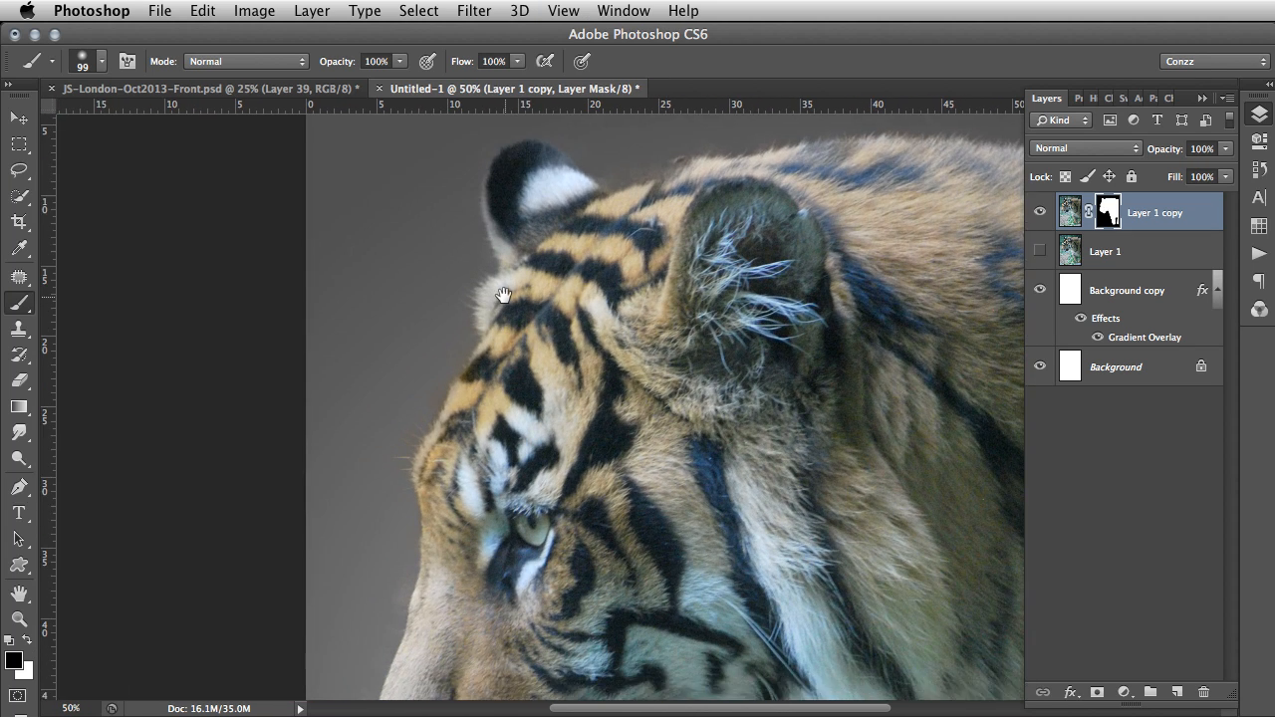
{"action": "left_click_drag", "start_coordinate": [505, 294], "coordinate": [448, 412]}
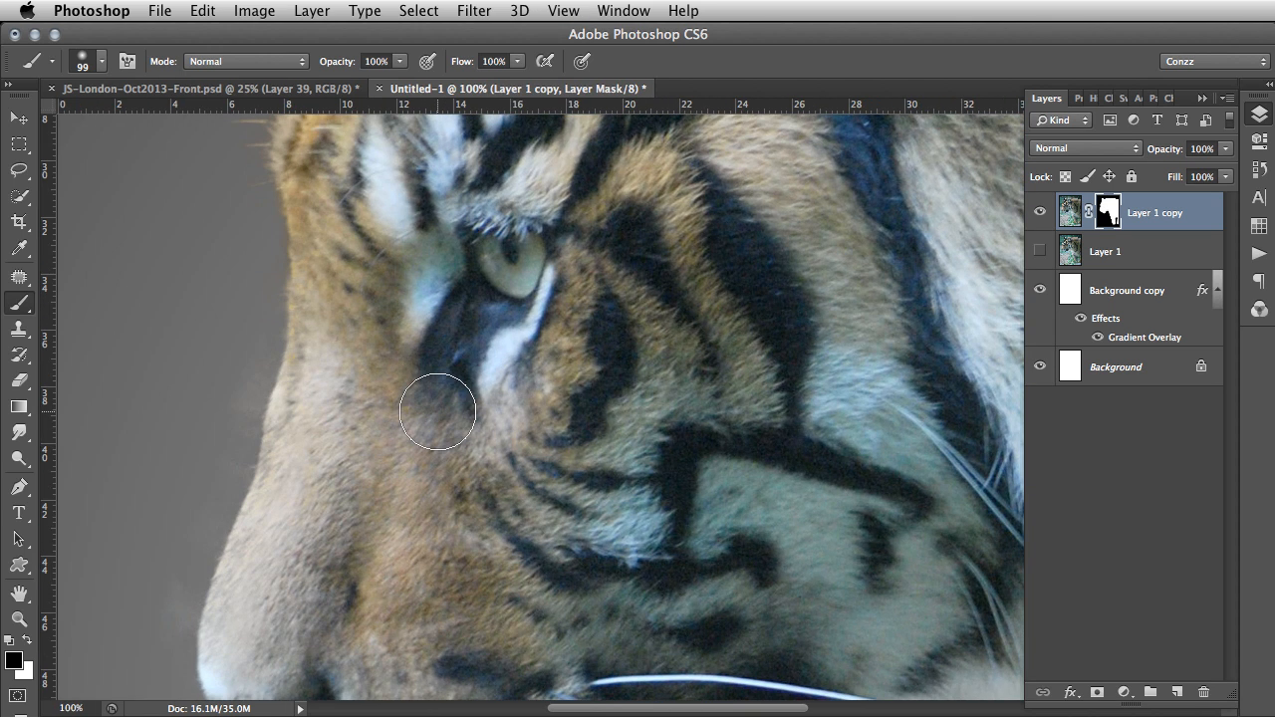
{"action": "left_click_drag", "start_coordinate": [438, 413], "coordinate": [677, 417]}
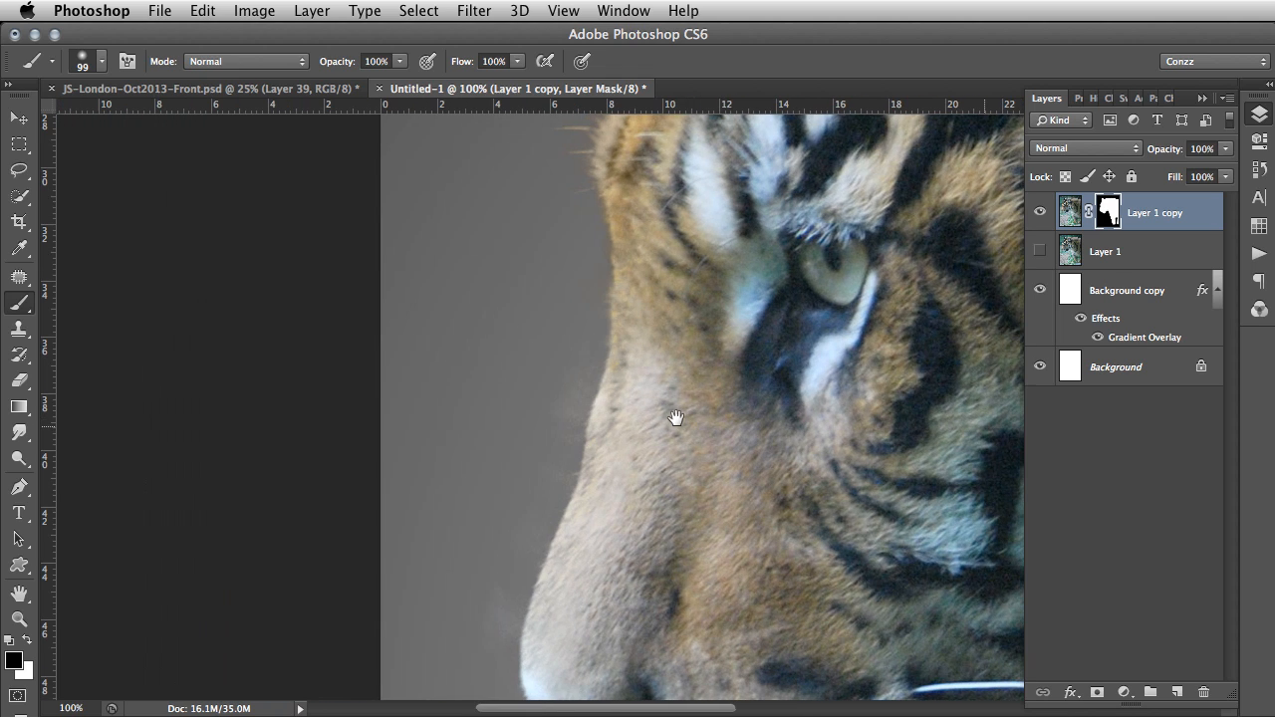
{"action": "mouse_move", "coordinate": [519, 421]}
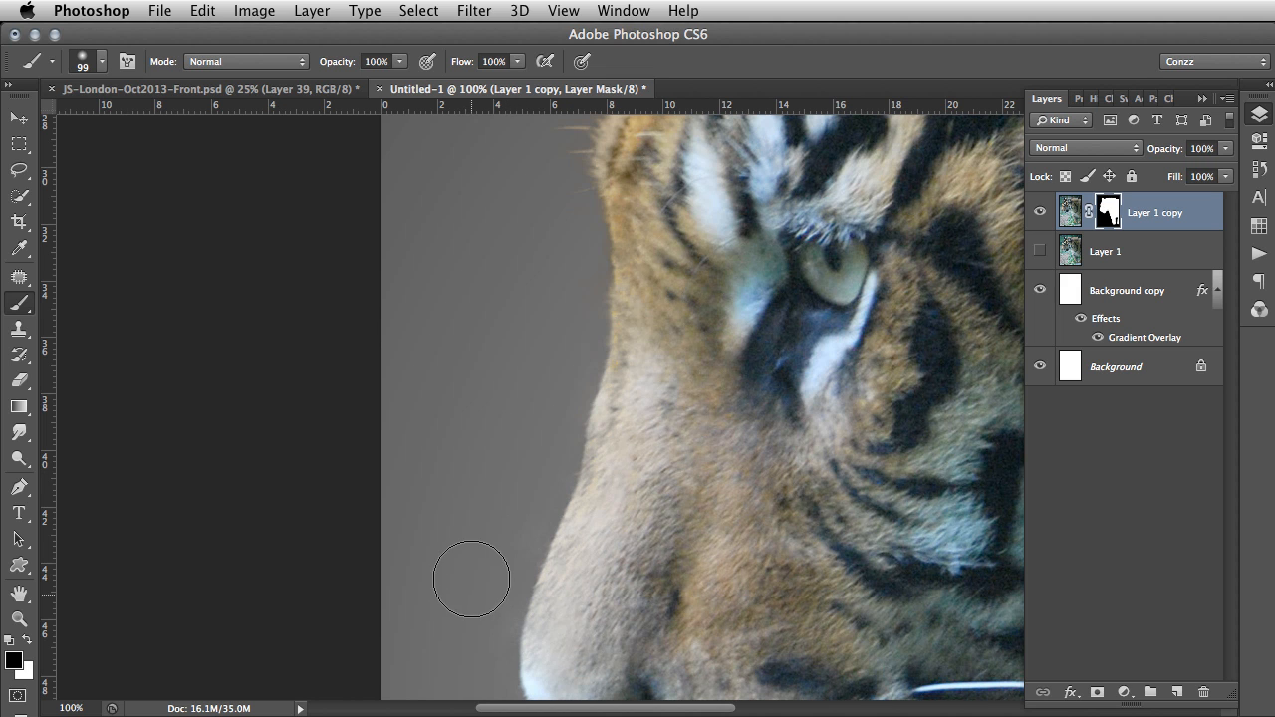
{"action": "left_click_drag", "start_coordinate": [471, 578], "coordinate": [506, 458]}
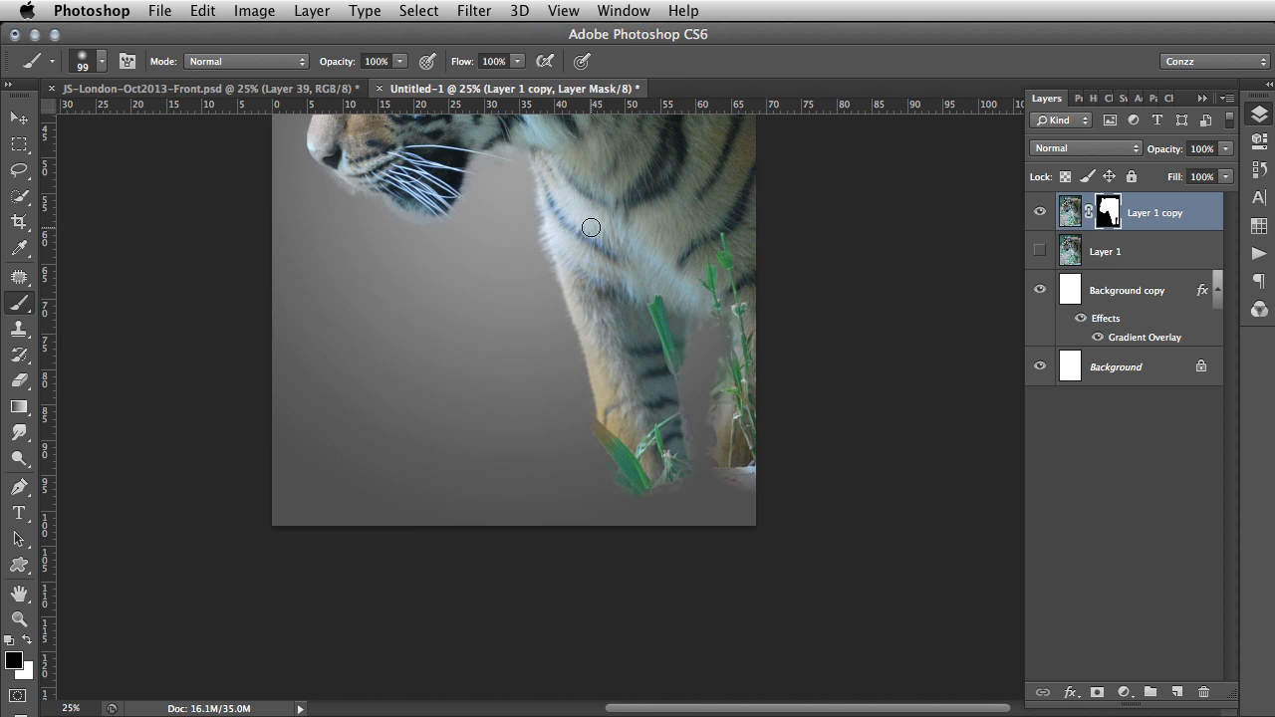
{"action": "left_click_drag", "start_coordinate": [591, 227], "coordinate": [618, 408]}
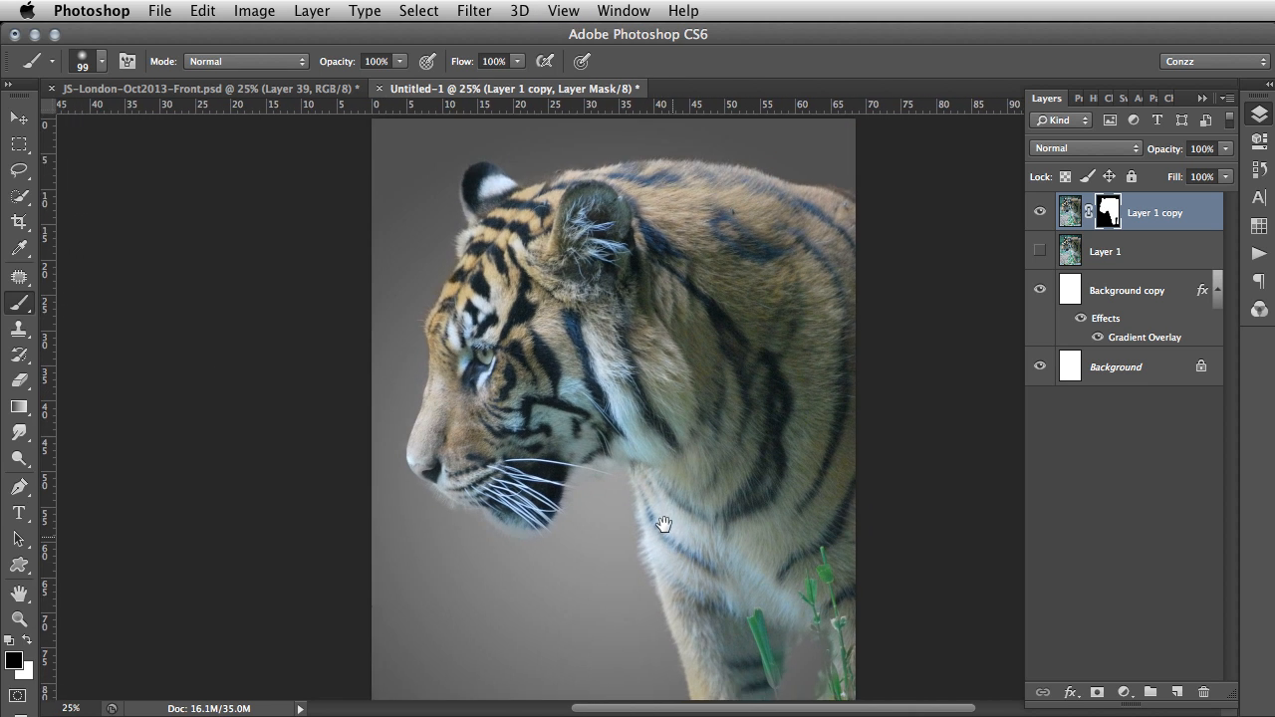
{"action": "mouse_move", "coordinate": [615, 437]}
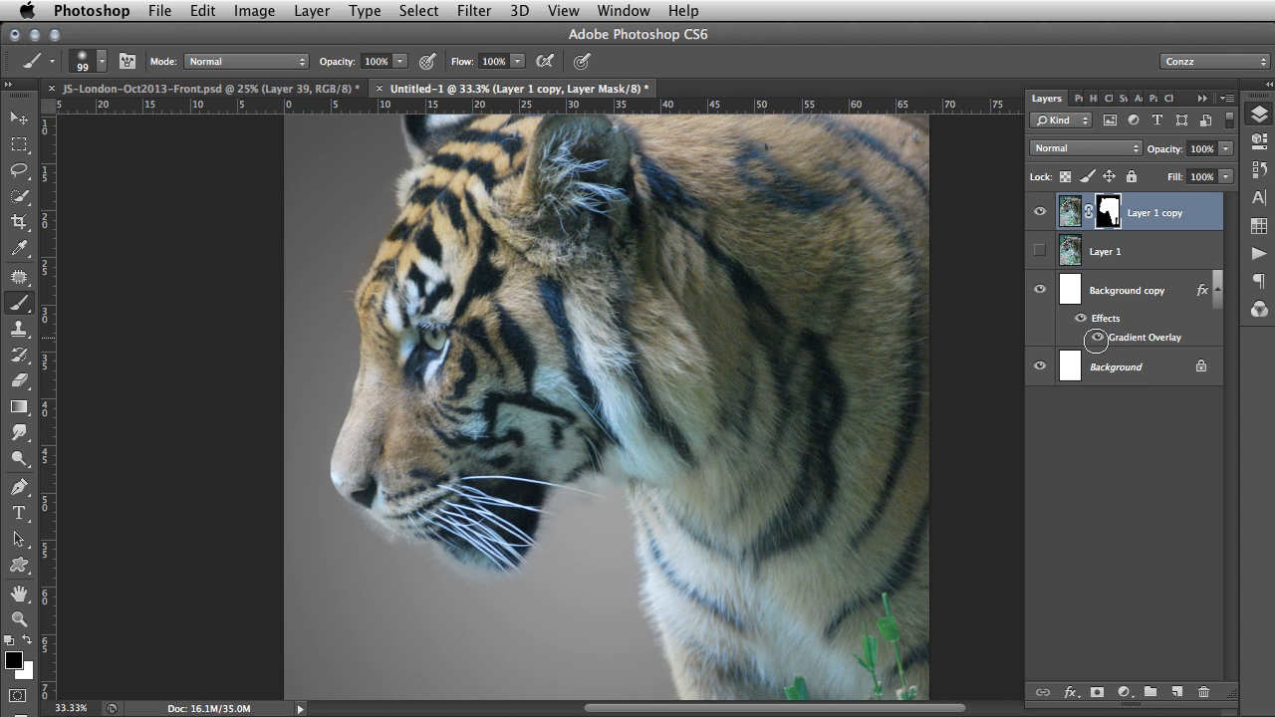
Step: Duplicate Layer 1, make the copy visible, and set its blend mode to Screen
{"action": "left_click", "coordinate": [1105, 251]}
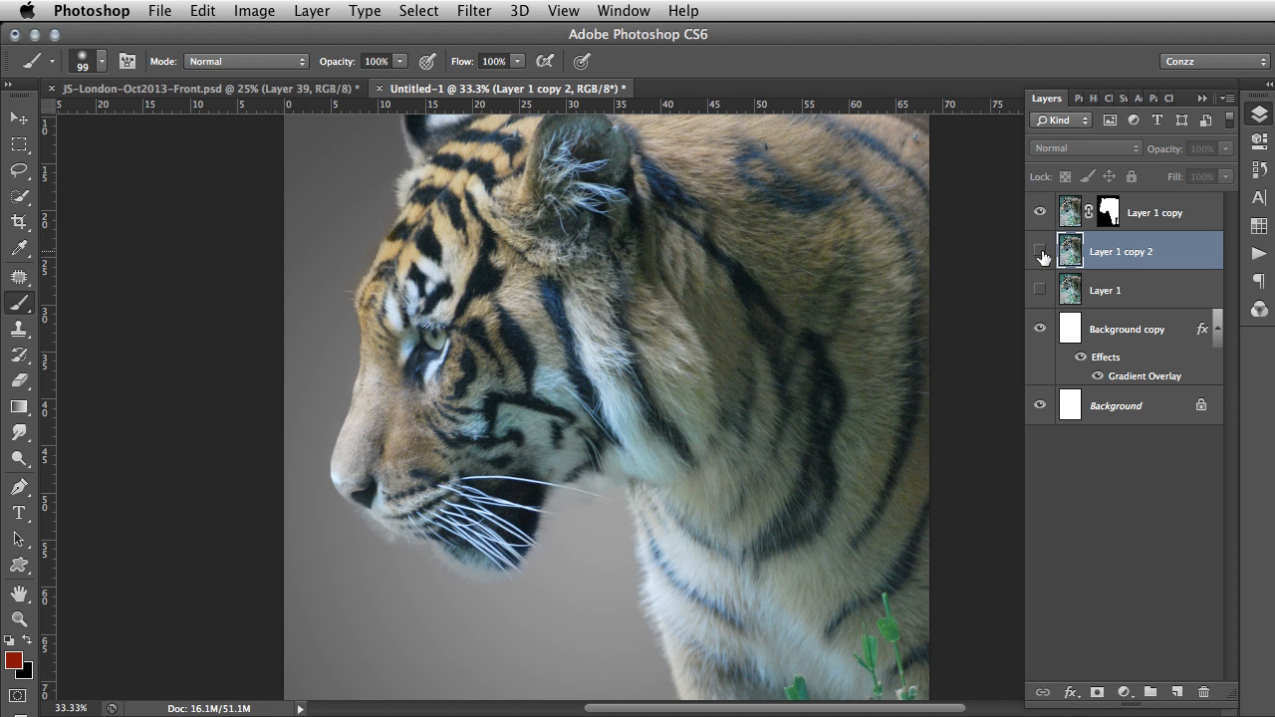
{"action": "left_click", "coordinate": [1039, 251]}
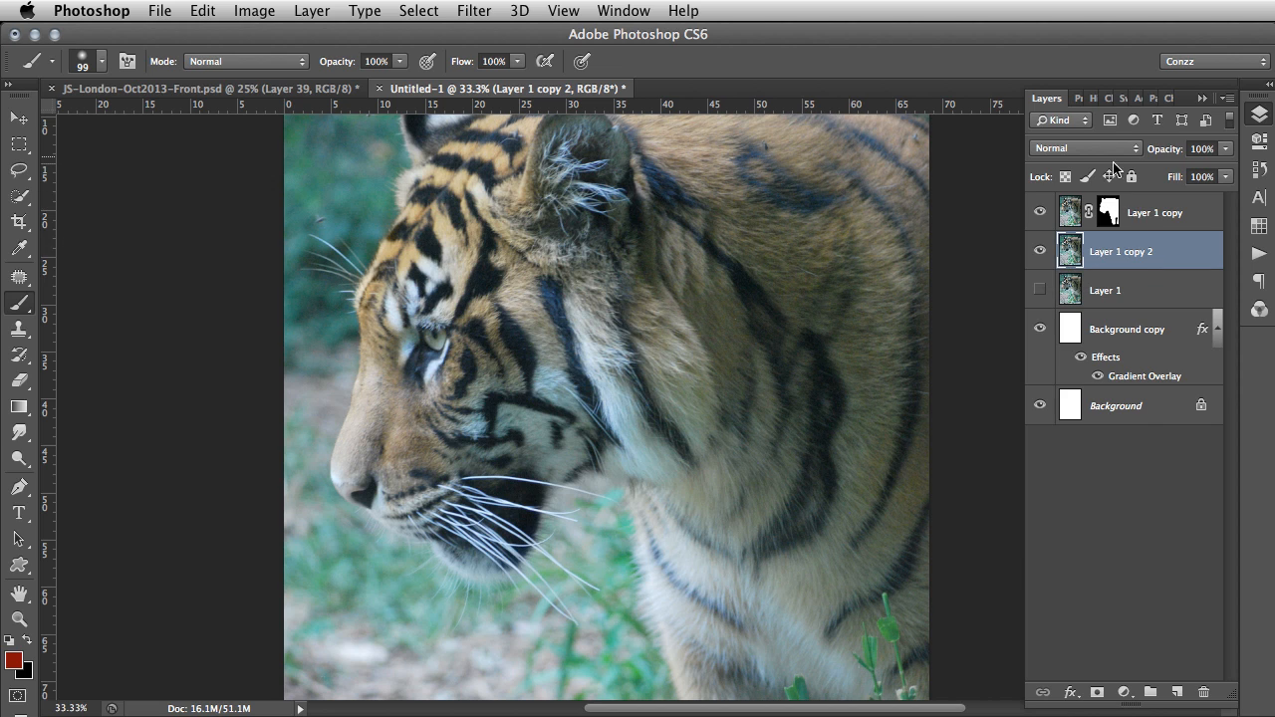
{"action": "left_click", "coordinate": [1083, 147]}
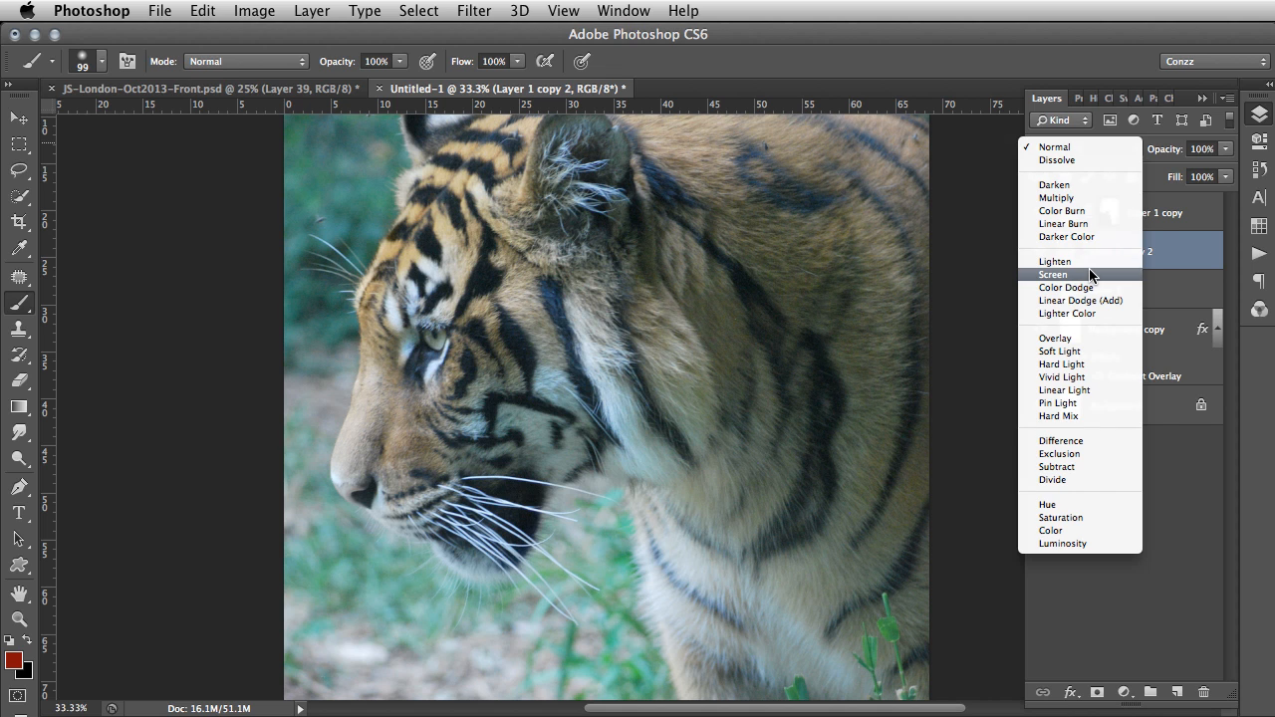
{"action": "left_click", "coordinate": [1053, 274]}
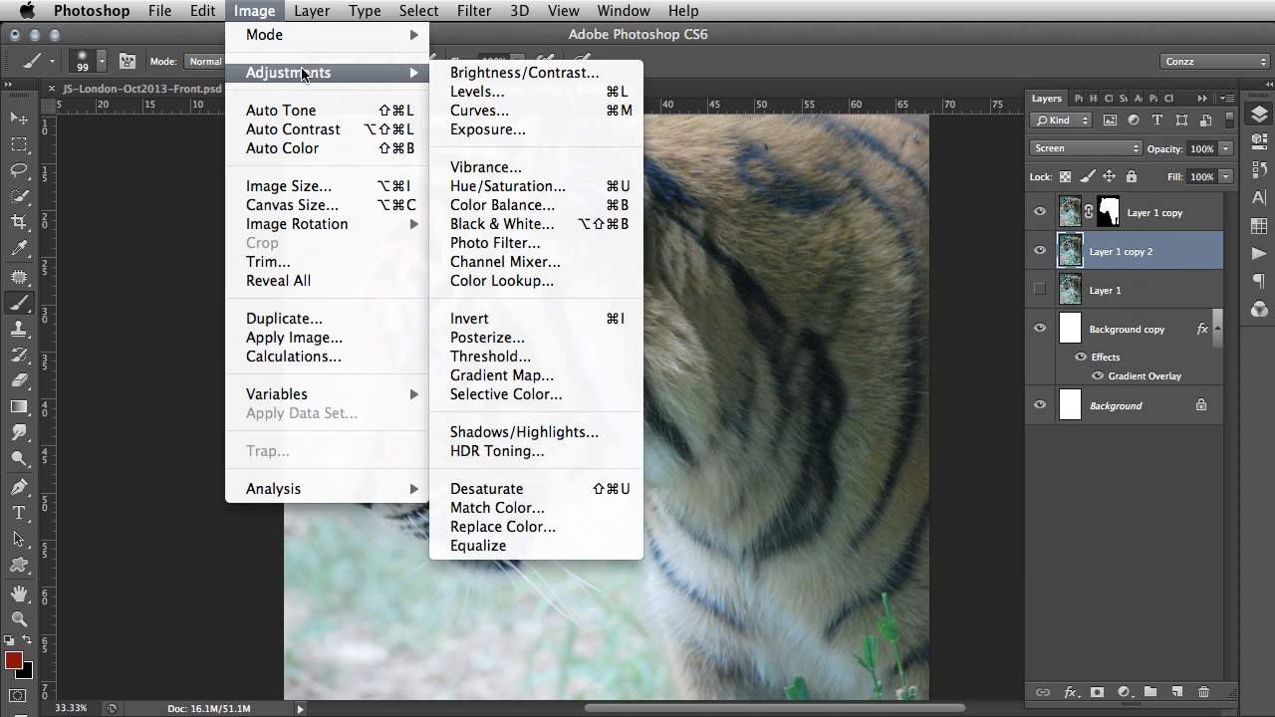
Step: Apply Levels to the whisker layer with black input 192 and white input 229
{"action": "left_click", "coordinate": [478, 92]}
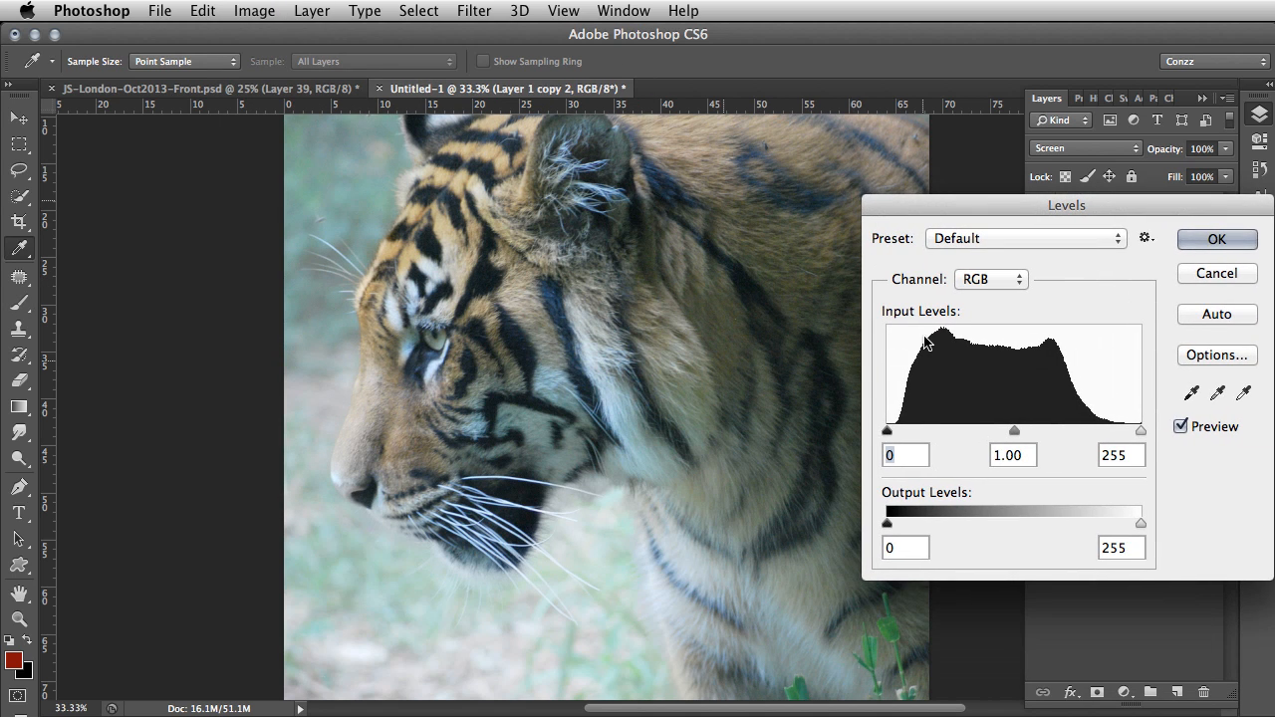
{"action": "left_click_drag", "start_coordinate": [886, 430], "coordinate": [961, 430]}
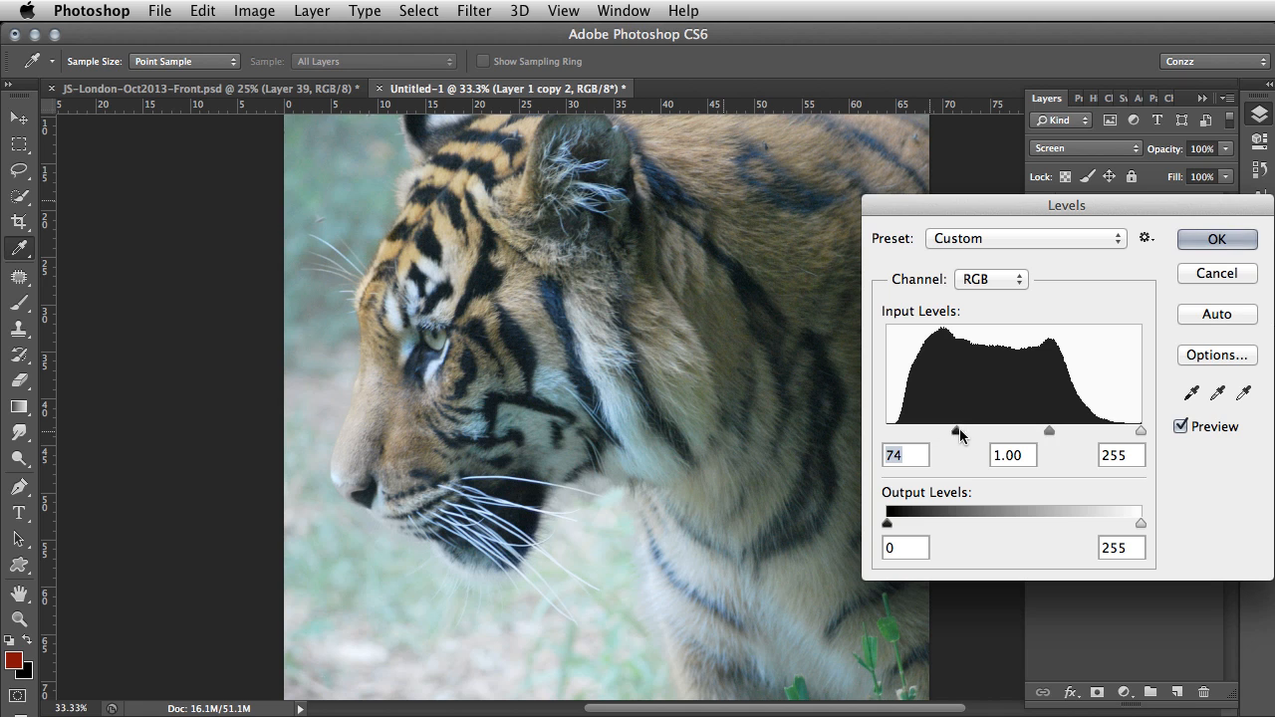
{"action": "left_click_drag", "start_coordinate": [961, 431], "coordinate": [1006, 430]}
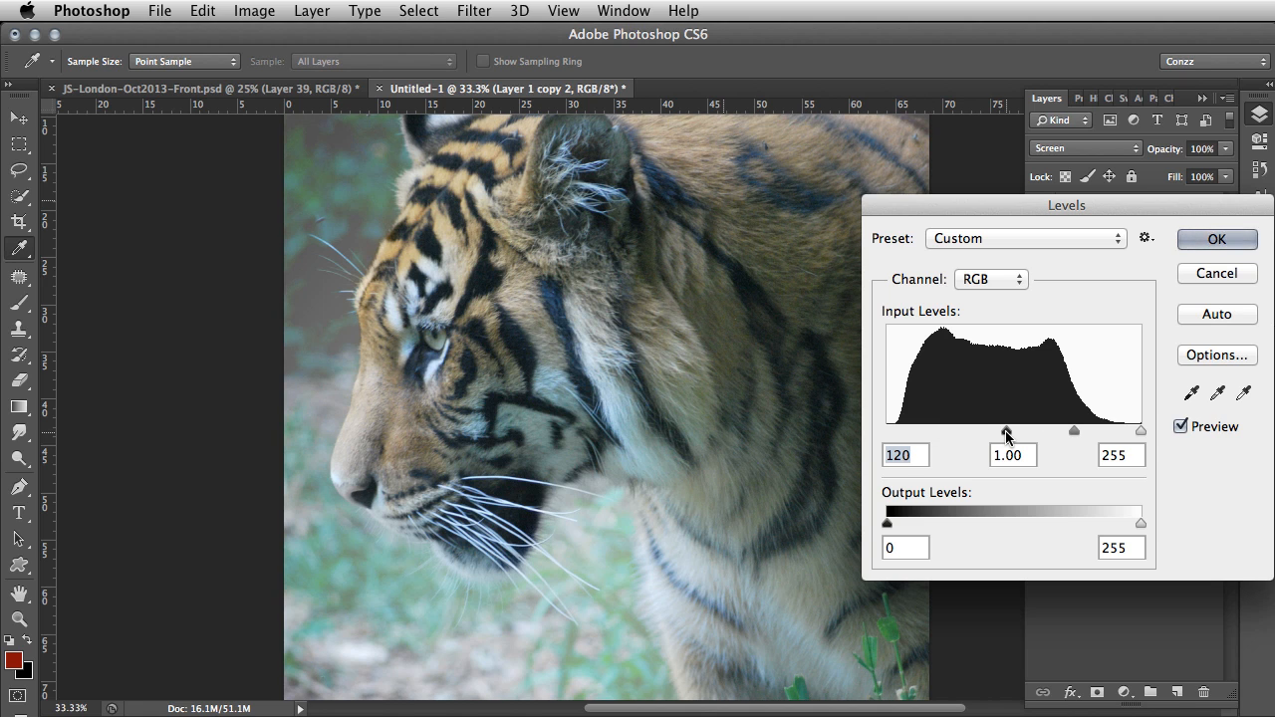
{"action": "left_click_drag", "start_coordinate": [1006, 430], "coordinate": [1050, 430]}
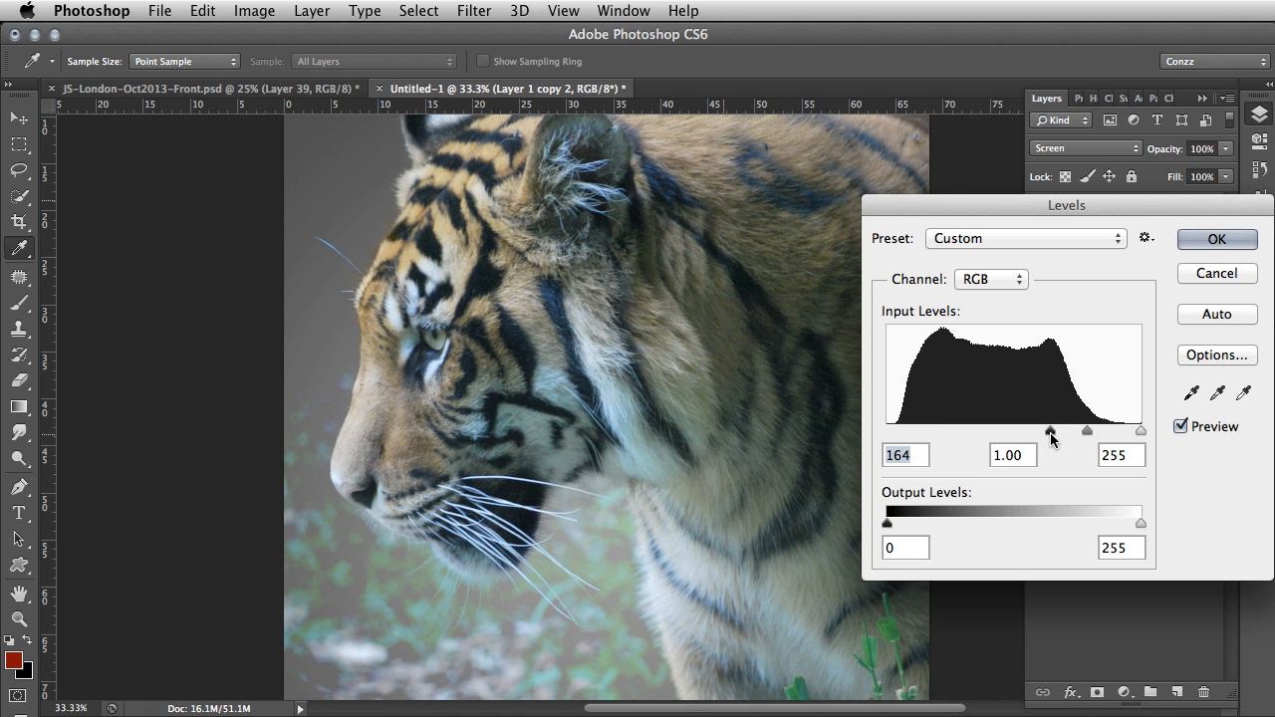
{"action": "left_click_drag", "start_coordinate": [1050, 430], "coordinate": [1068, 430]}
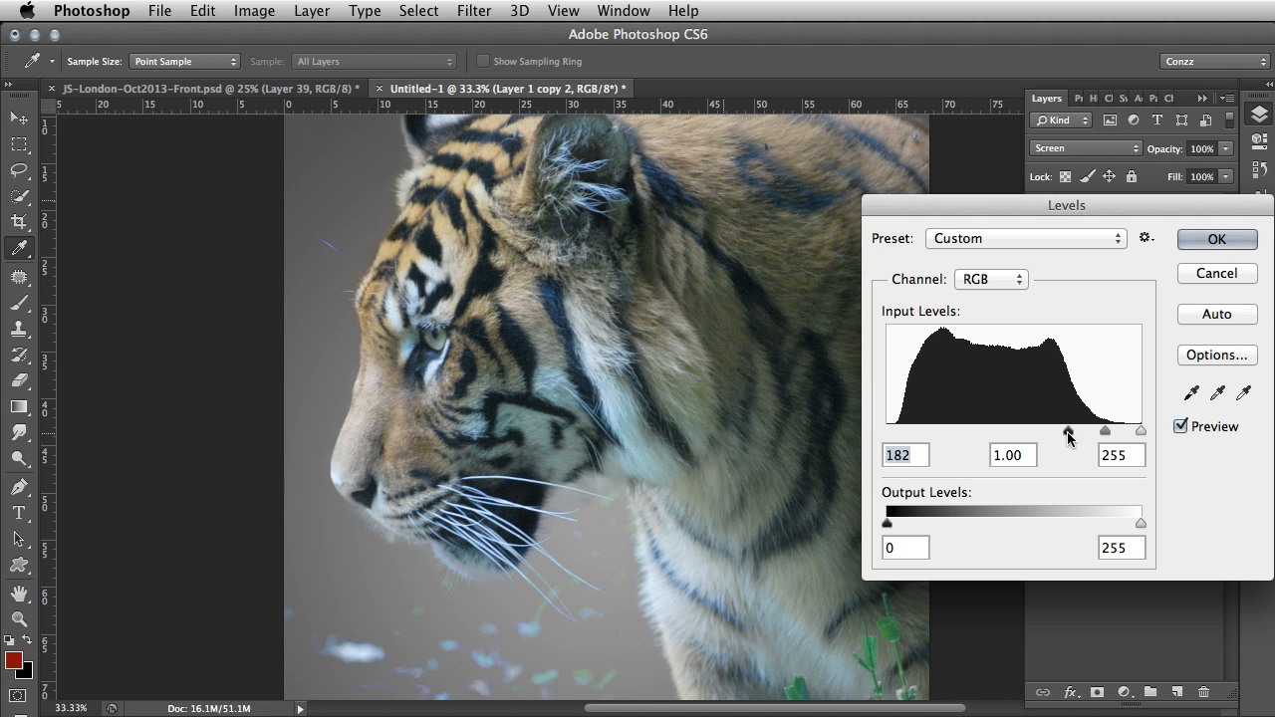
{"action": "left_click_drag", "start_coordinate": [1069, 430], "coordinate": [1079, 430]}
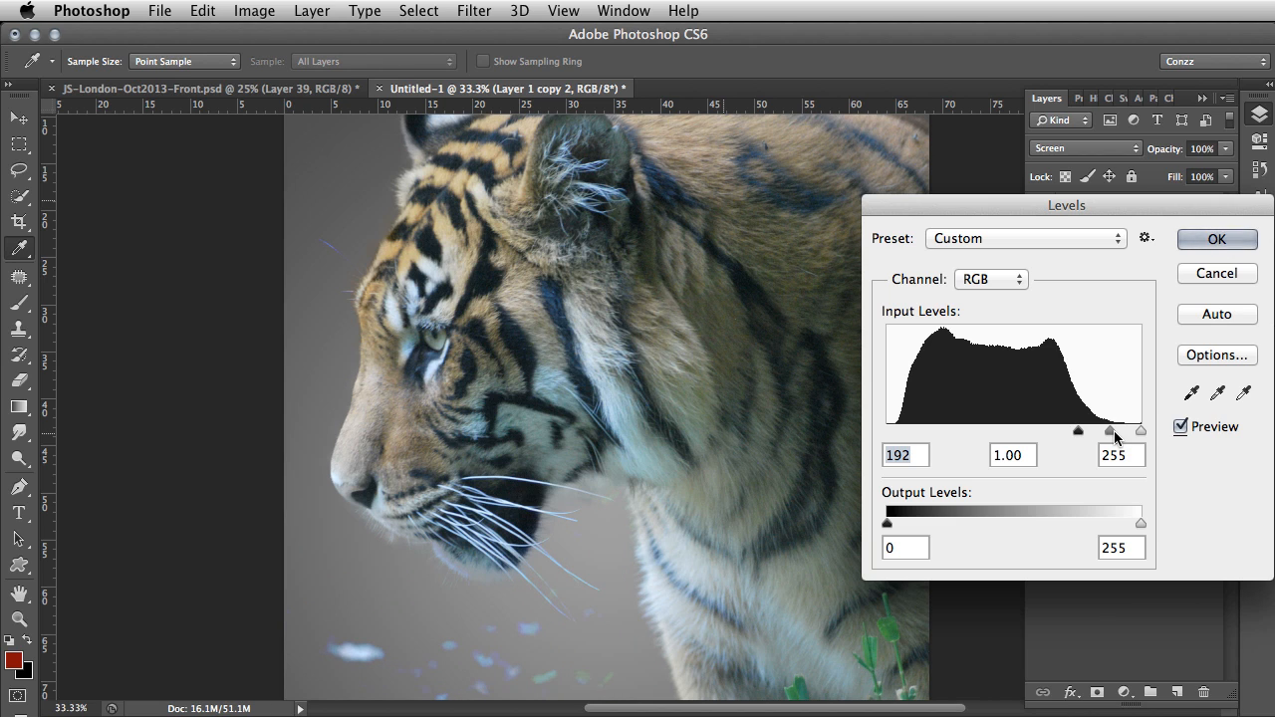
{"action": "left_click_drag", "start_coordinate": [1139, 430], "coordinate": [1122, 430]}
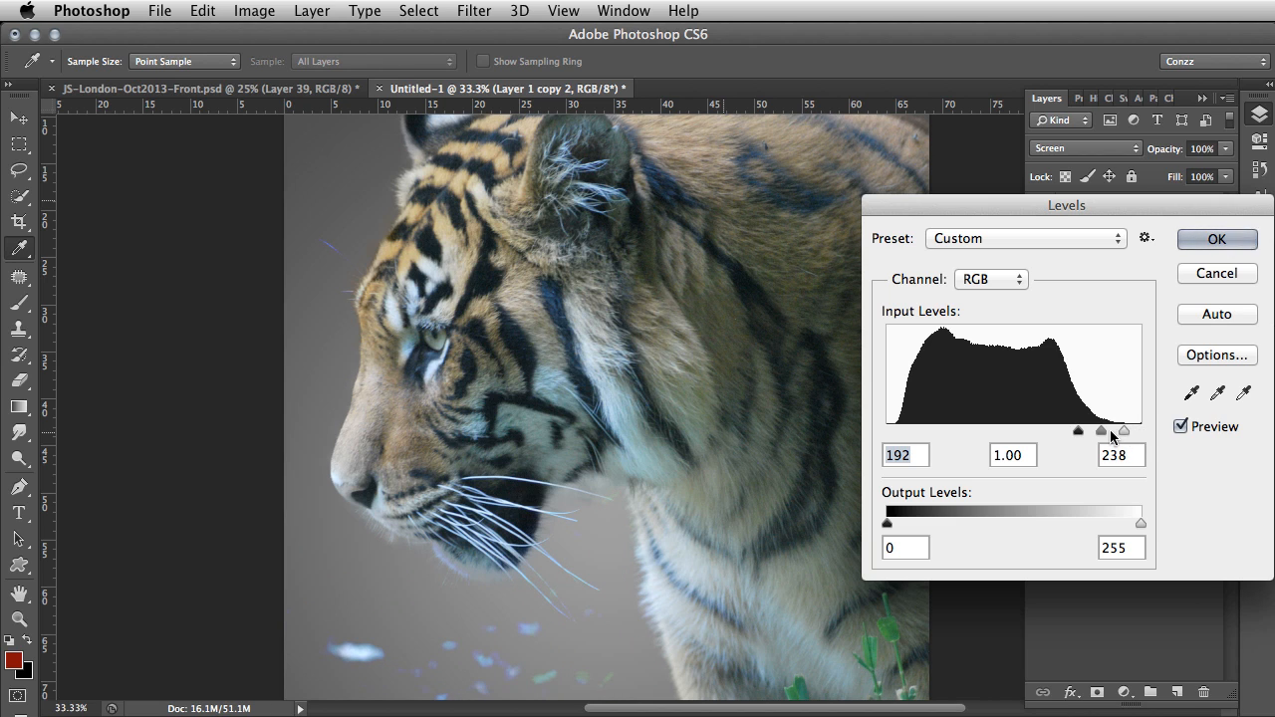
{"action": "left_click_drag", "start_coordinate": [1114, 430], "coordinate": [1095, 431]}
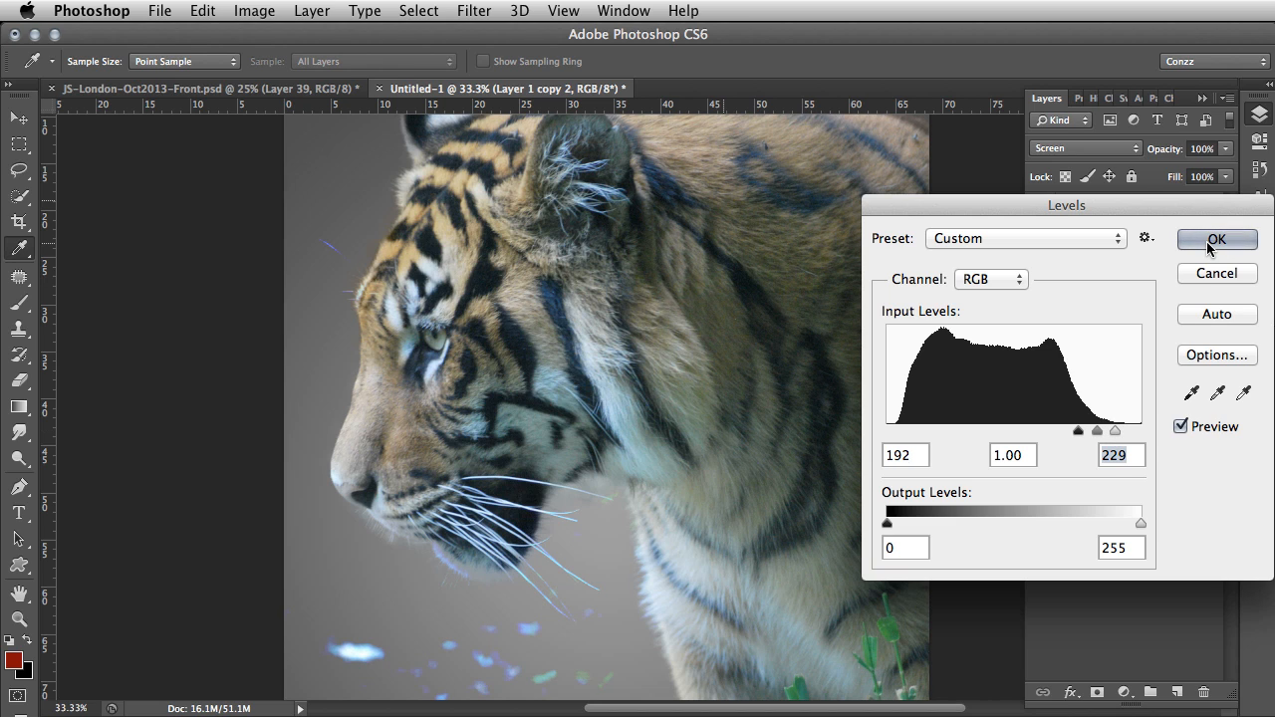
{"action": "left_click", "coordinate": [1215, 239]}
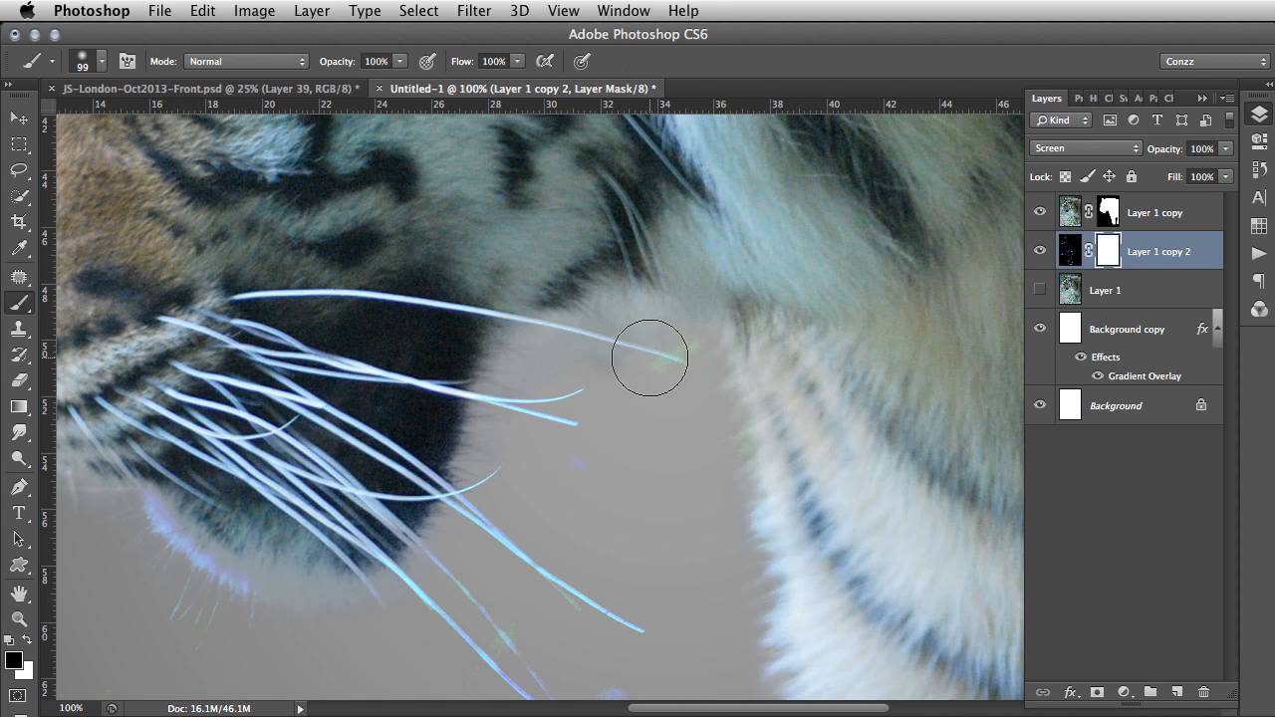
{"action": "mouse_move", "coordinate": [643, 391]}
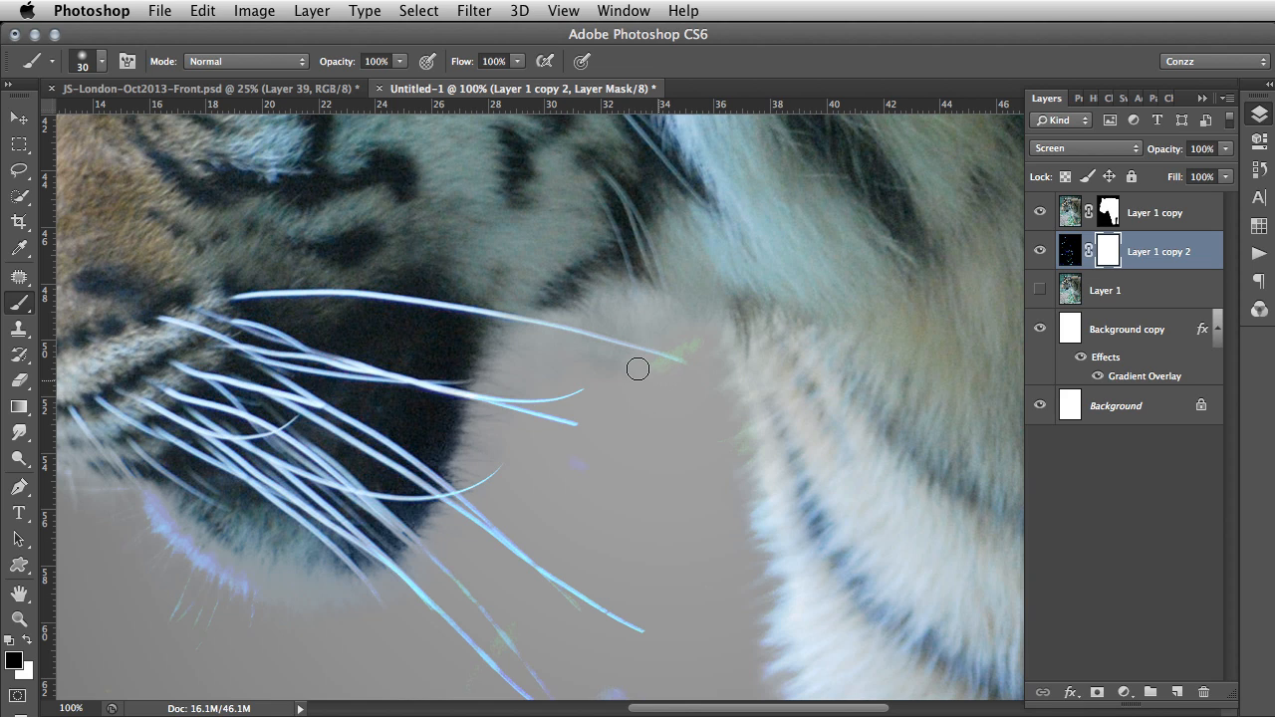
{"action": "mouse_move", "coordinate": [677, 341]}
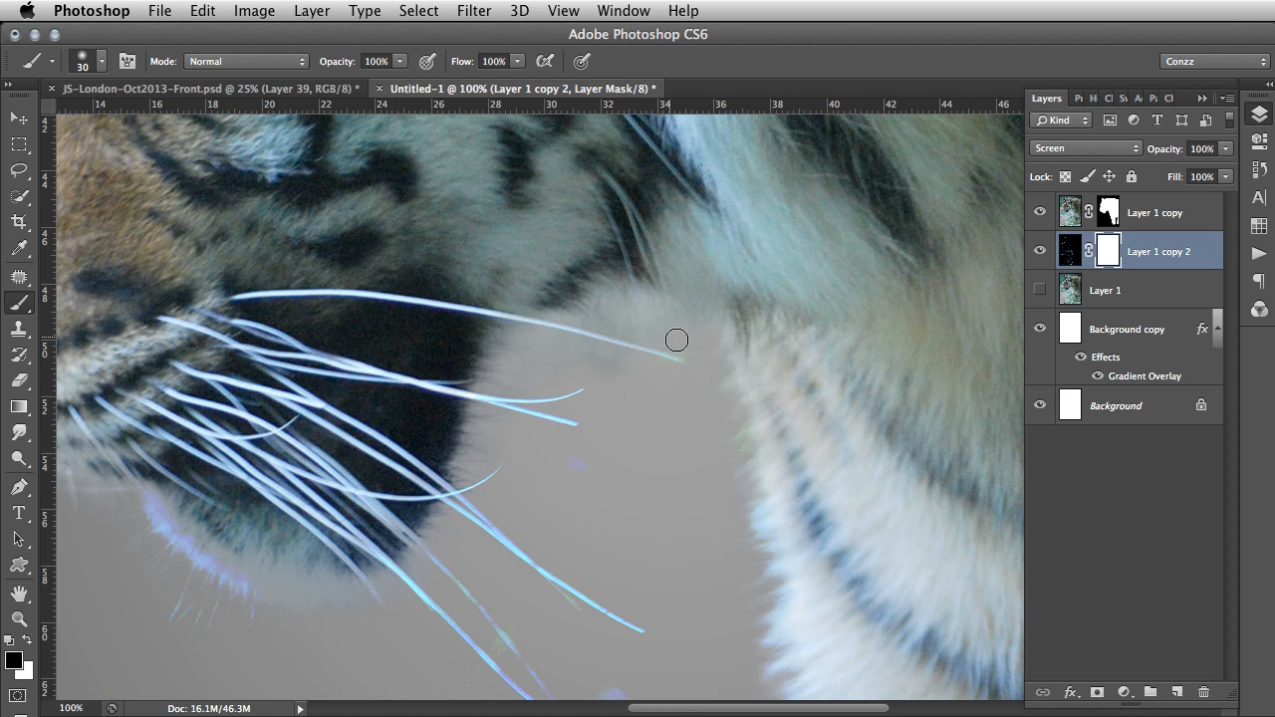
{"action": "mouse_move", "coordinate": [552, 565]}
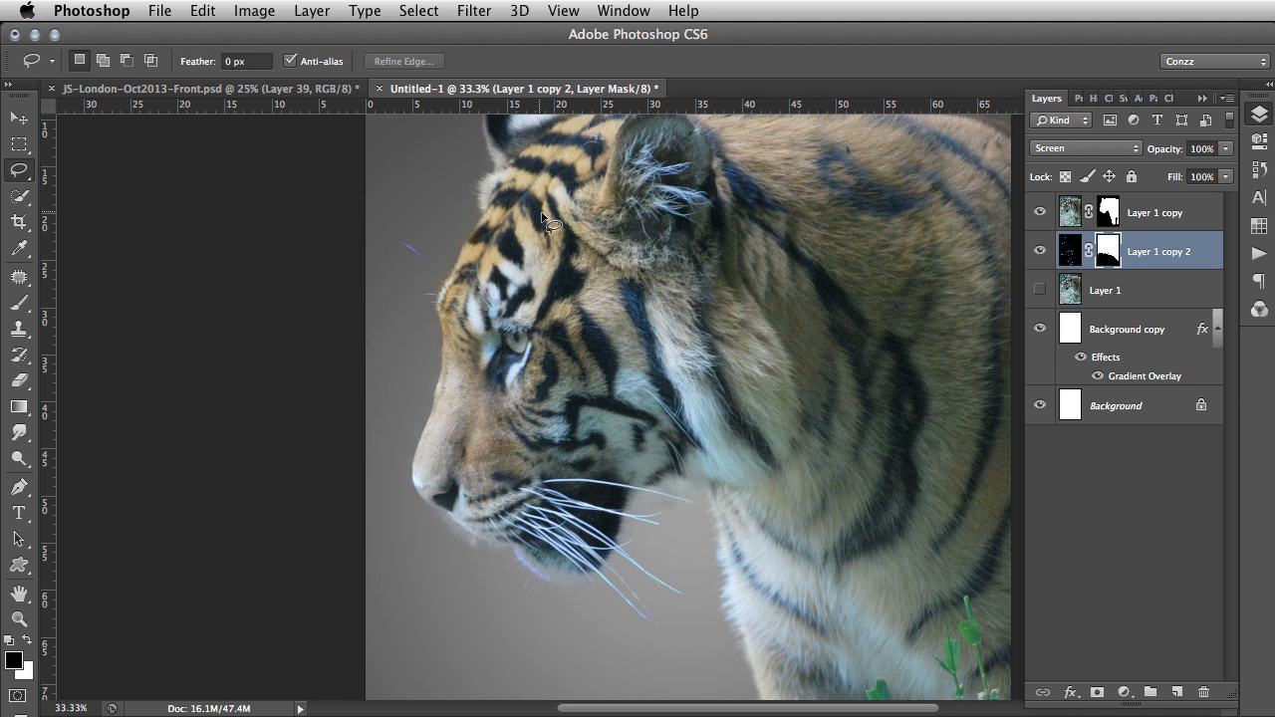
Step: Restrict the whisker layer's mask to a lasso outline around the tiger's face and whiskers
{"action": "left_click_drag", "start_coordinate": [548, 219], "coordinate": [687, 657]}
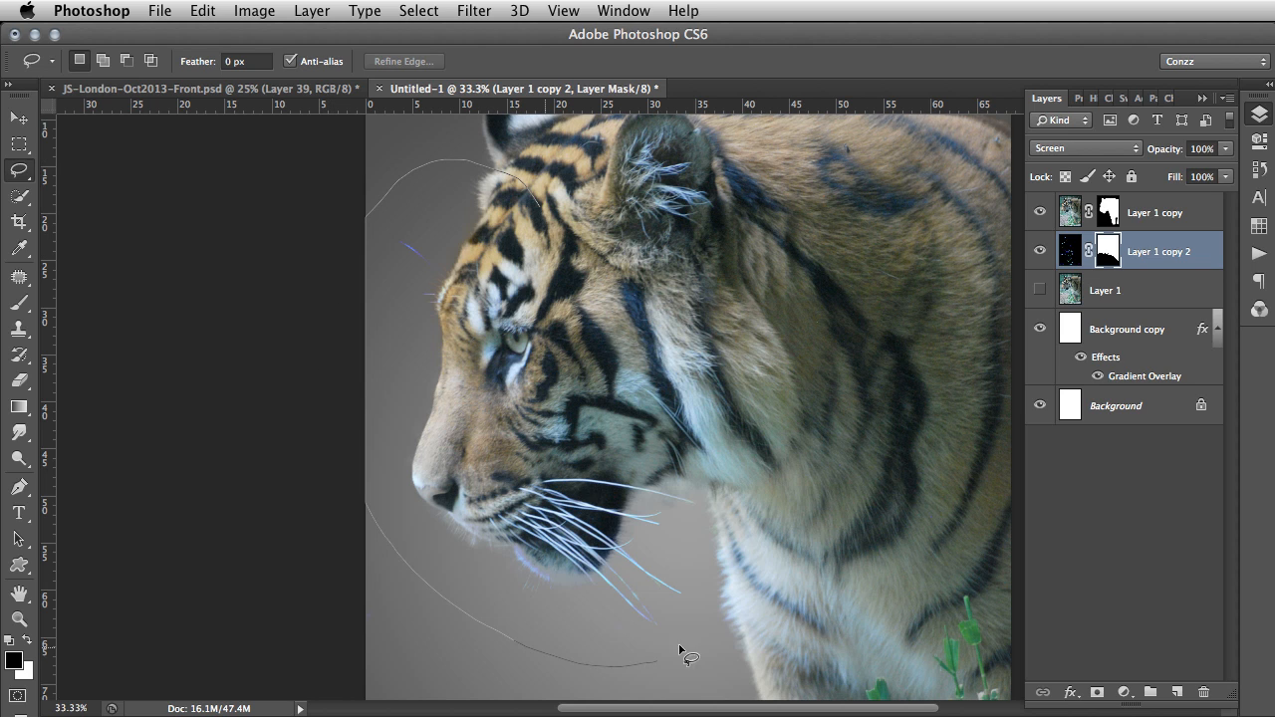
{"action": "left_click", "coordinate": [685, 652]}
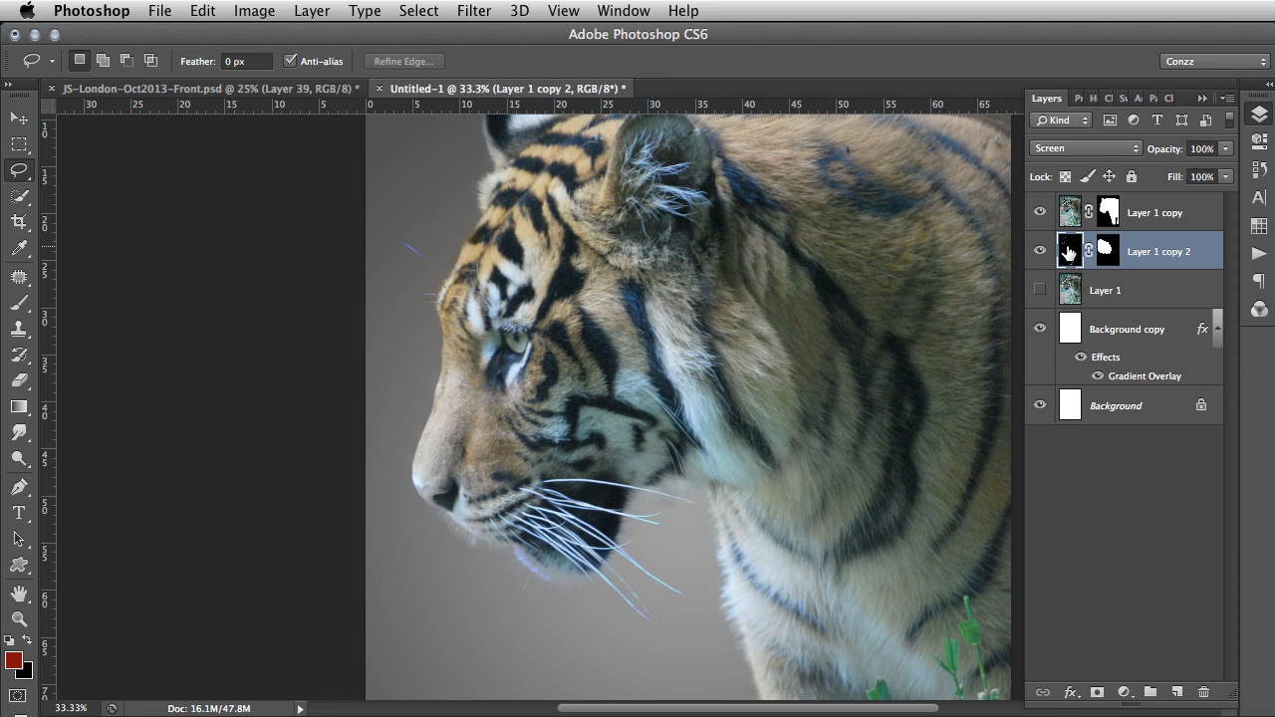
{"action": "left_click", "coordinate": [254, 11]}
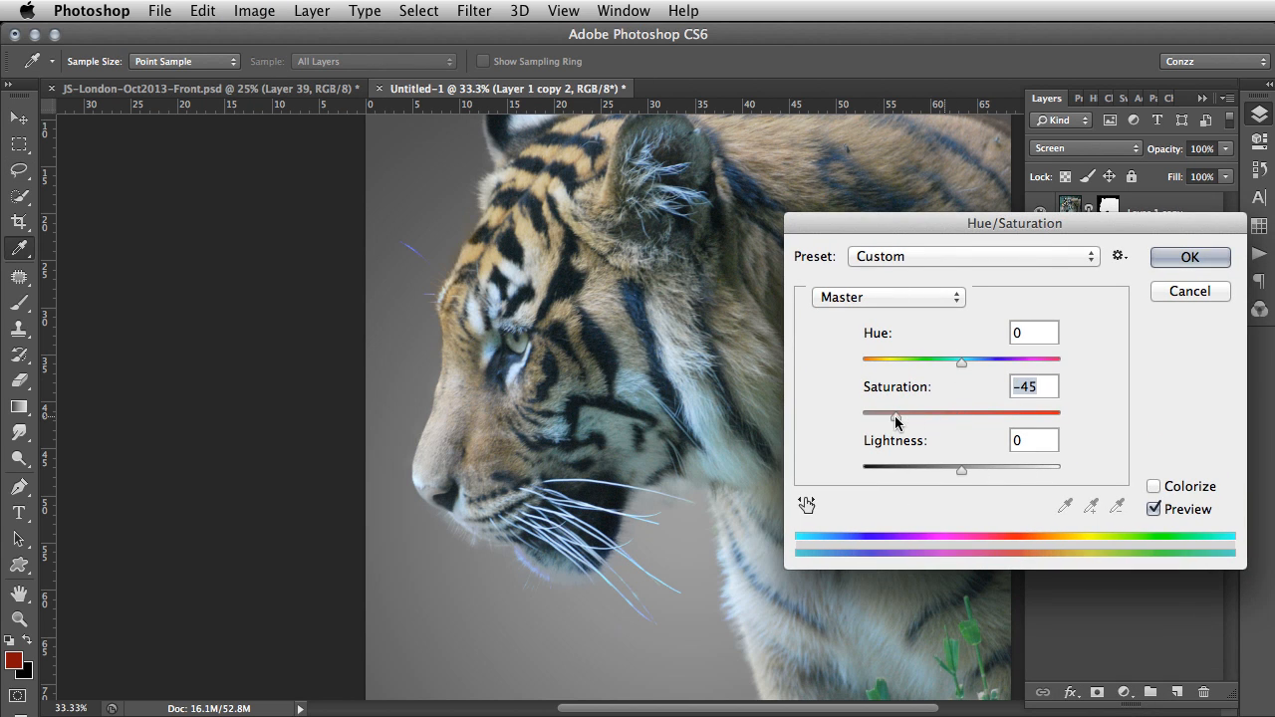
Step: Lower the whisker layer's saturation to -38 with Hue/Saturation and apply it
{"action": "left_click_drag", "start_coordinate": [899, 412], "coordinate": [917, 412]}
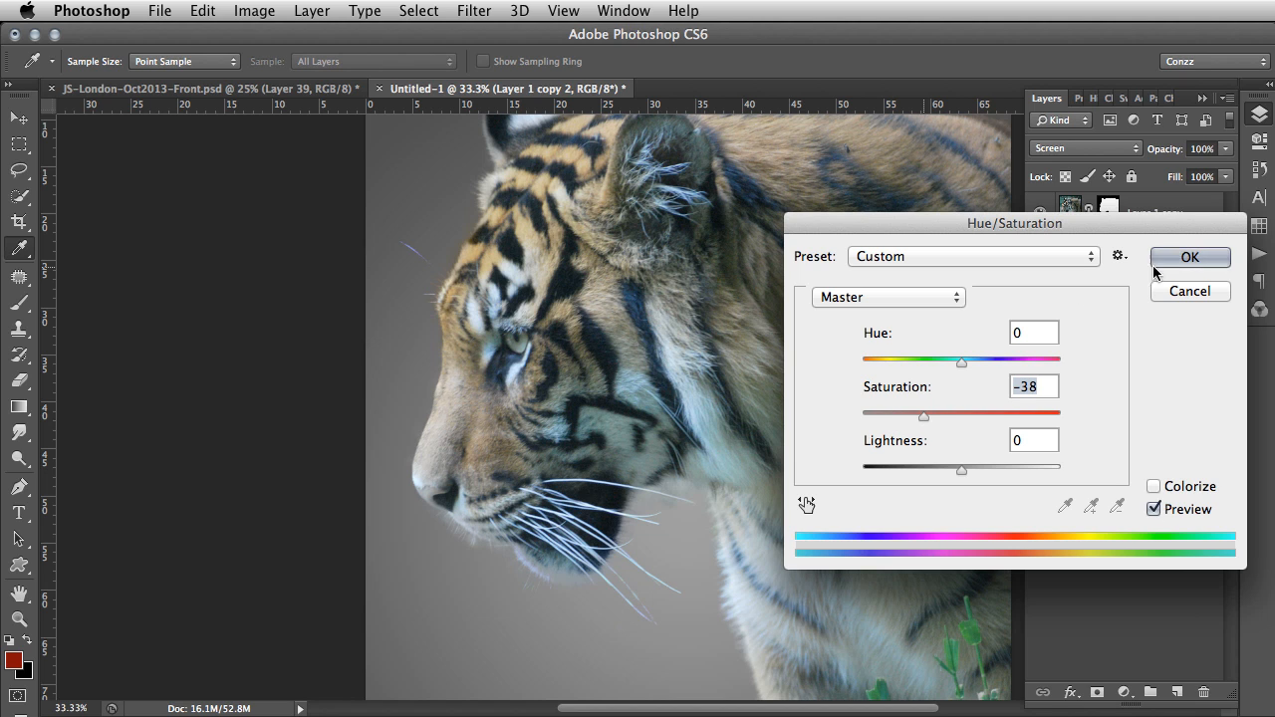
{"action": "left_click", "coordinate": [1189, 257]}
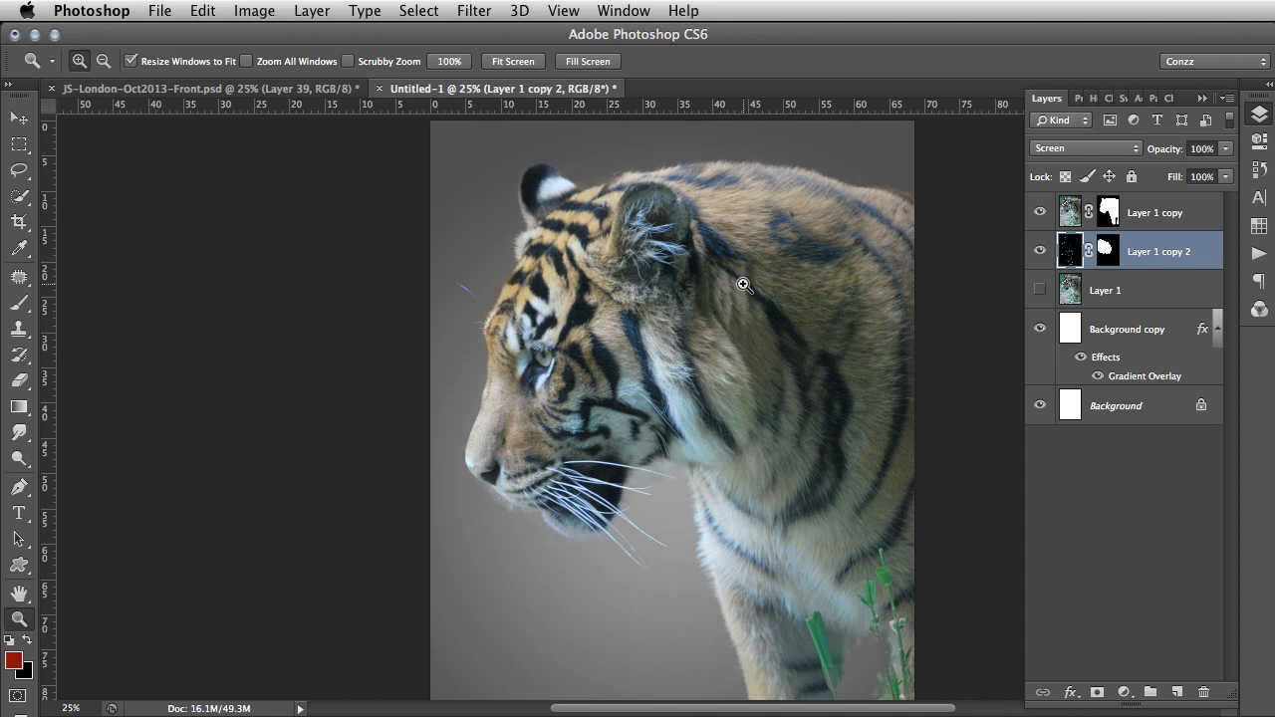
{"action": "mouse_move", "coordinate": [802, 384]}
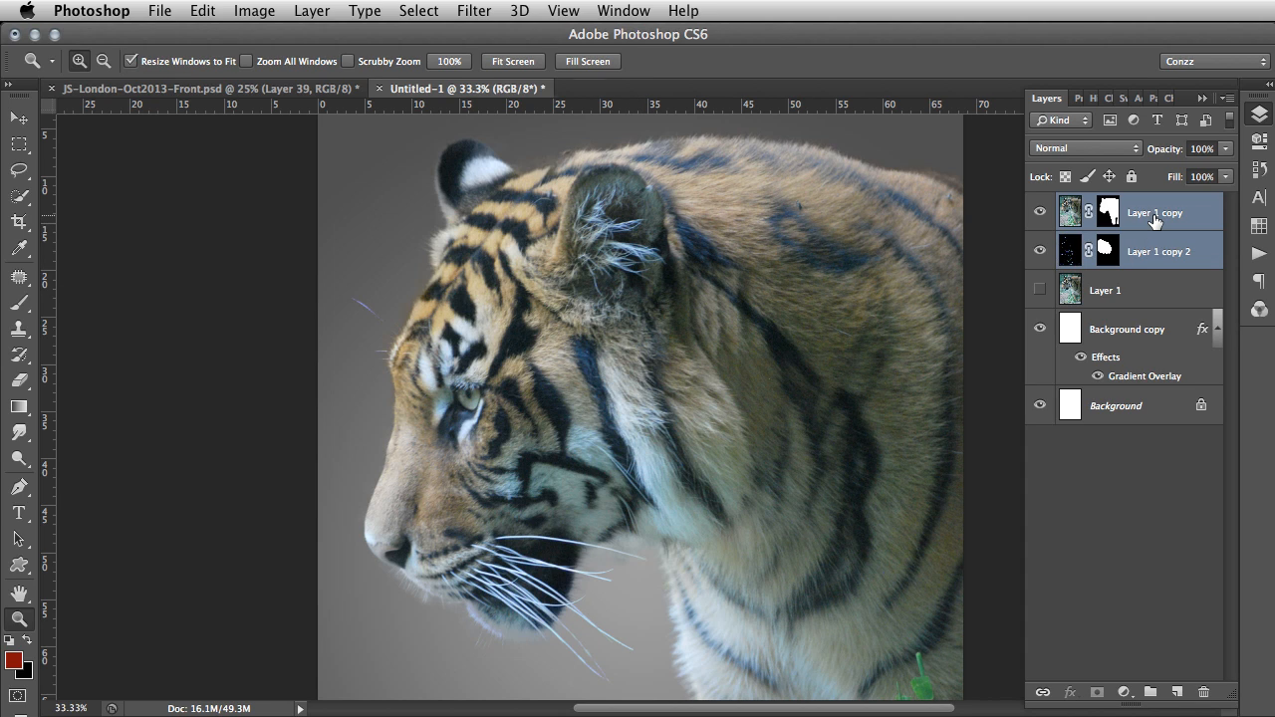
{"action": "mouse_move", "coordinate": [1153, 251]}
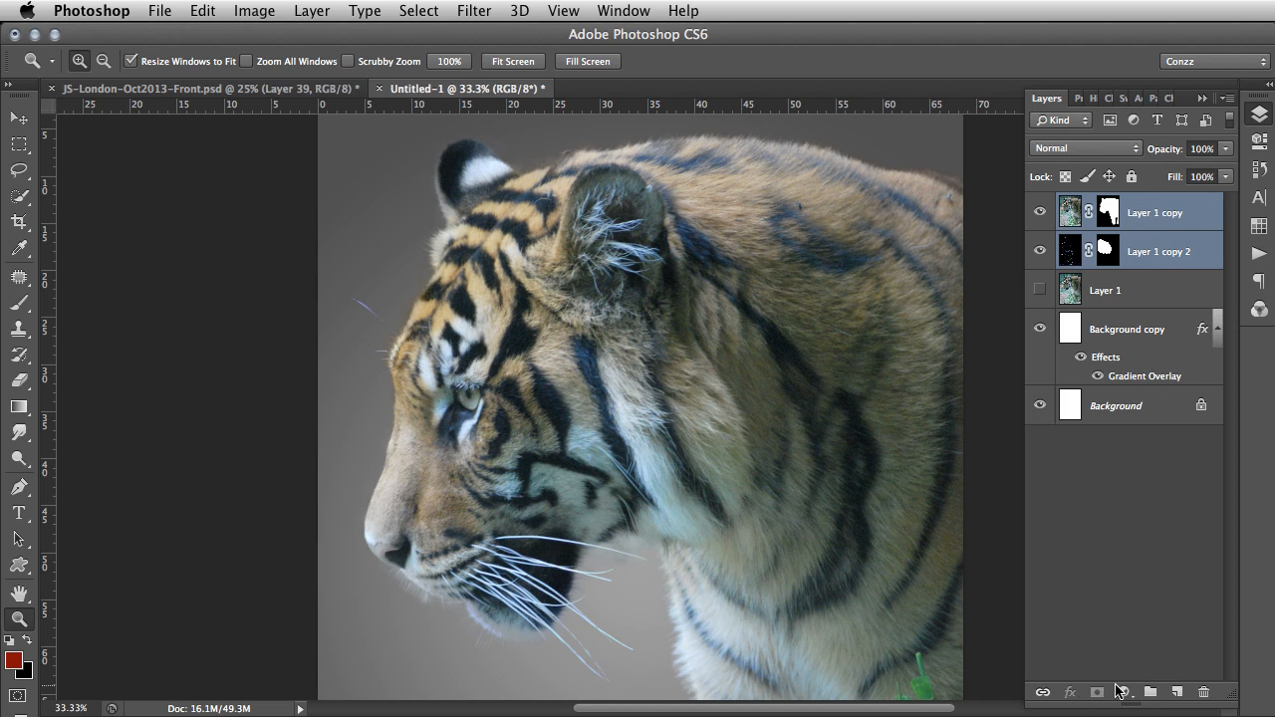
{"action": "mouse_move", "coordinate": [1149, 692]}
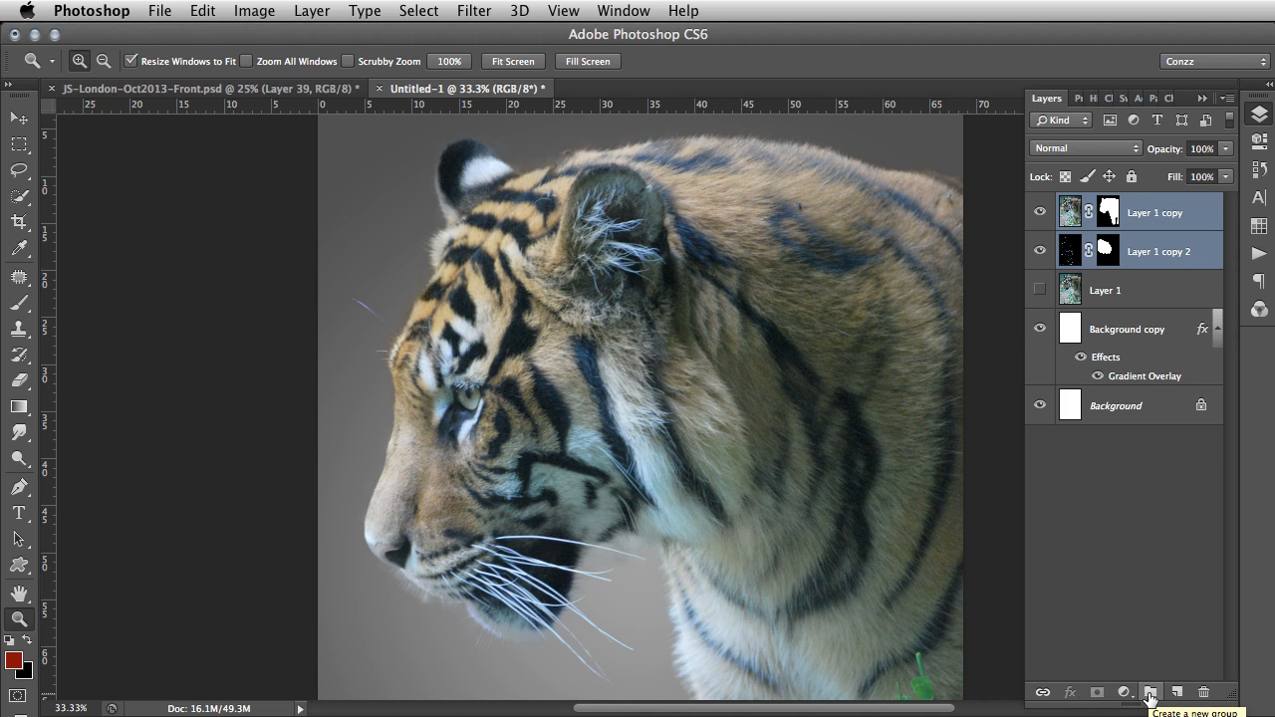
Step: Group Layer 1 copy and Layer 1 copy 2 into Group 2 and verify its contents
{"action": "left_click", "coordinate": [1150, 691]}
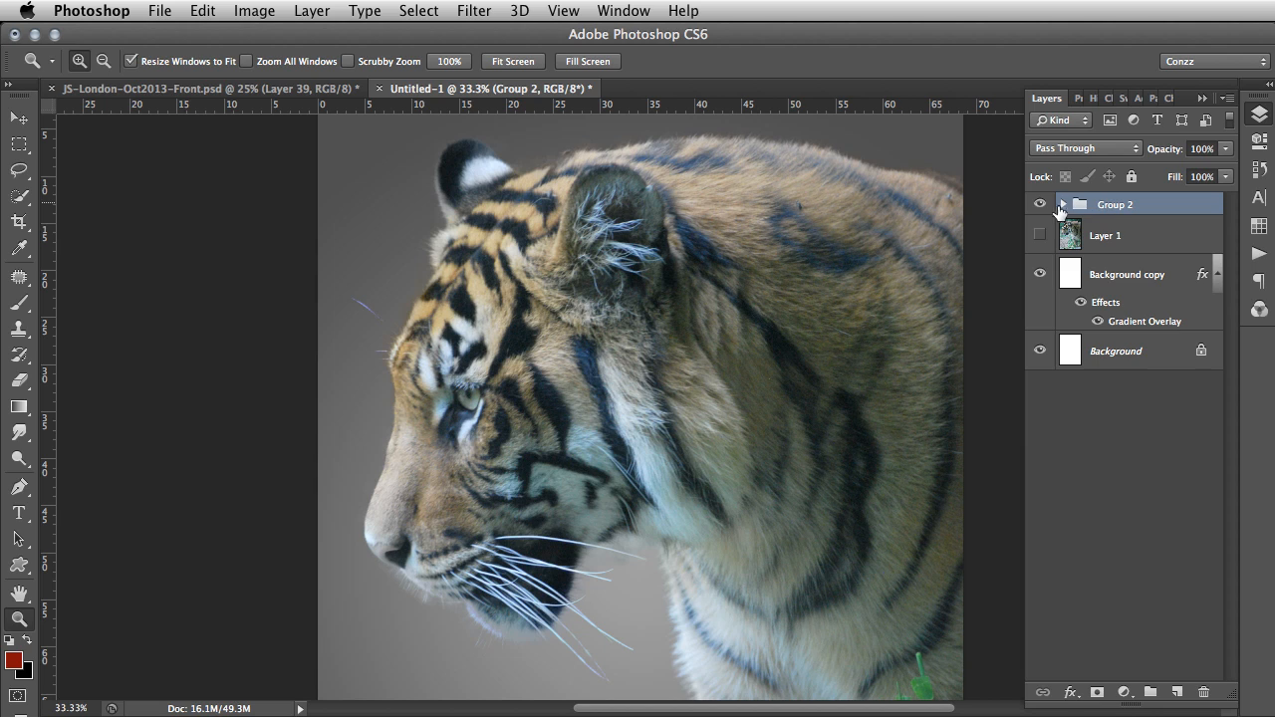
{"action": "left_click", "coordinate": [1063, 204]}
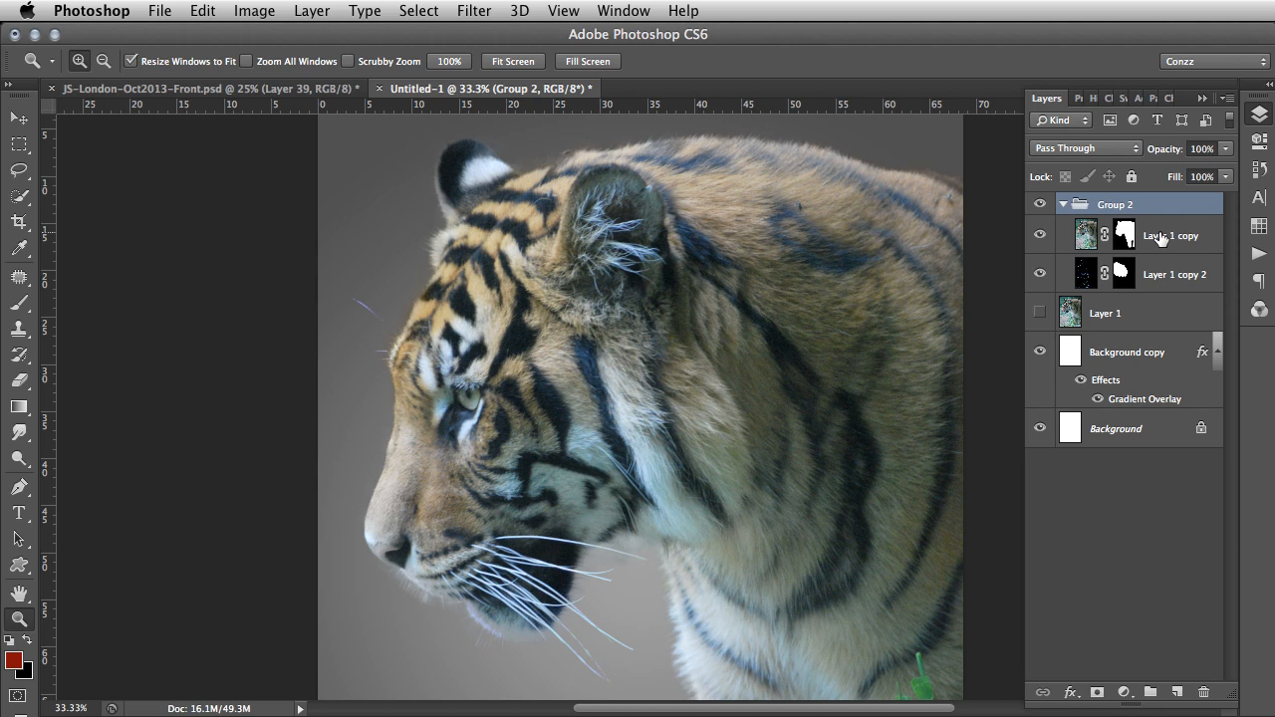
{"action": "left_click", "coordinate": [1064, 204]}
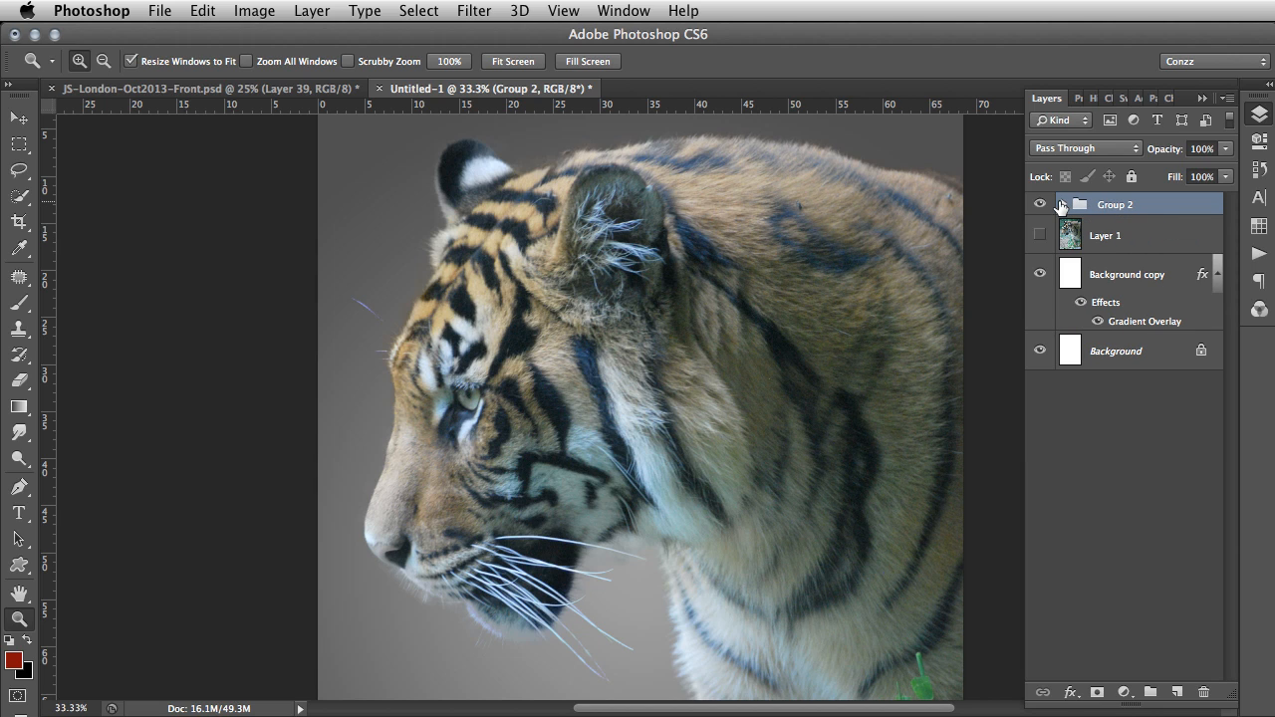
{"action": "left_click", "coordinate": [18, 118]}
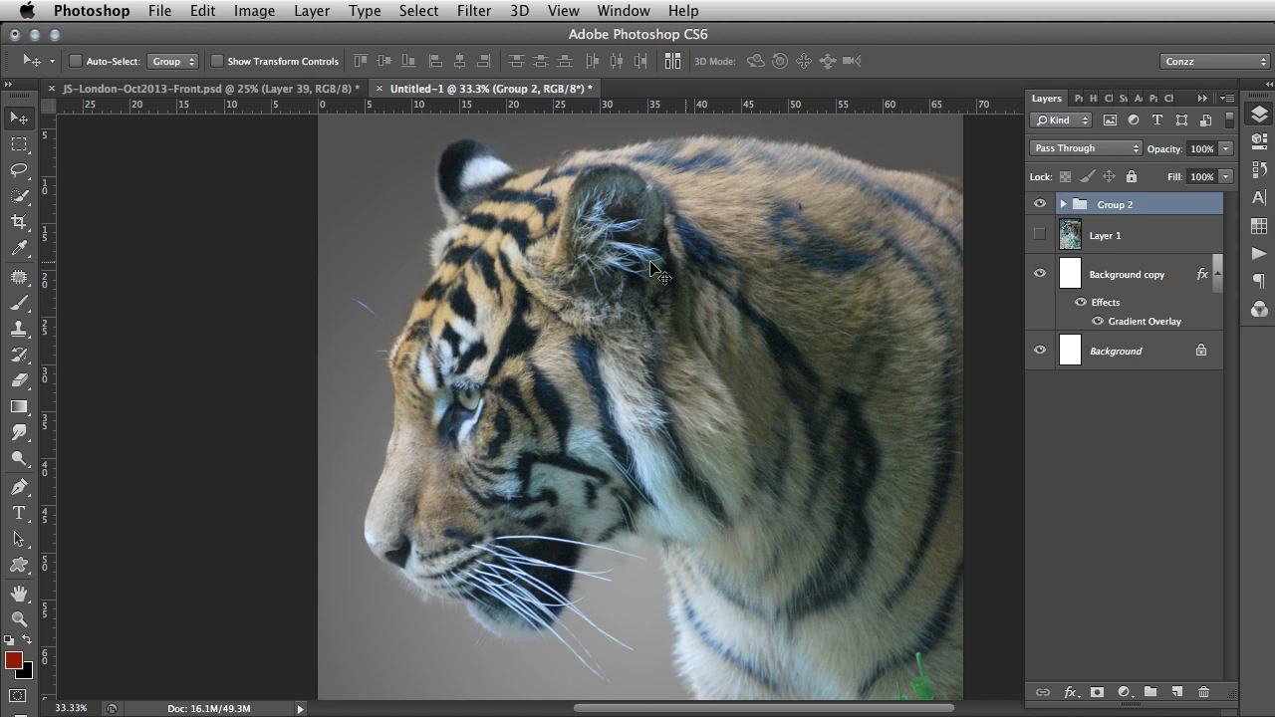
{"action": "mouse_move", "coordinate": [212, 112]}
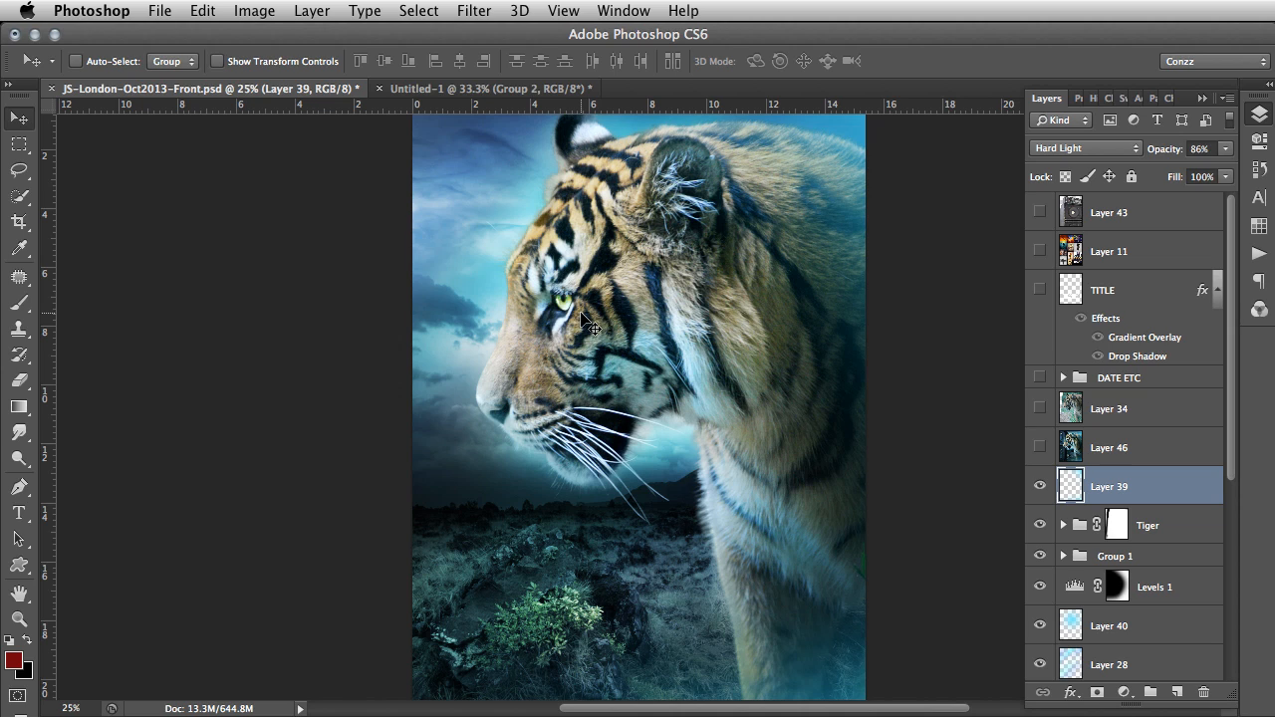
{"action": "mouse_move", "coordinate": [676, 327]}
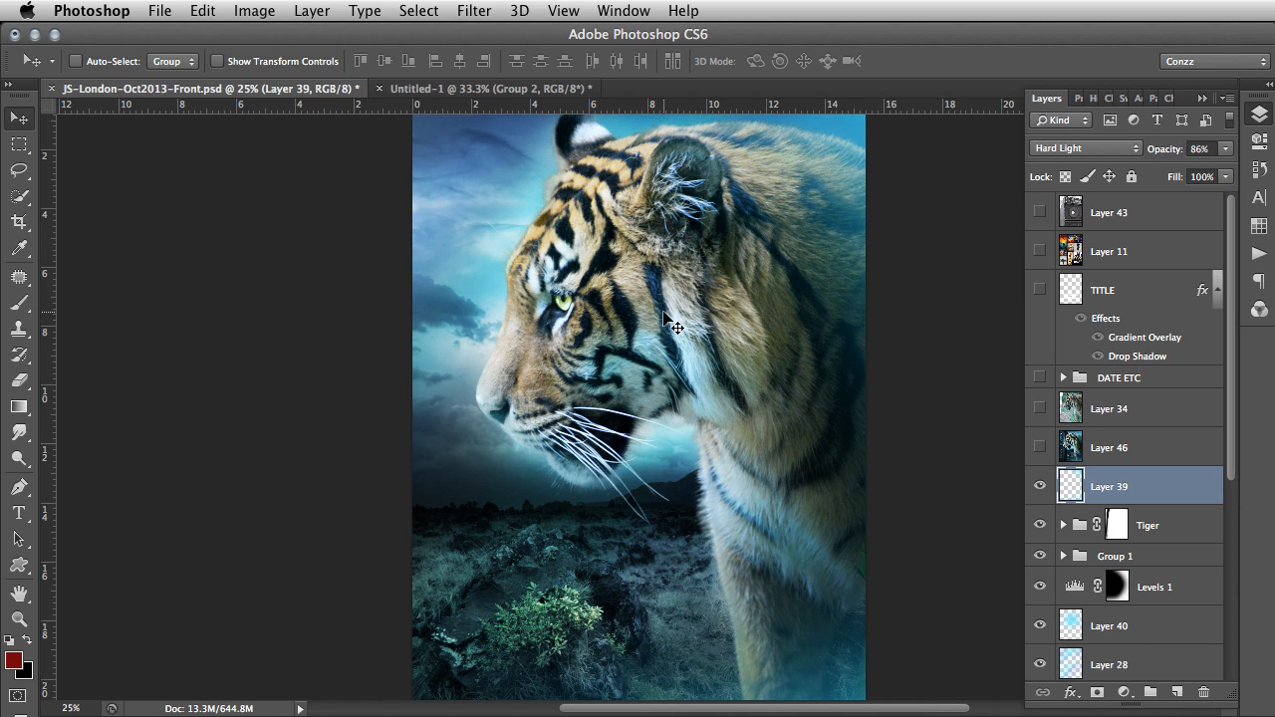
{"action": "mouse_move", "coordinate": [665, 357]}
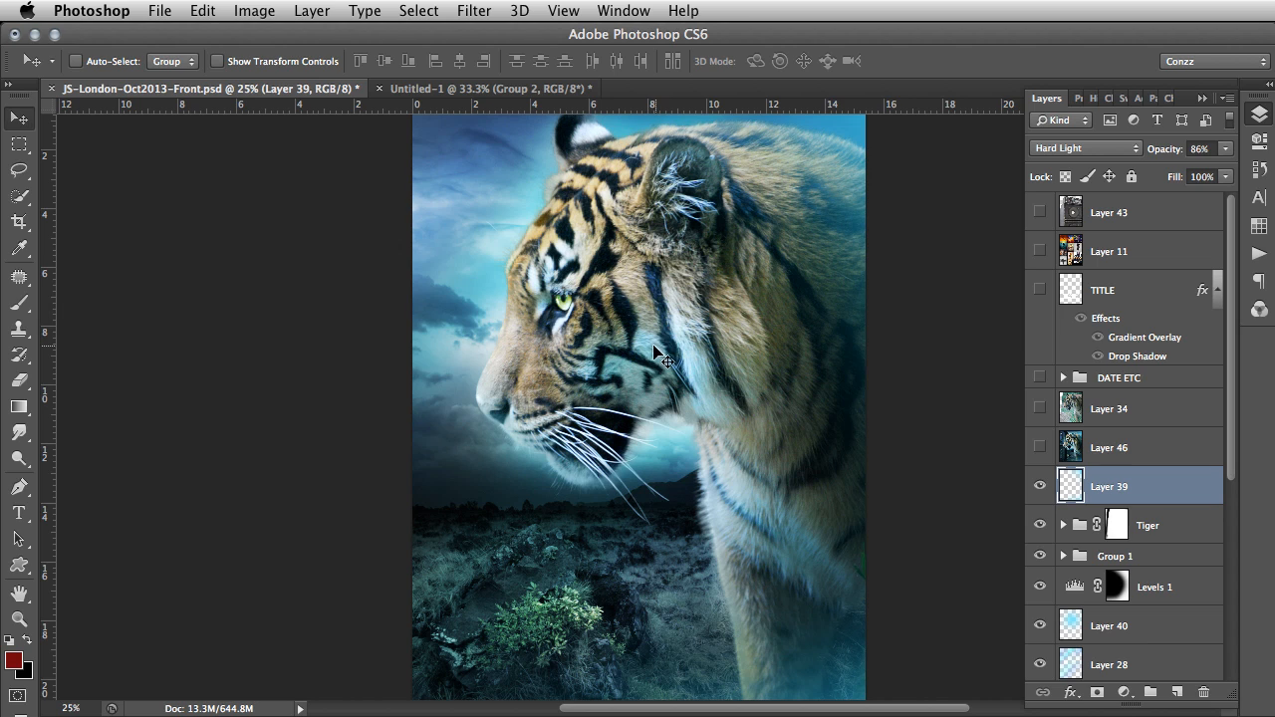
{"action": "mouse_move", "coordinate": [672, 393]}
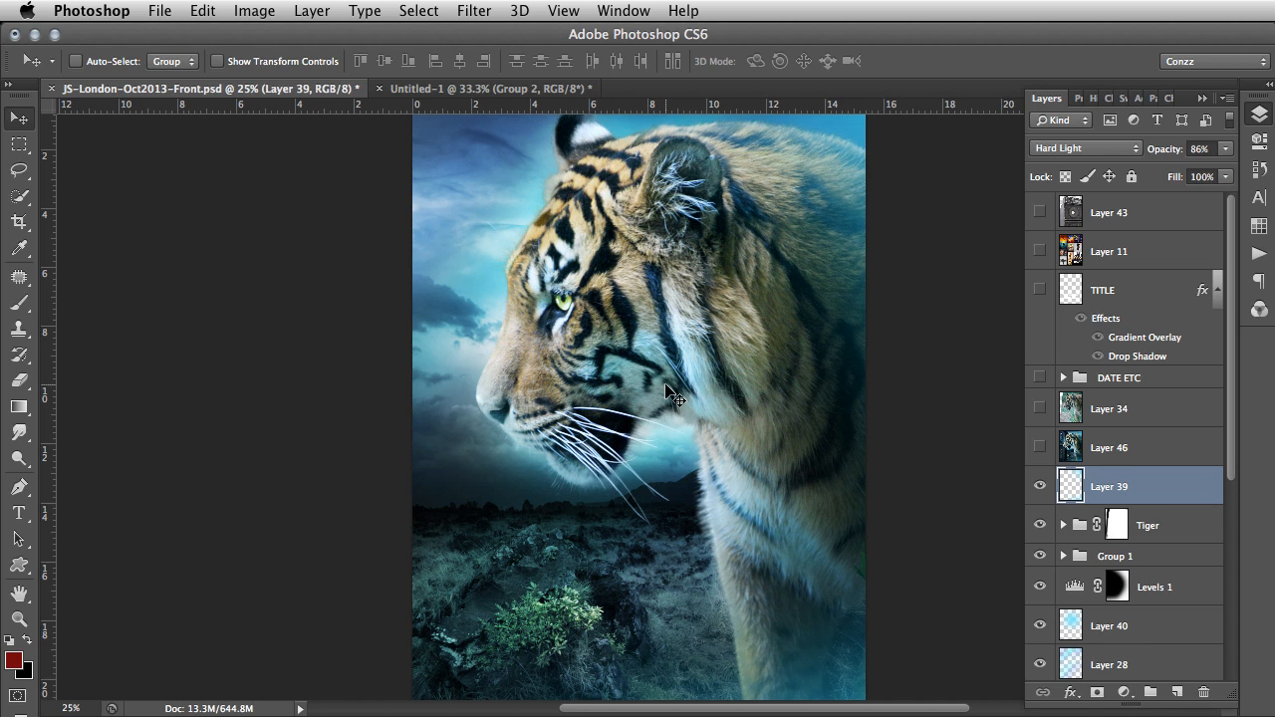